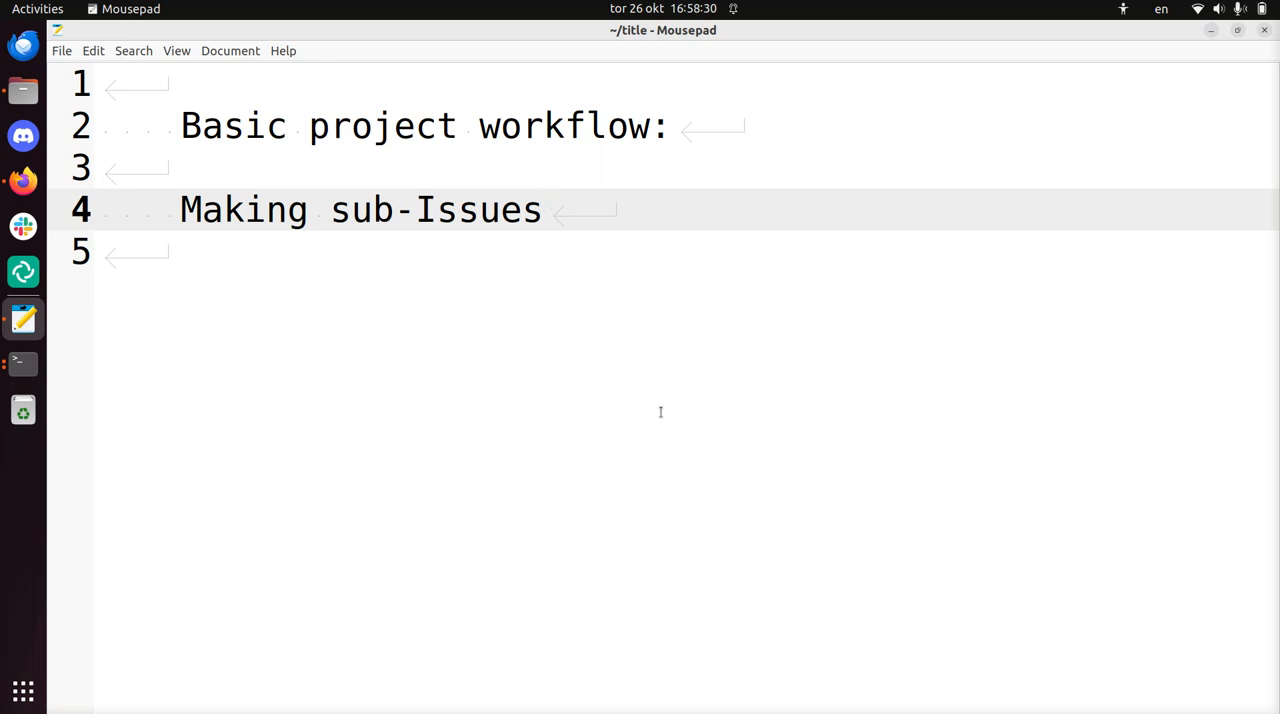
Review the issue #25 test code, marking the get_screen_size, get_ball_center_coordinate and get_y calls.
left_click(543, 210)
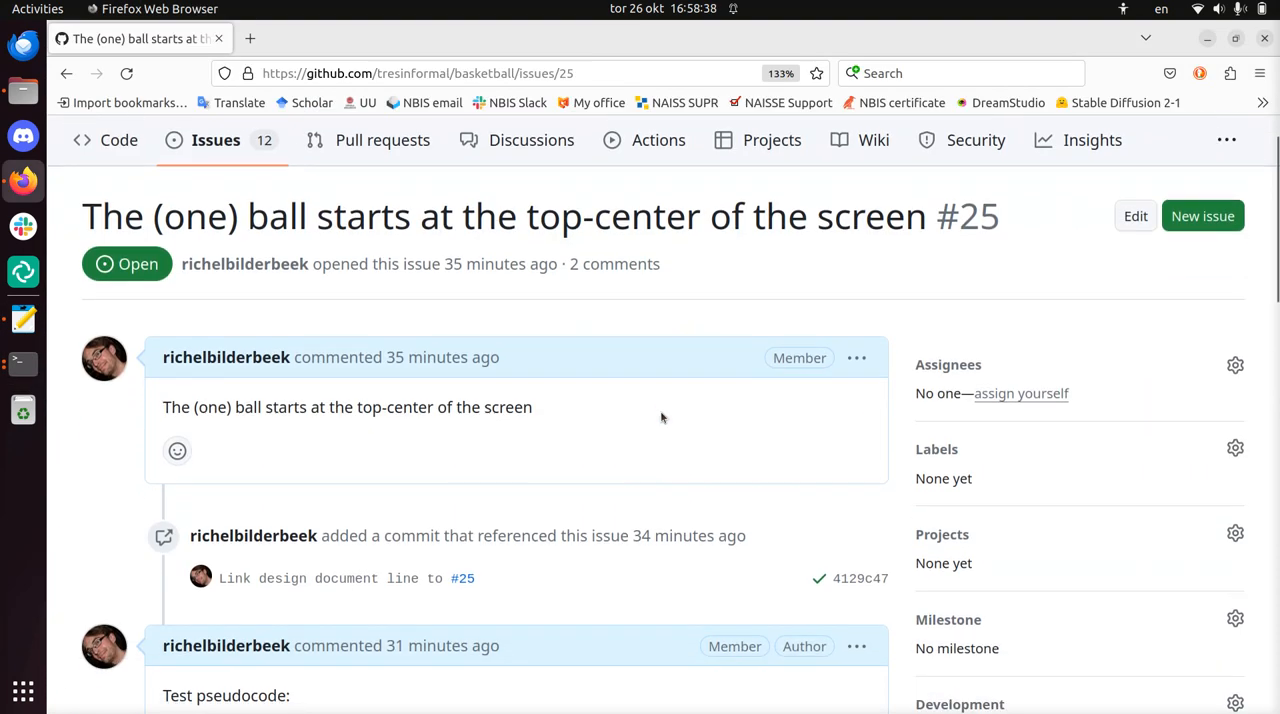
scroll("up", 3)
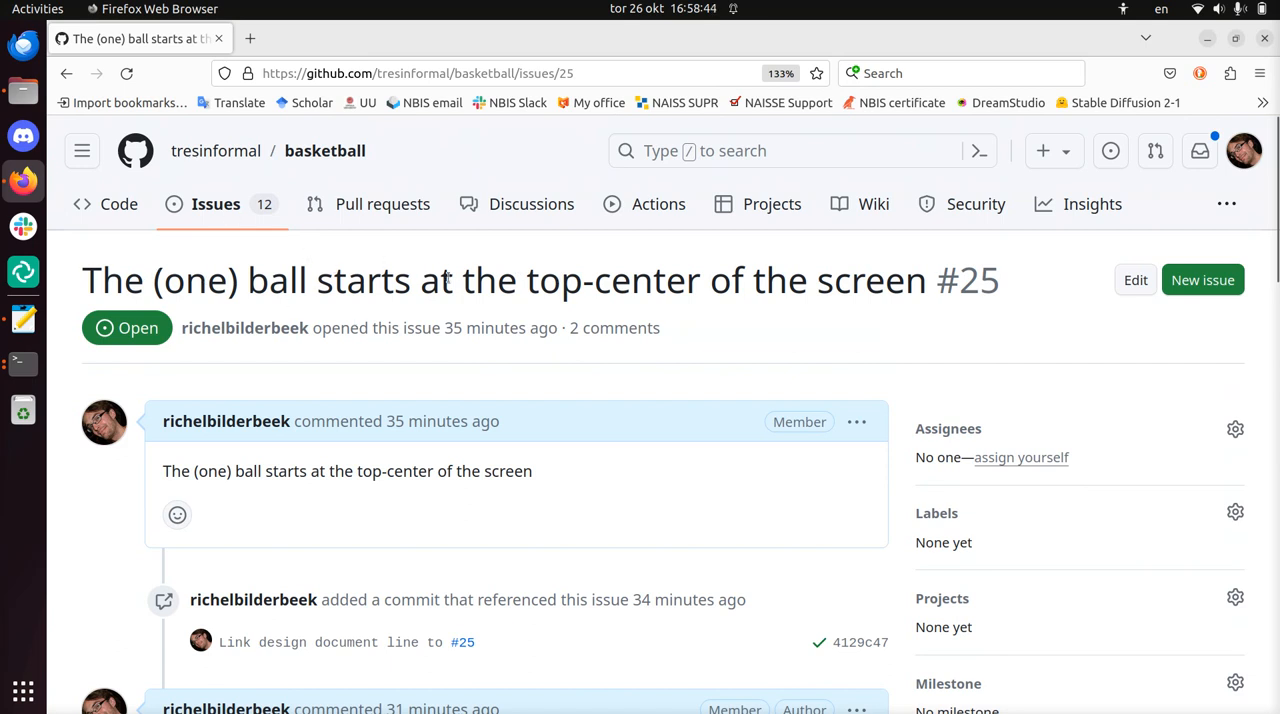
scroll("down", 3)
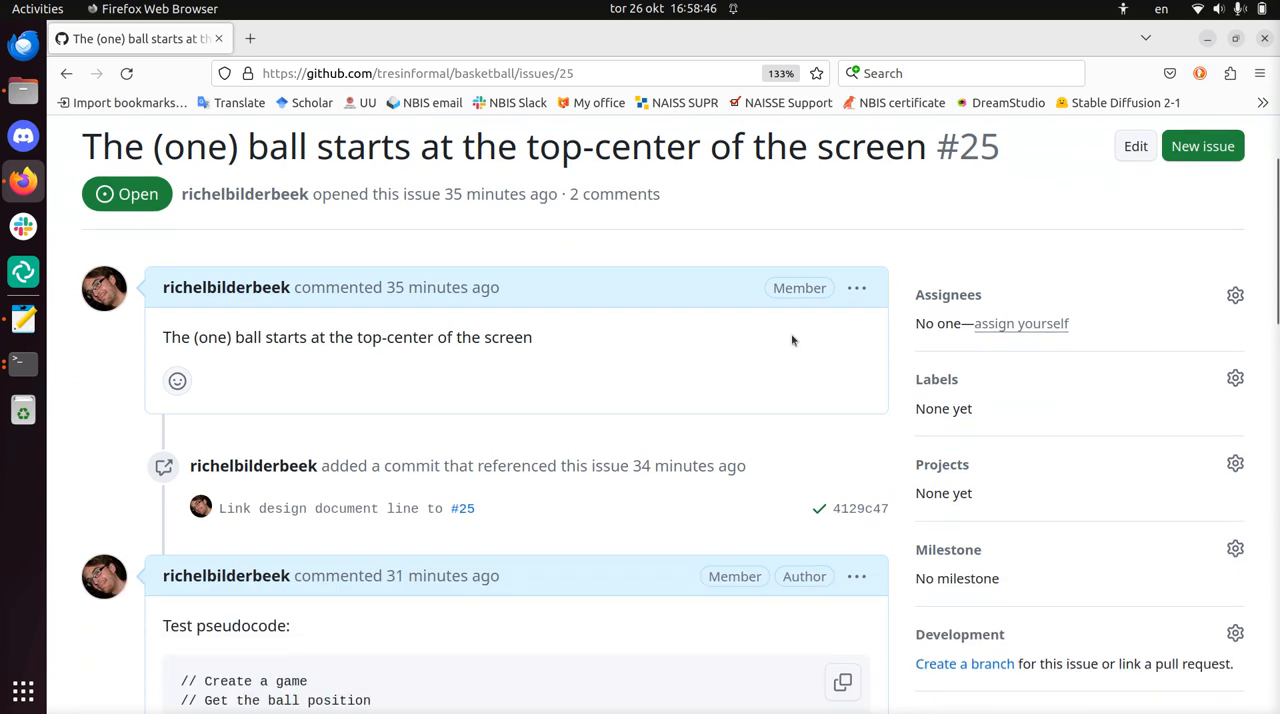
scroll("down", 3)
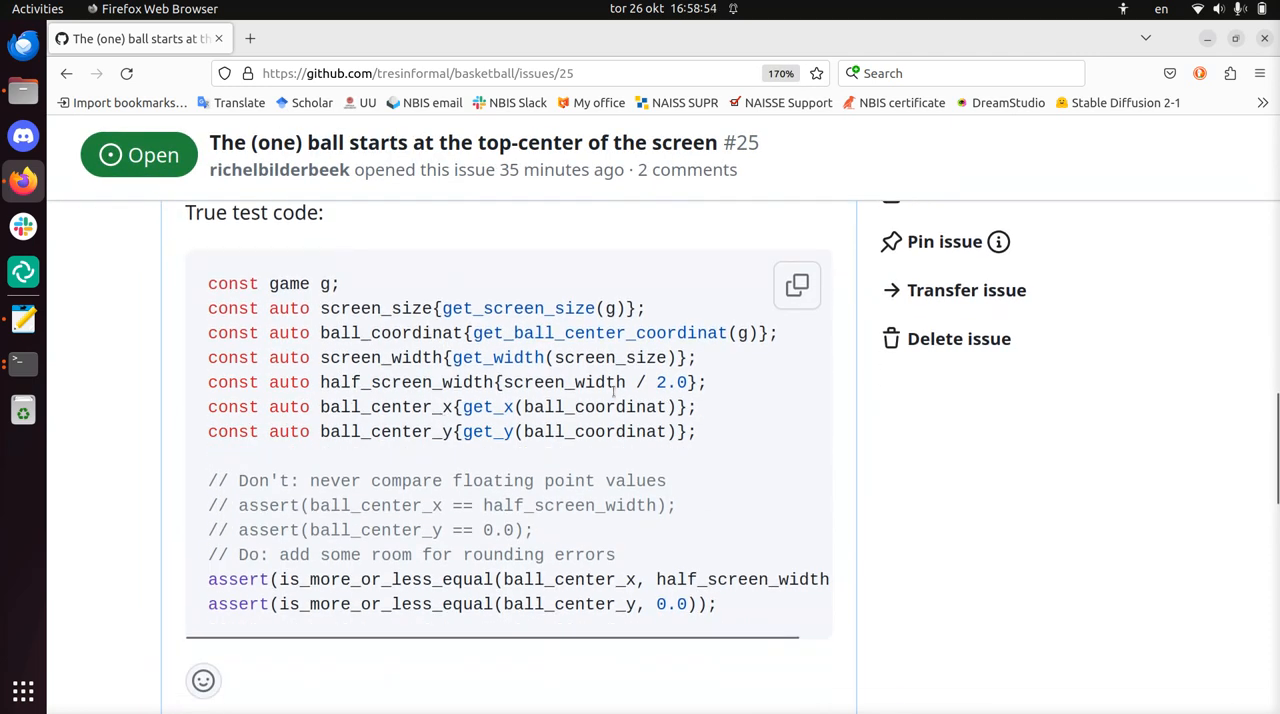
double_click(517, 308)
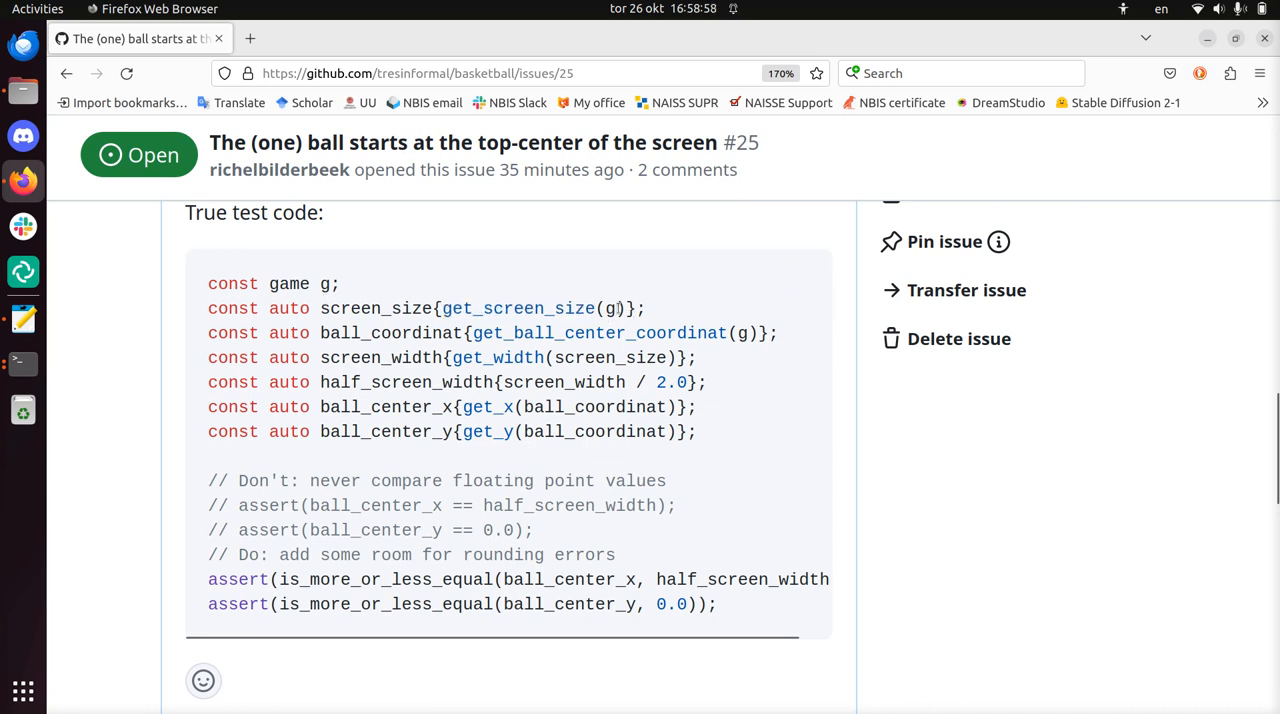
double_click(600, 333)
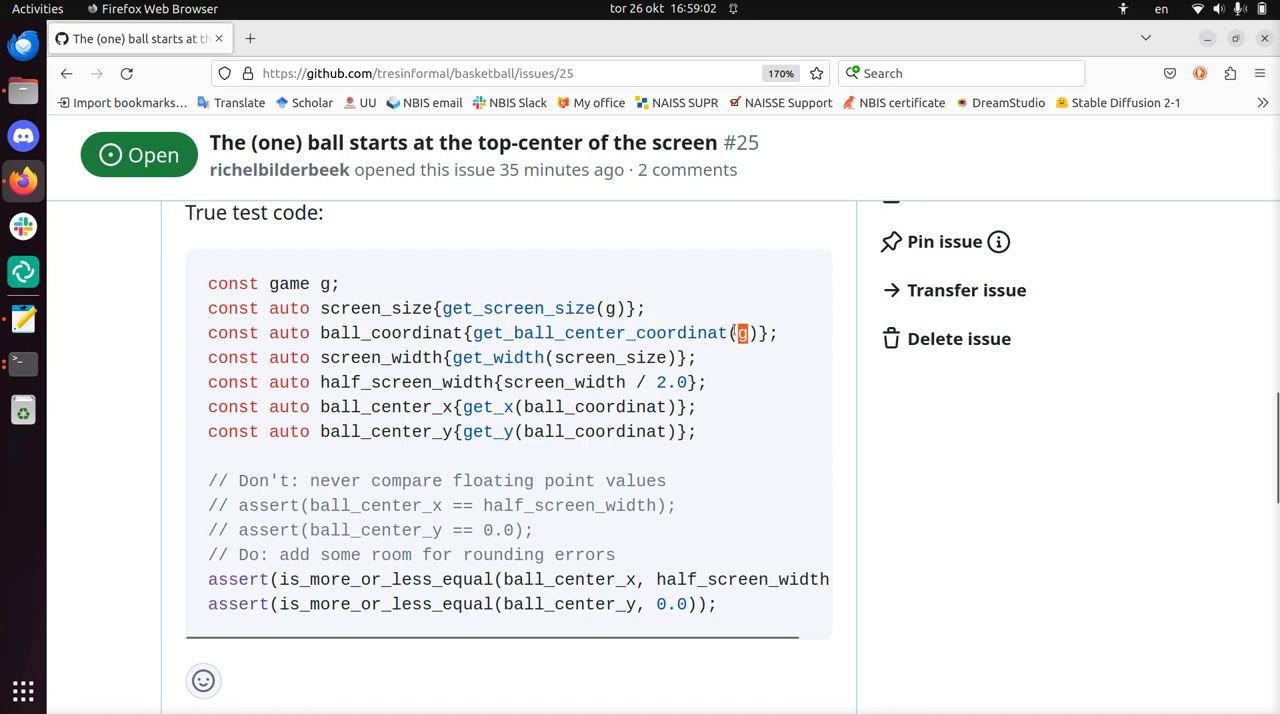
double_click(600, 333)
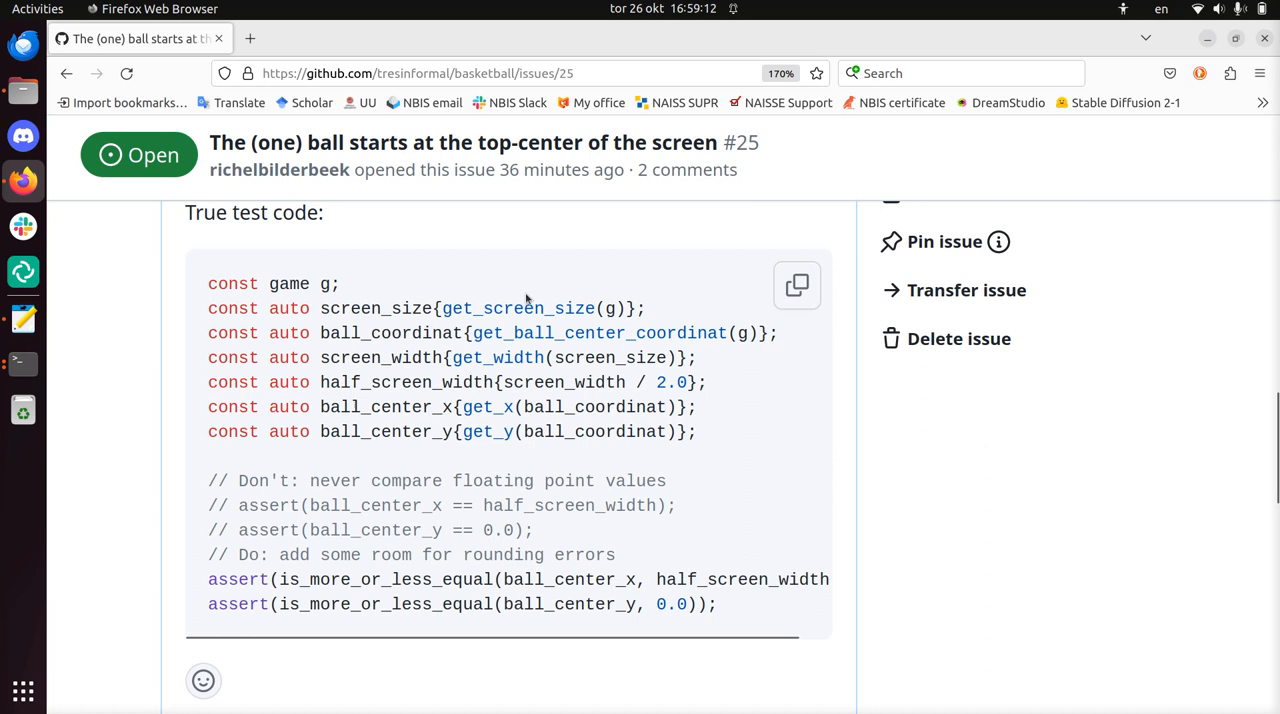
double_click(517, 308)
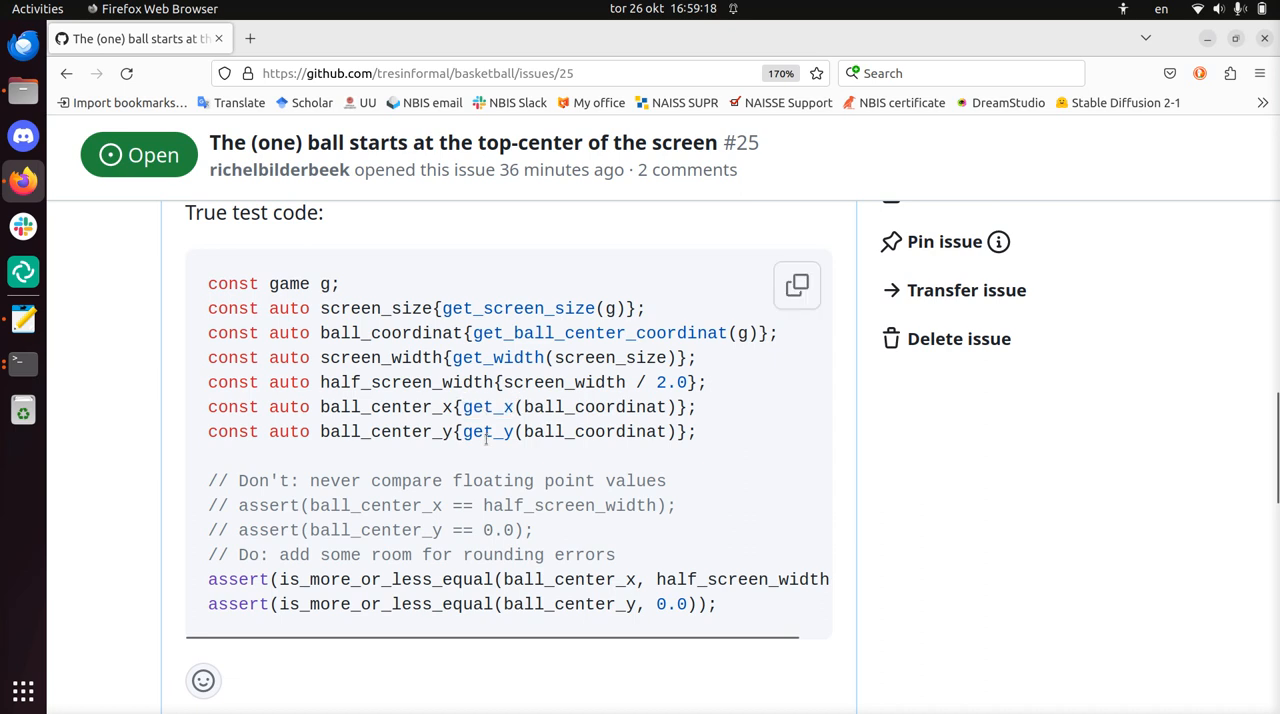
double_click(487, 431)
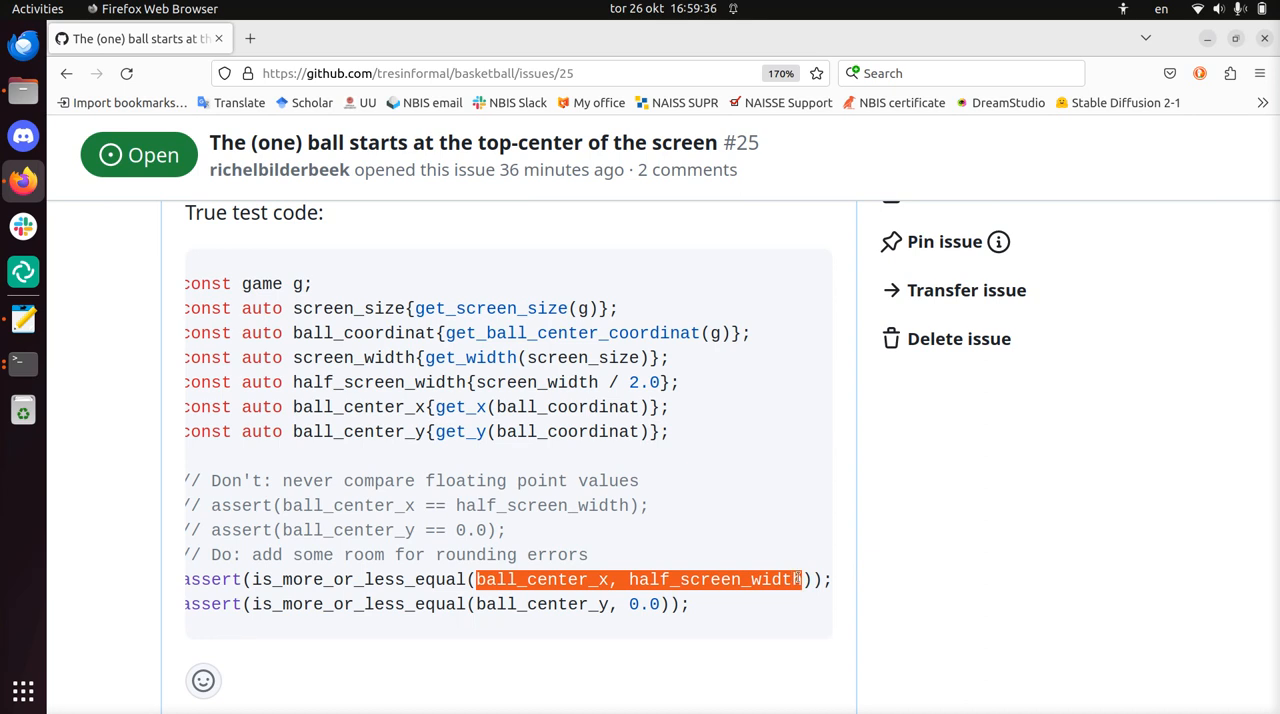
scroll("left", 3)
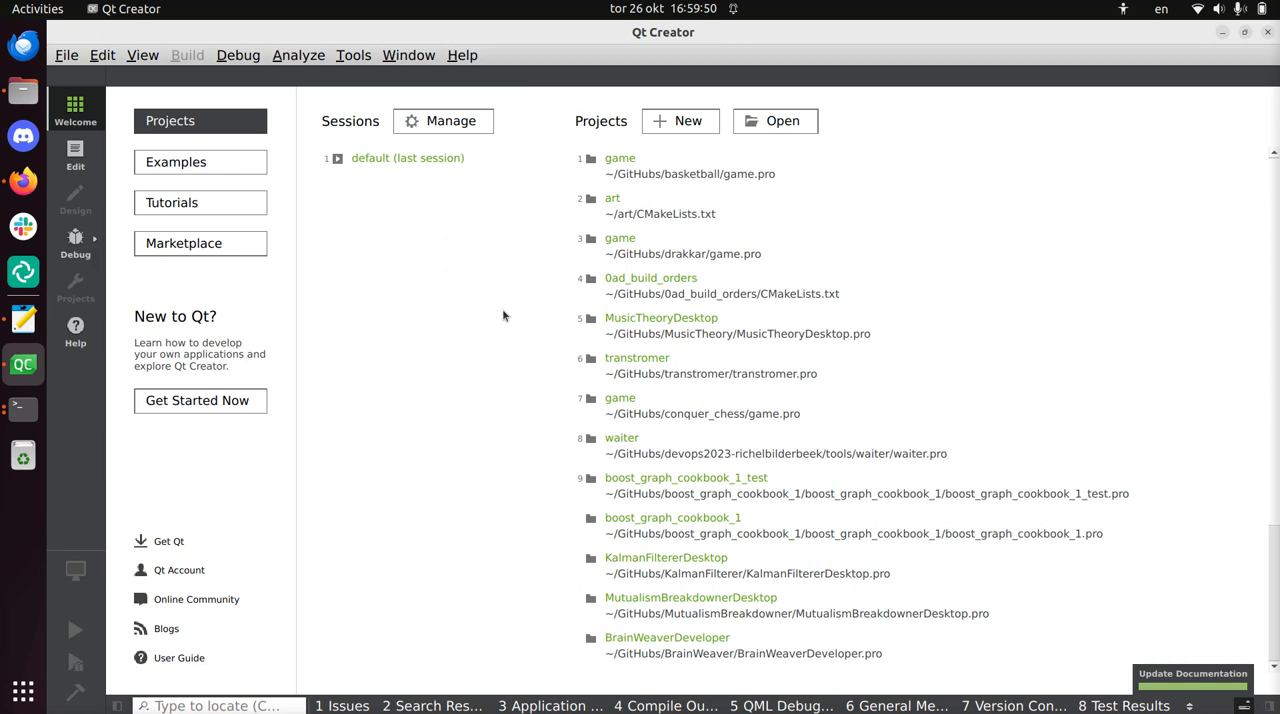
Open the basketball game project, search for 25, and select get_screen_size in game.cpp.
left_click(619, 157)
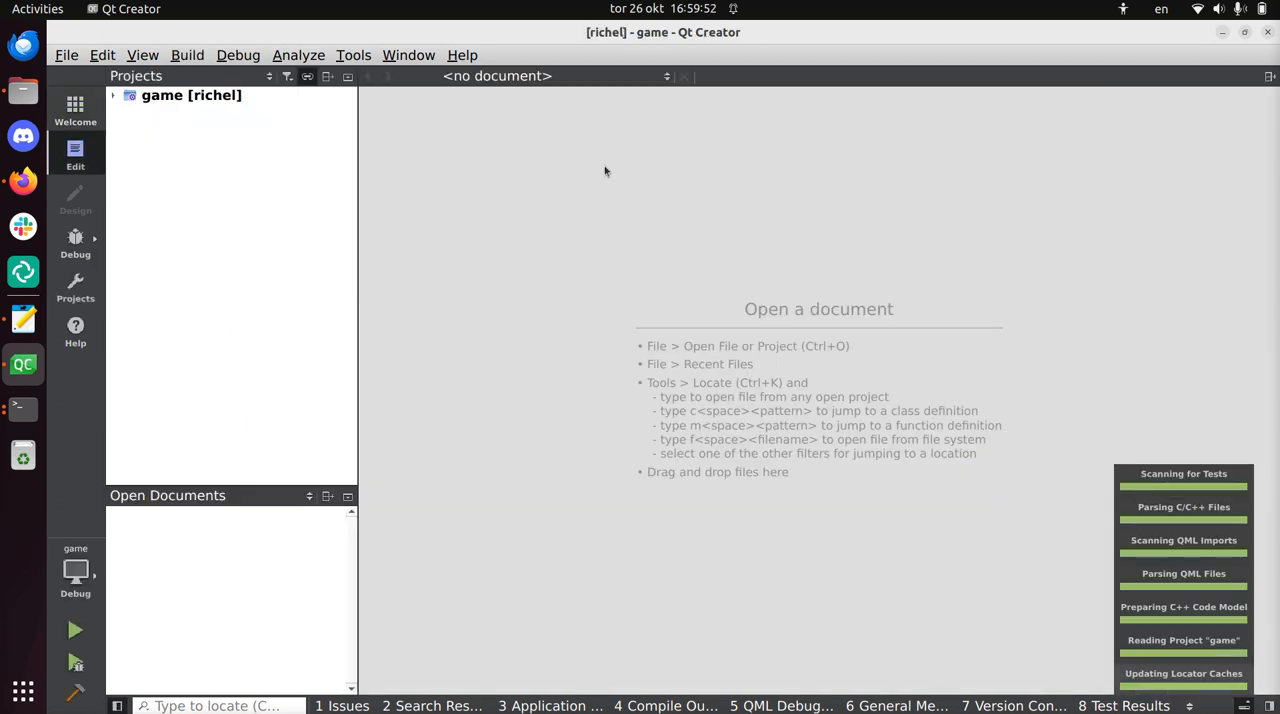
left_click(74, 629)
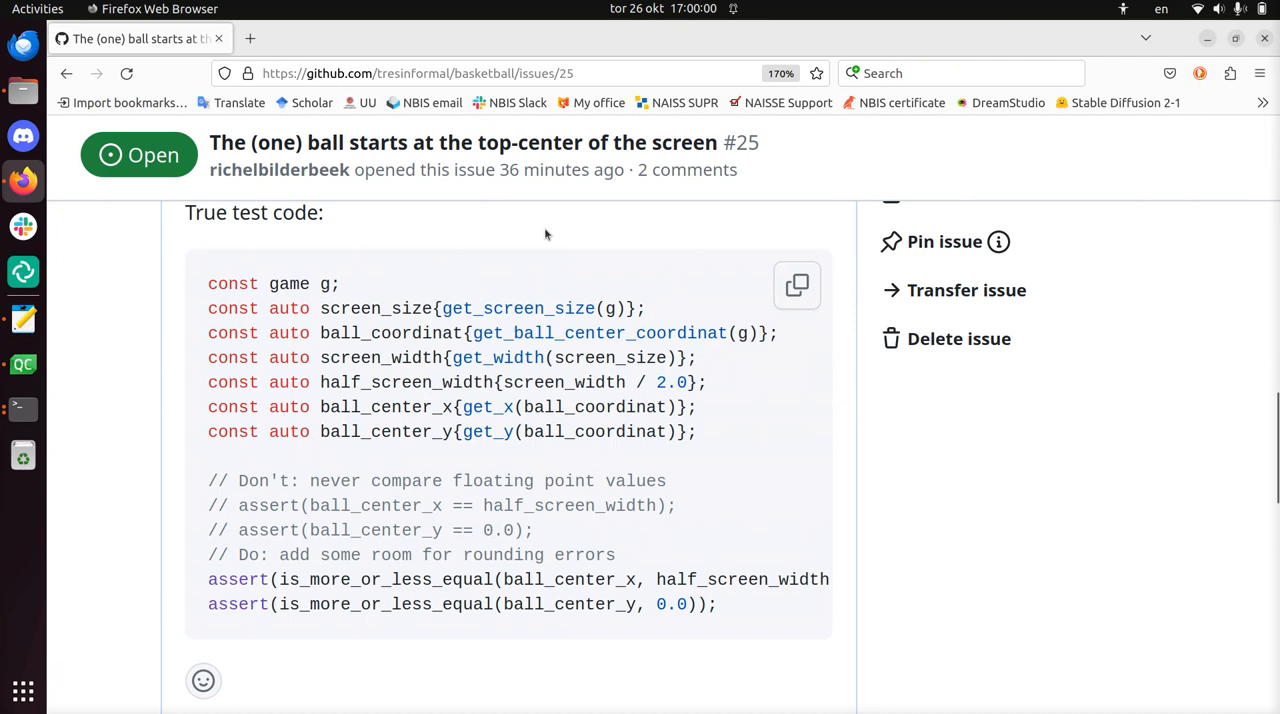
left_click(23, 364)
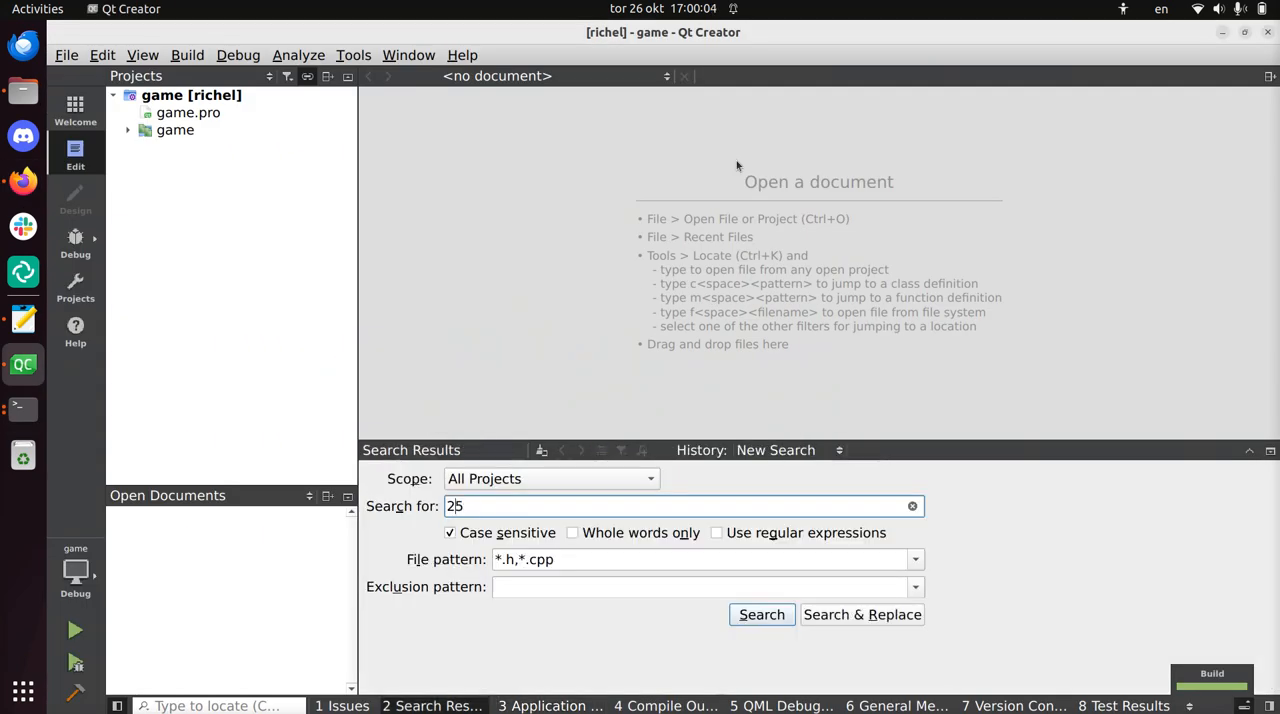
left_click(761, 614)
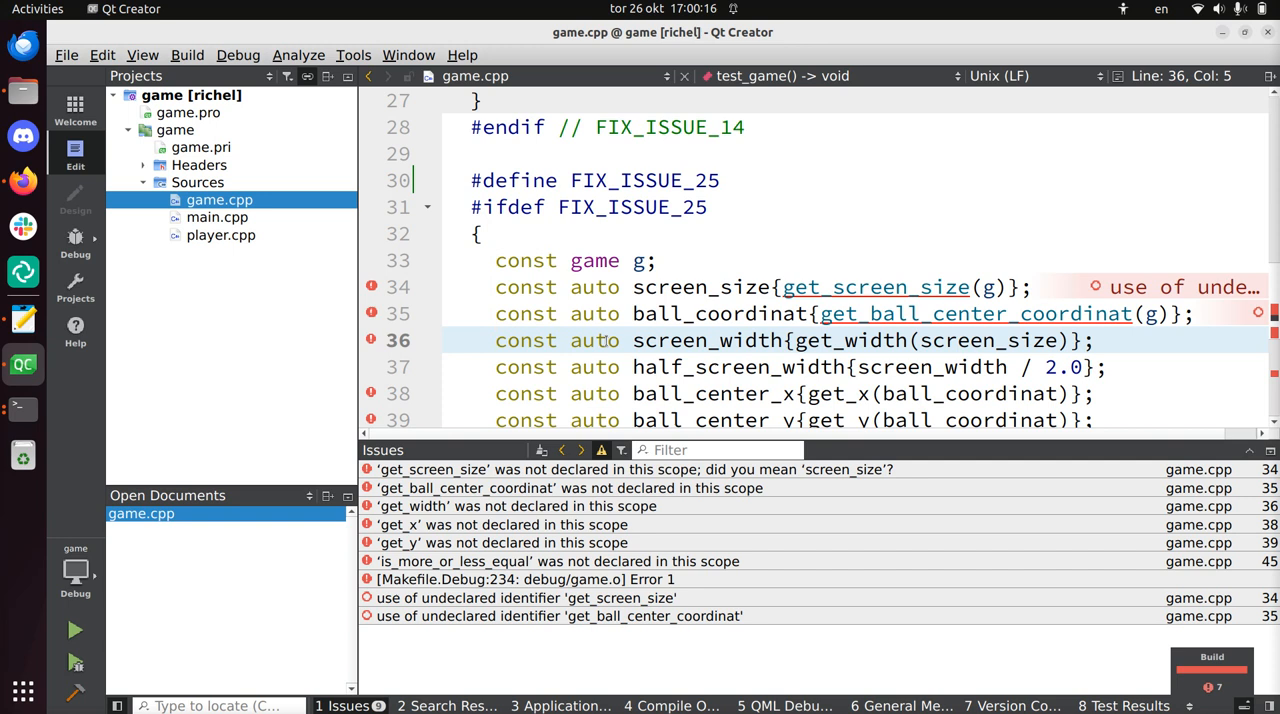
left_click(832, 287)
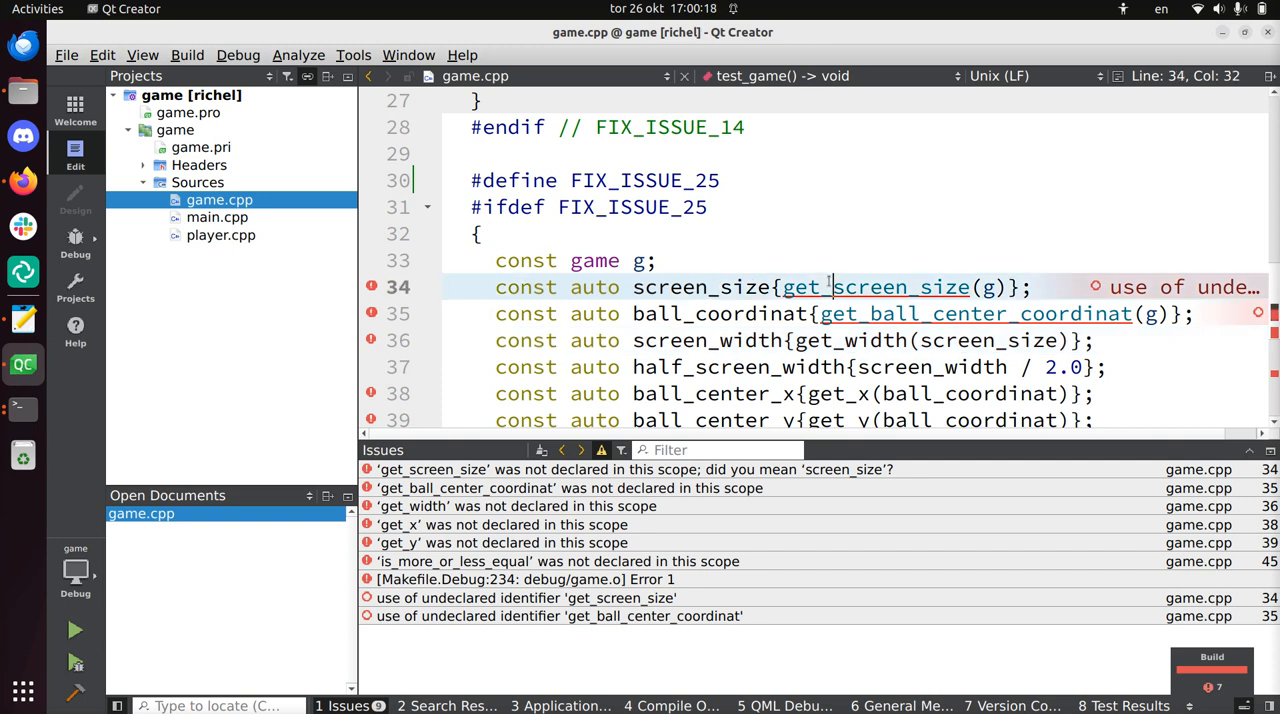
double_click(875, 287)
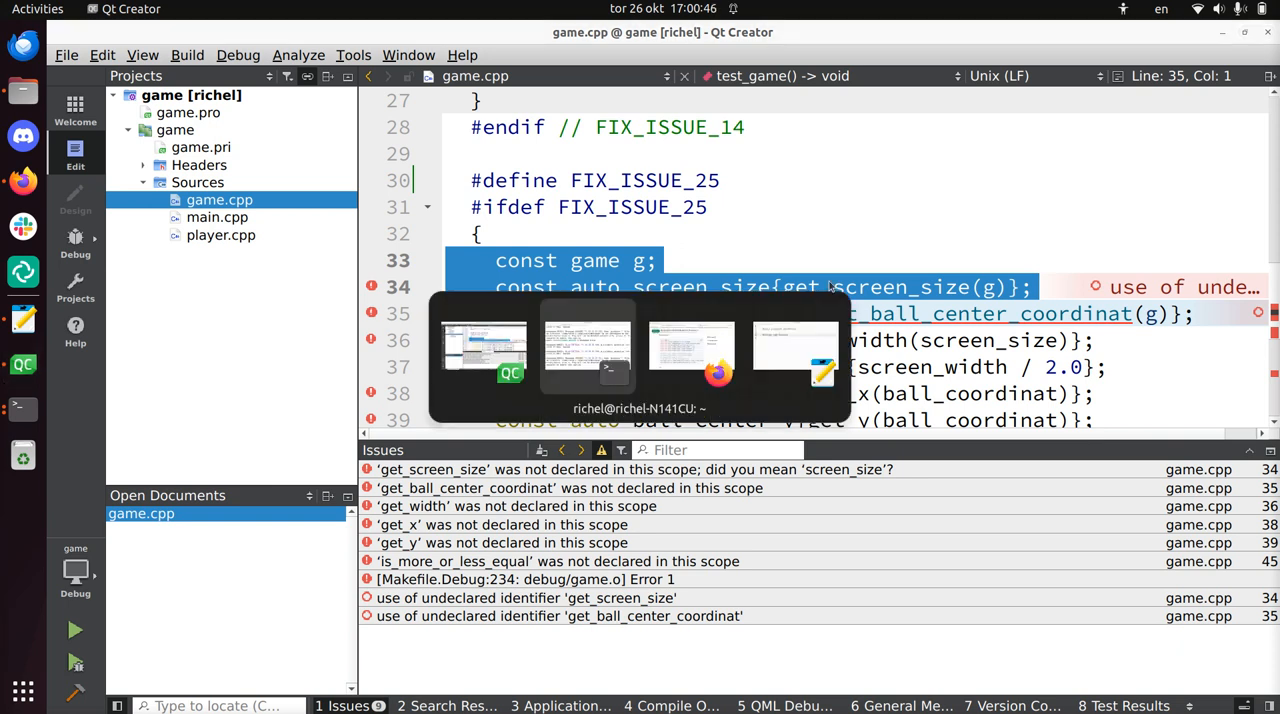
Draft a new issue 'A game has a screen size' with a fenced C++ snippet body.
left_click(717, 350)
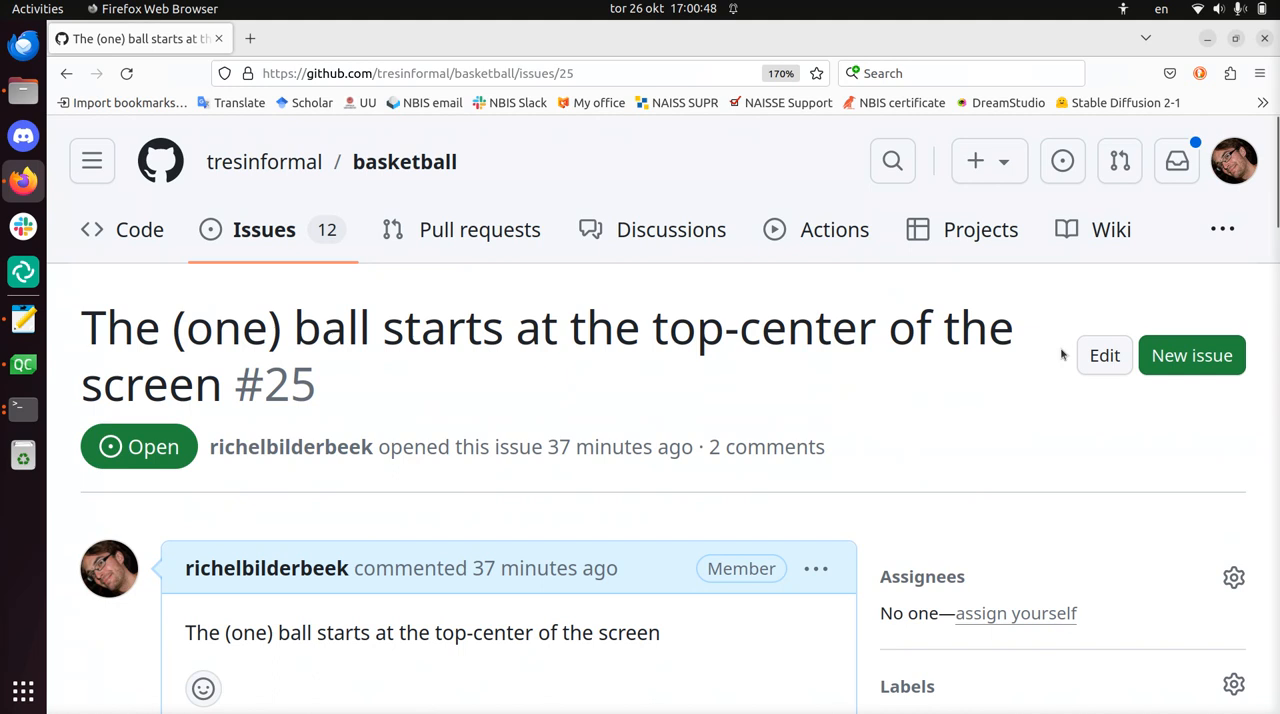
left_click(1191, 355)
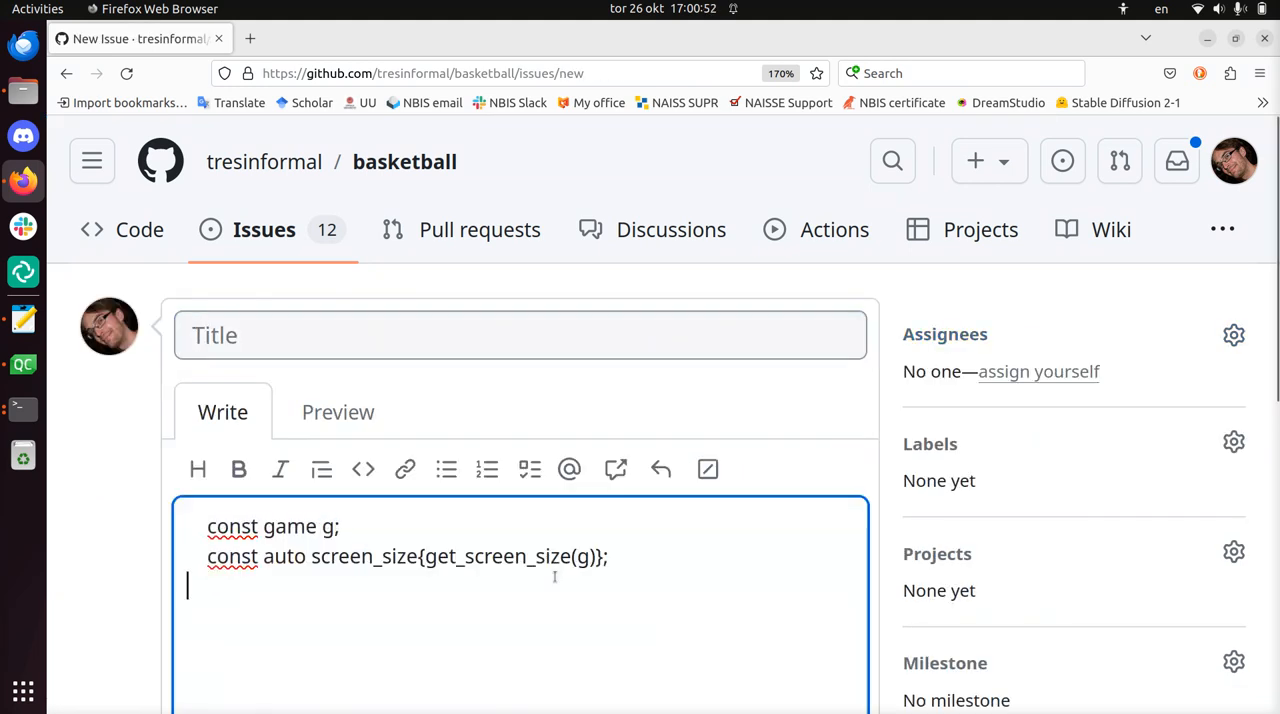
type("```")
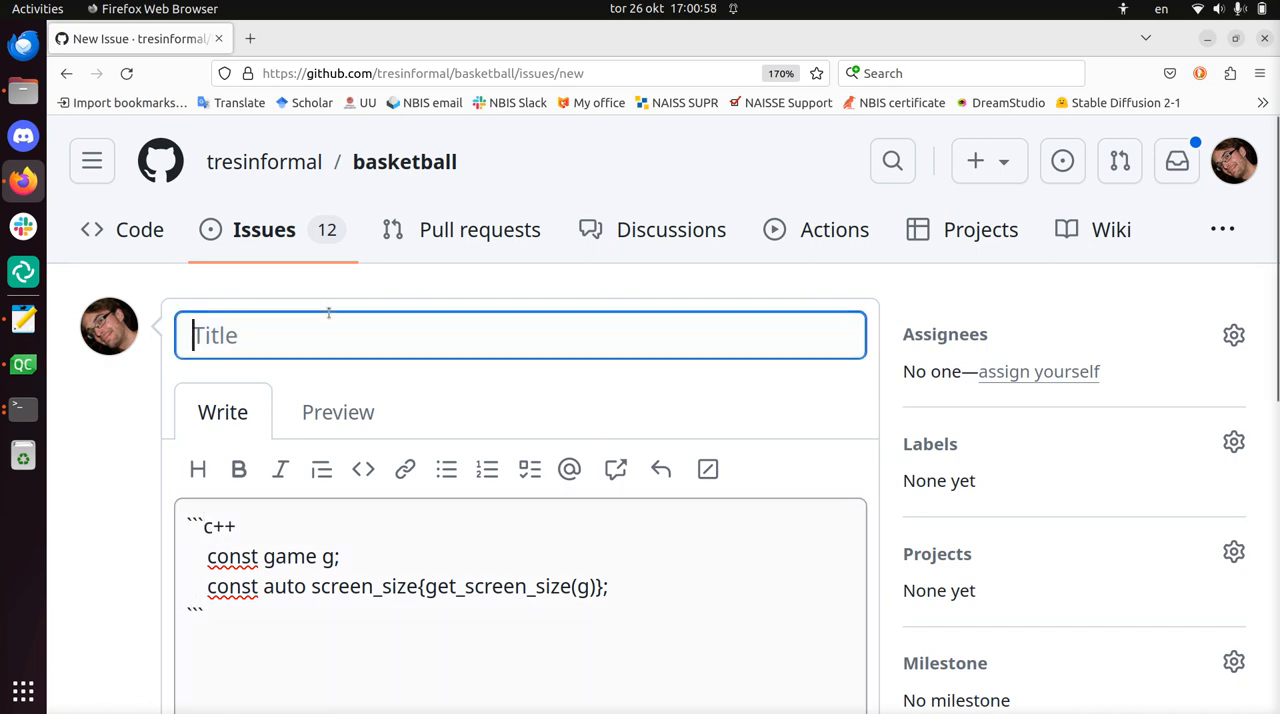
type("A game has a")
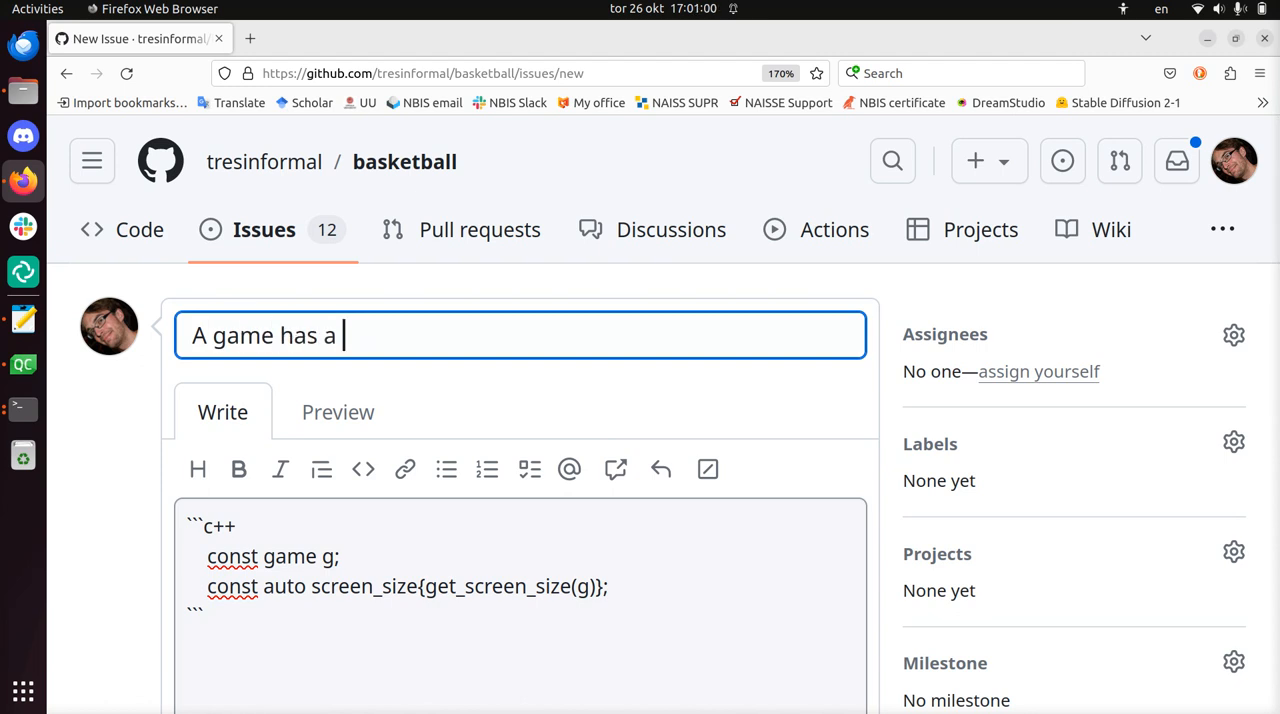
type("screen size")
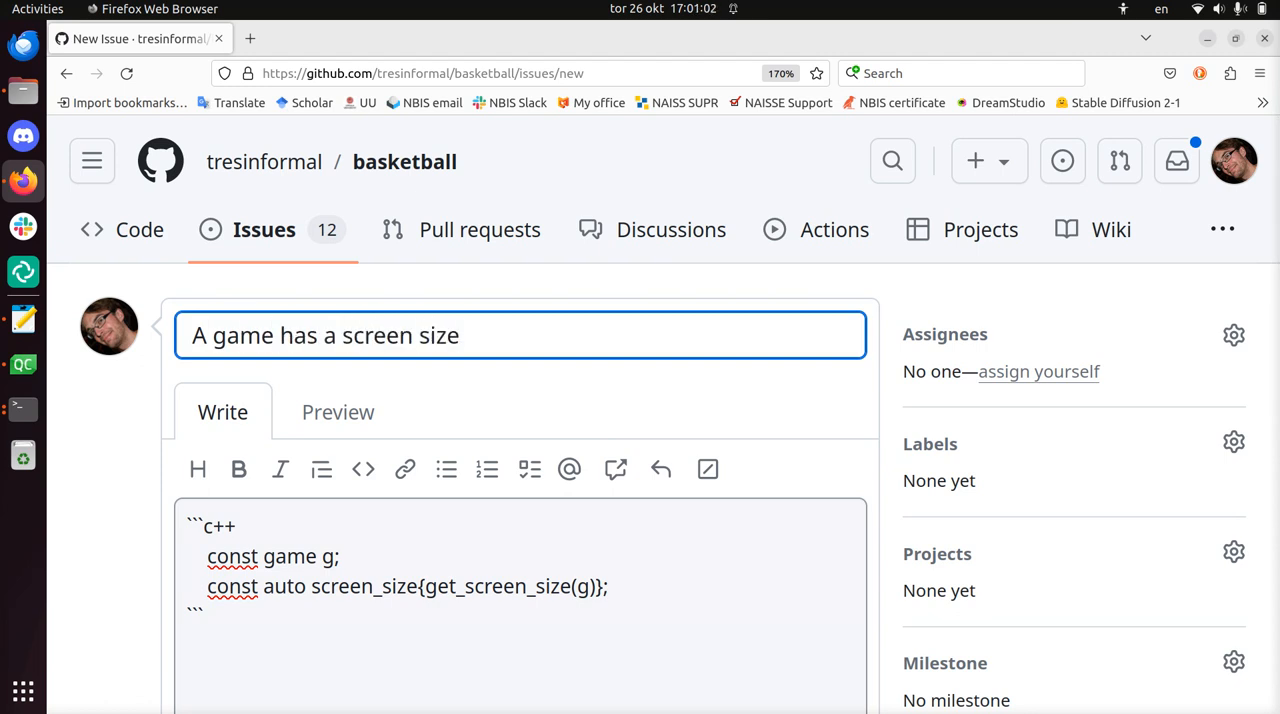
Write a paragraph explaining arena size sets in-screen coordinates, independent of monitor resolution.
left_click(293, 586)
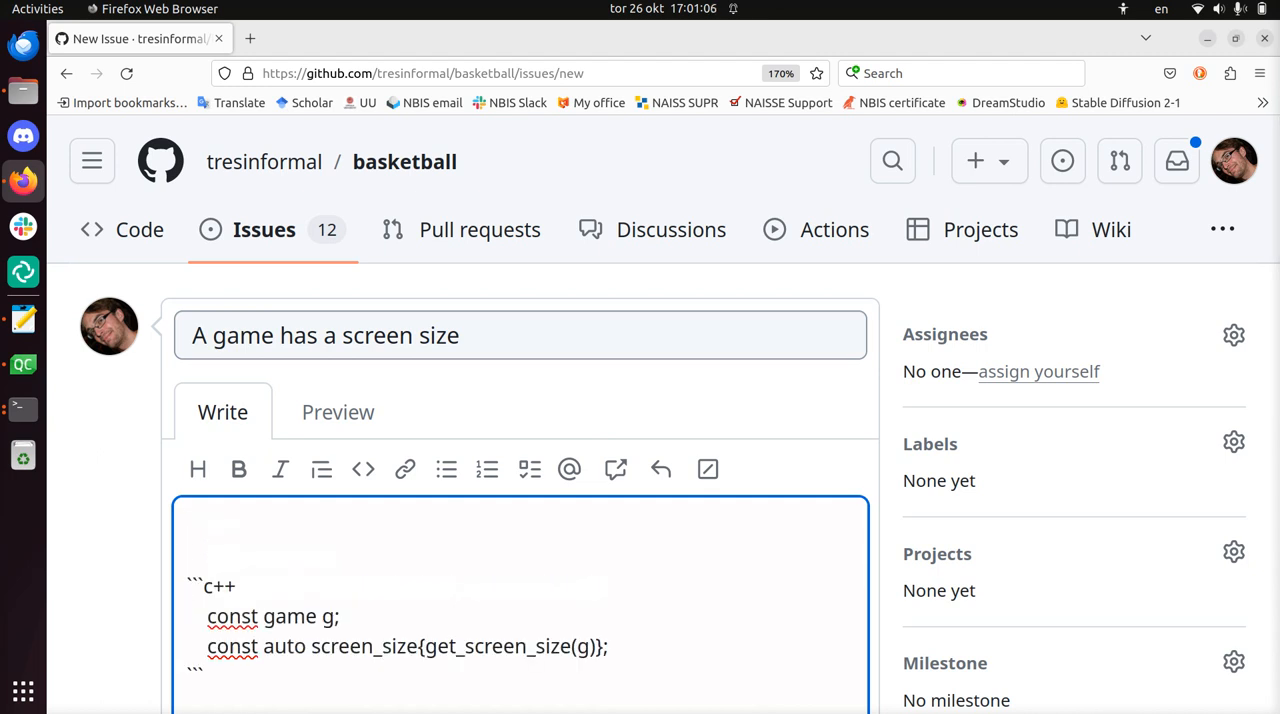
type("A game has a screen size (")
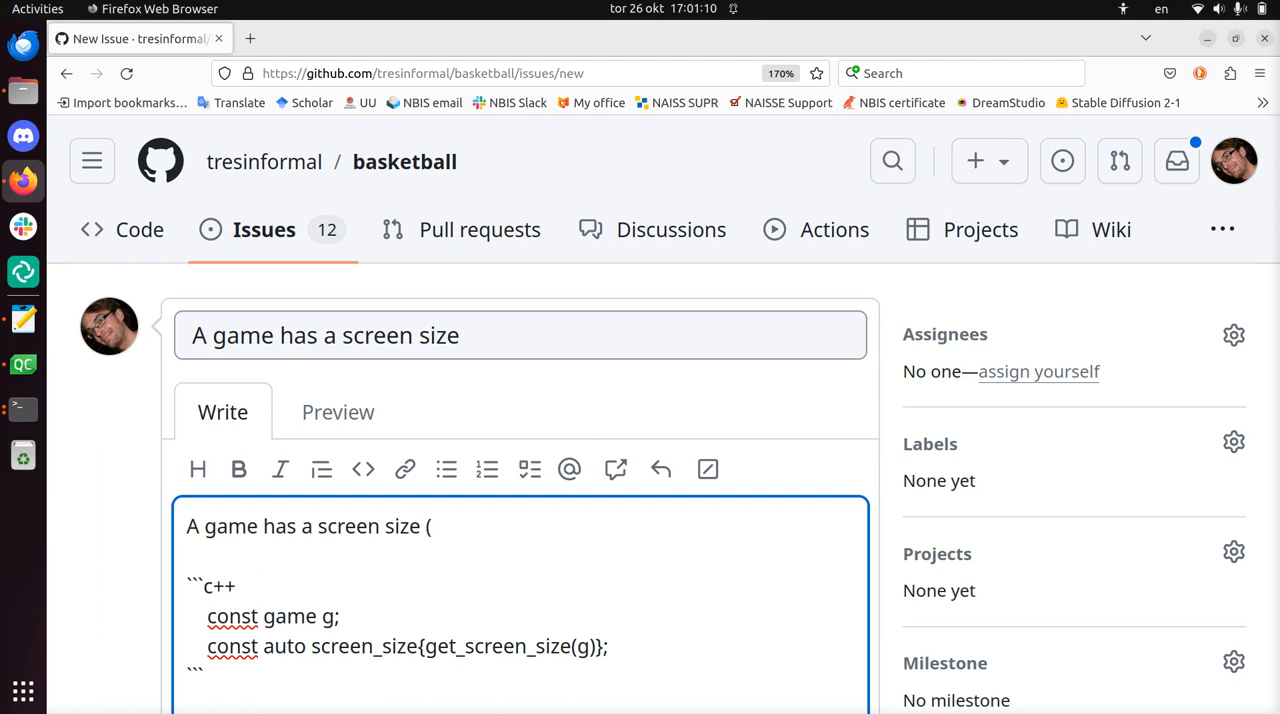
type("or maybe bet")
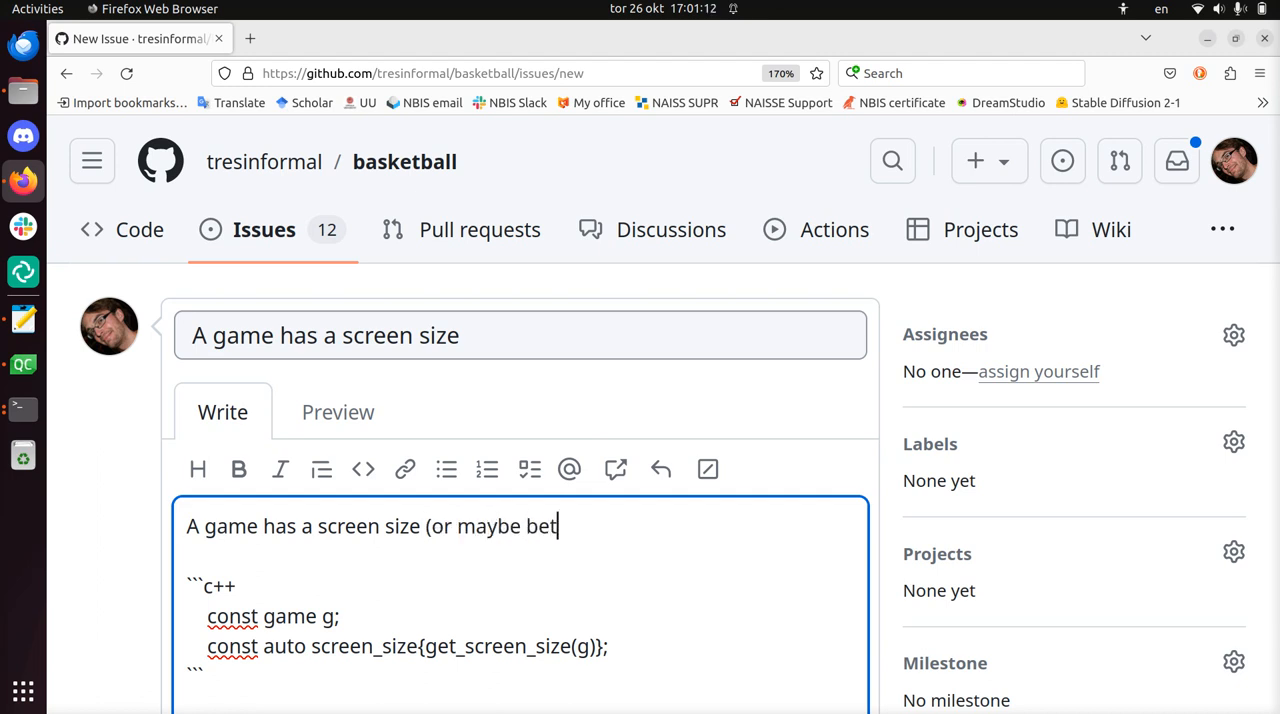
type("ter: arena siz")
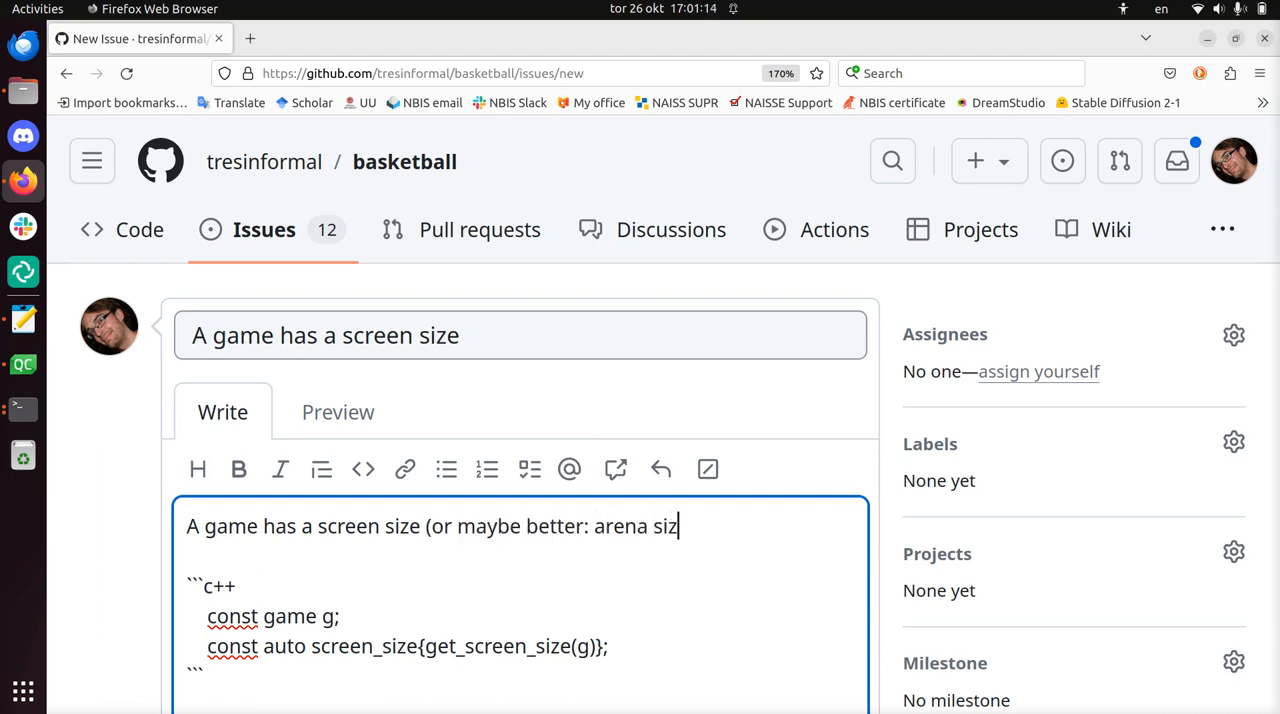
type("e).")
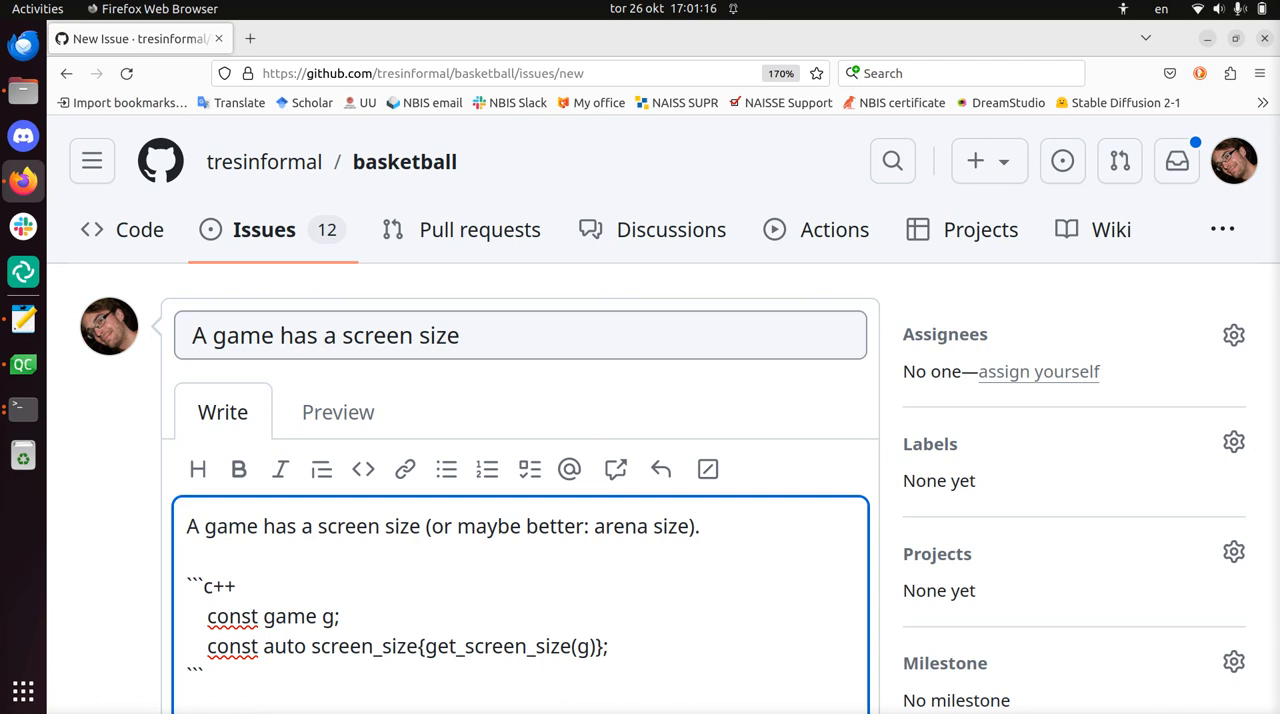
type(": it de")
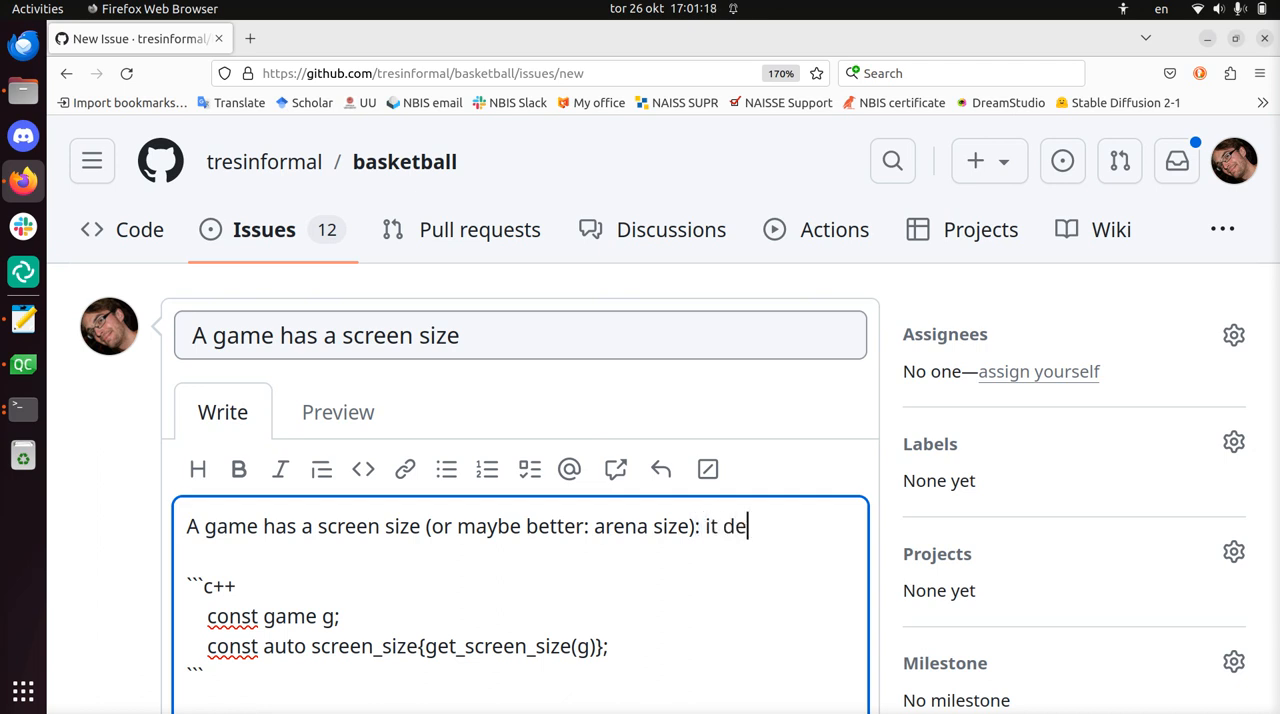
type("termines which")
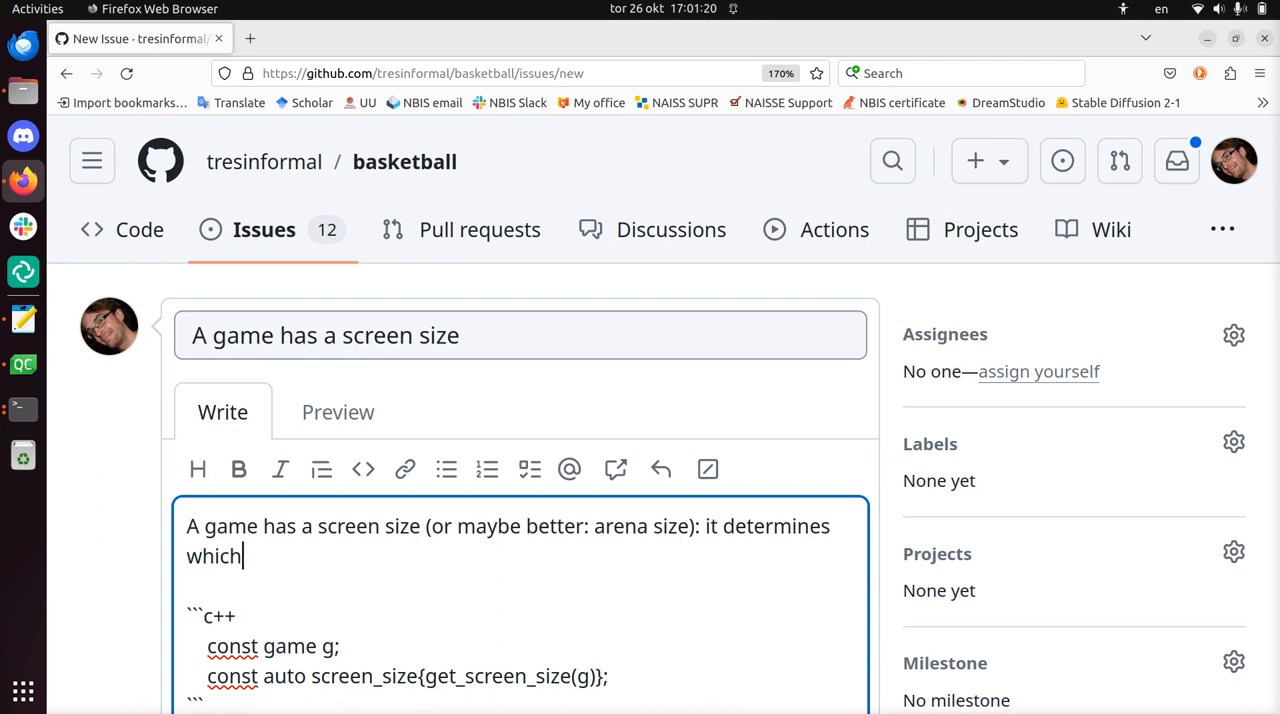
type("coordinates are")
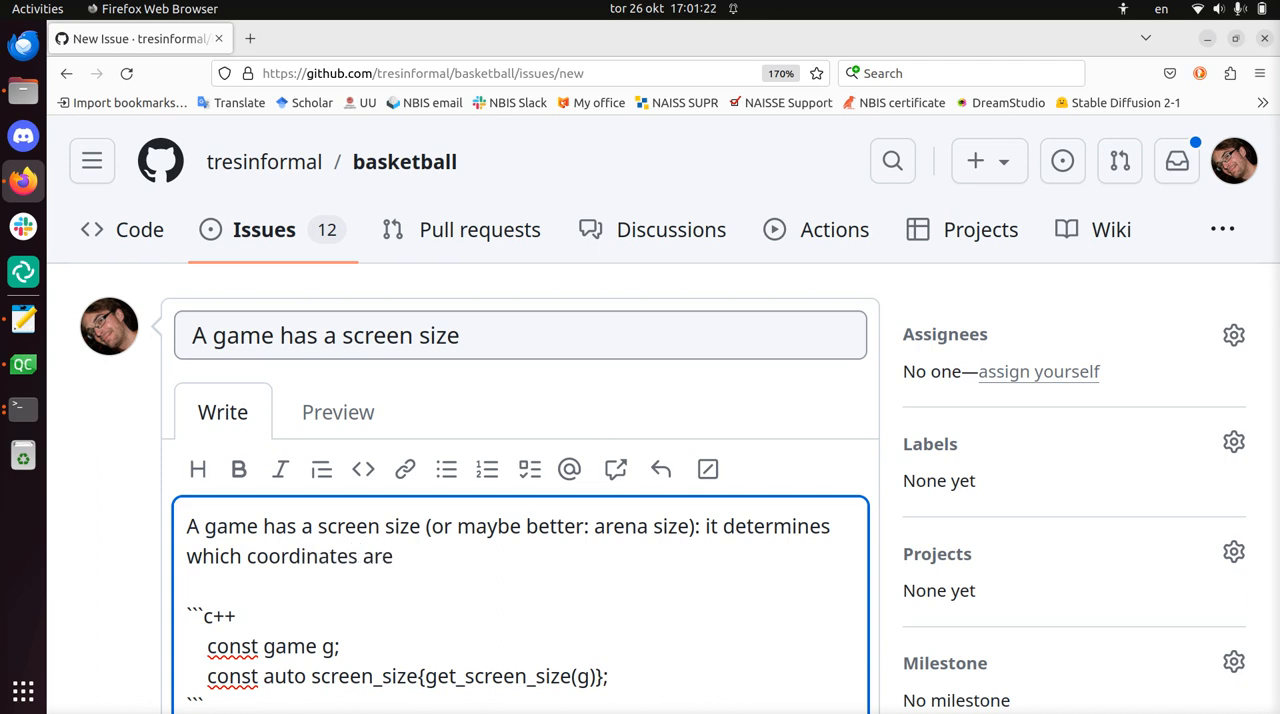
type("in and out of t")
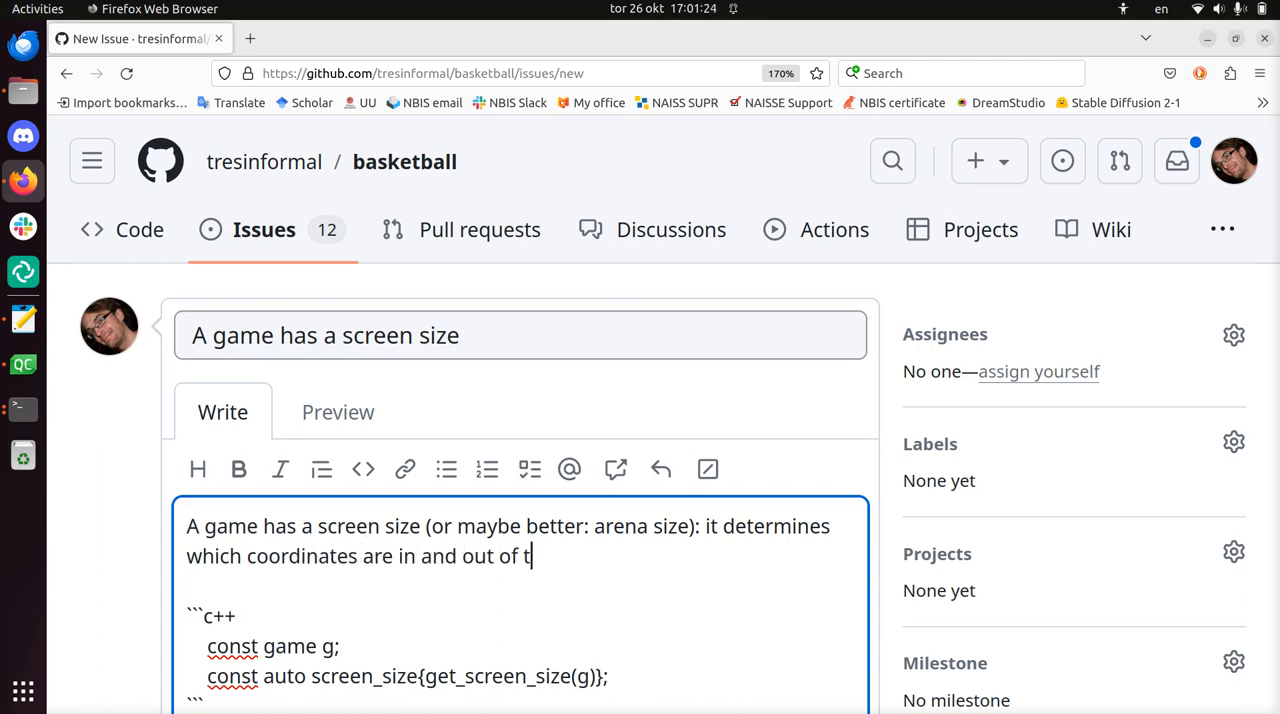
type("he screen.")
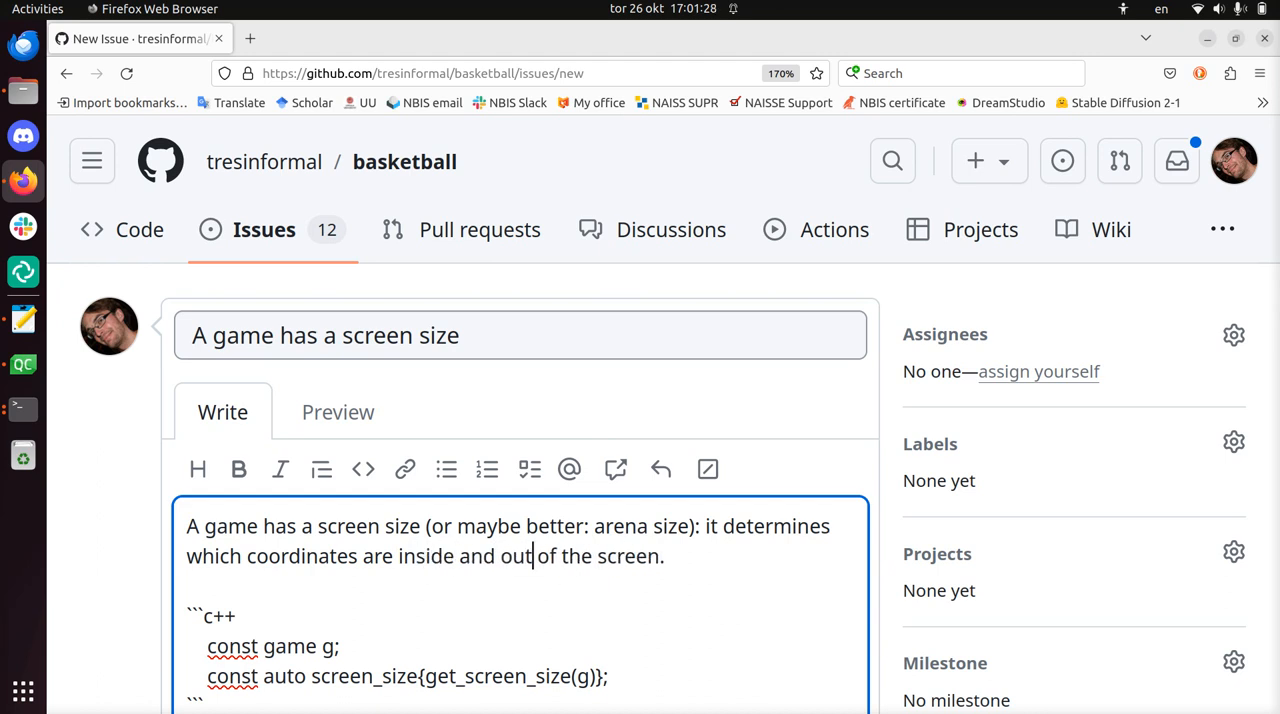
type("side")
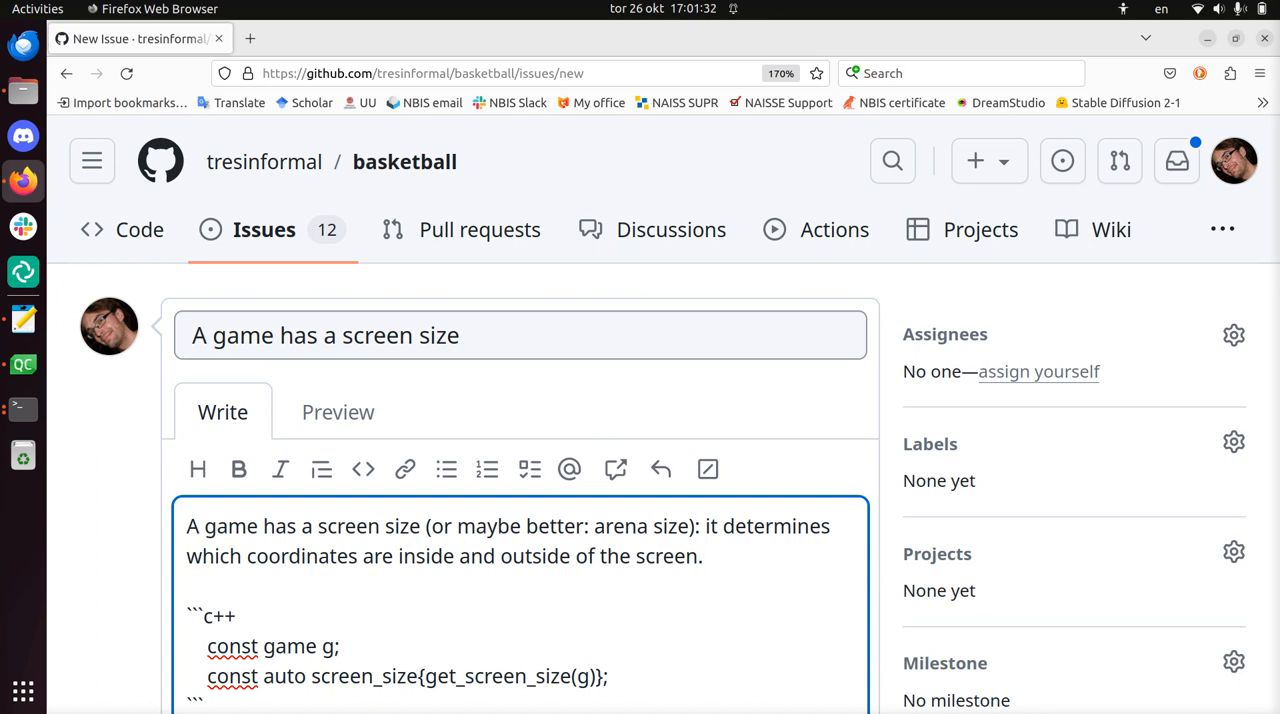
type("; i")
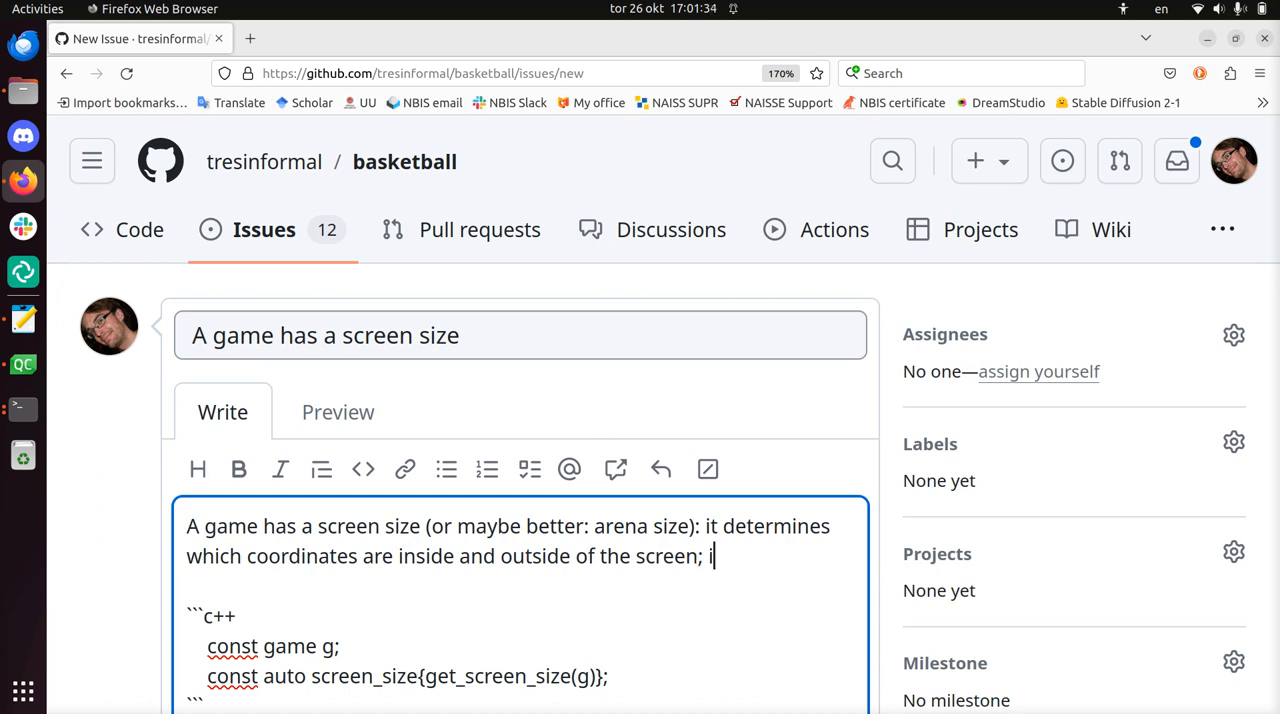
type("t does not")
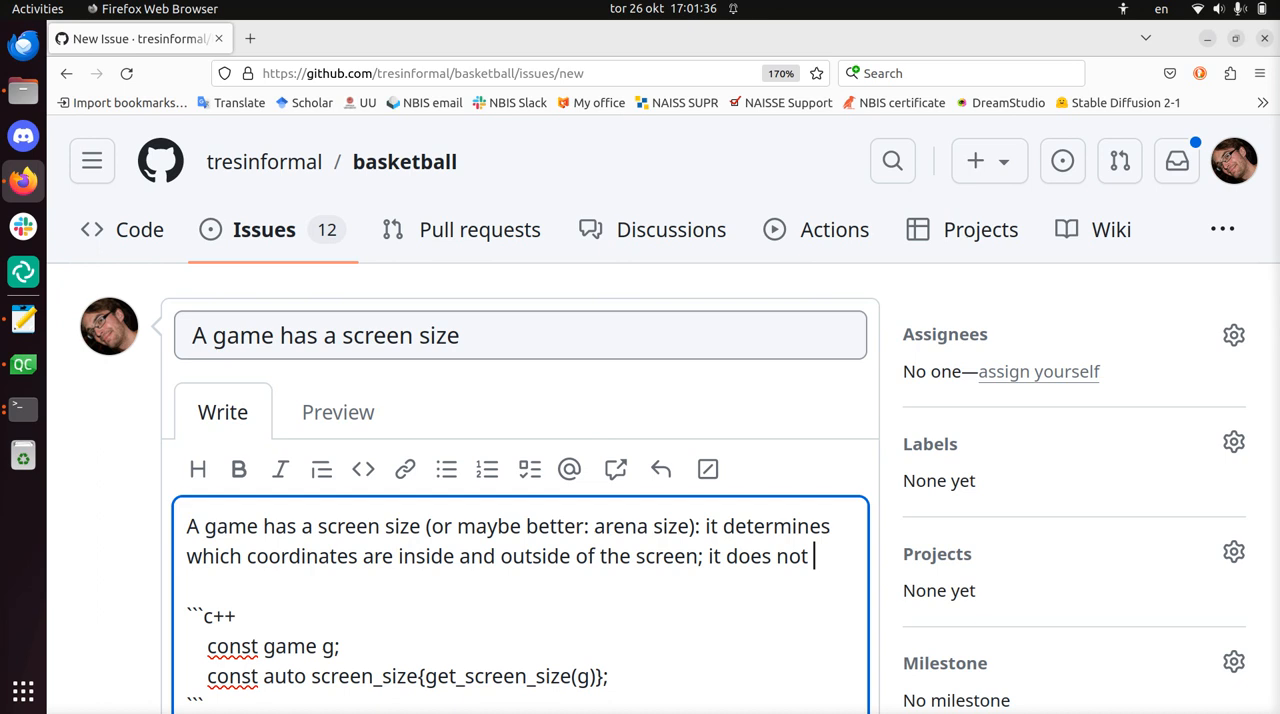
type("need to match a monitor'")
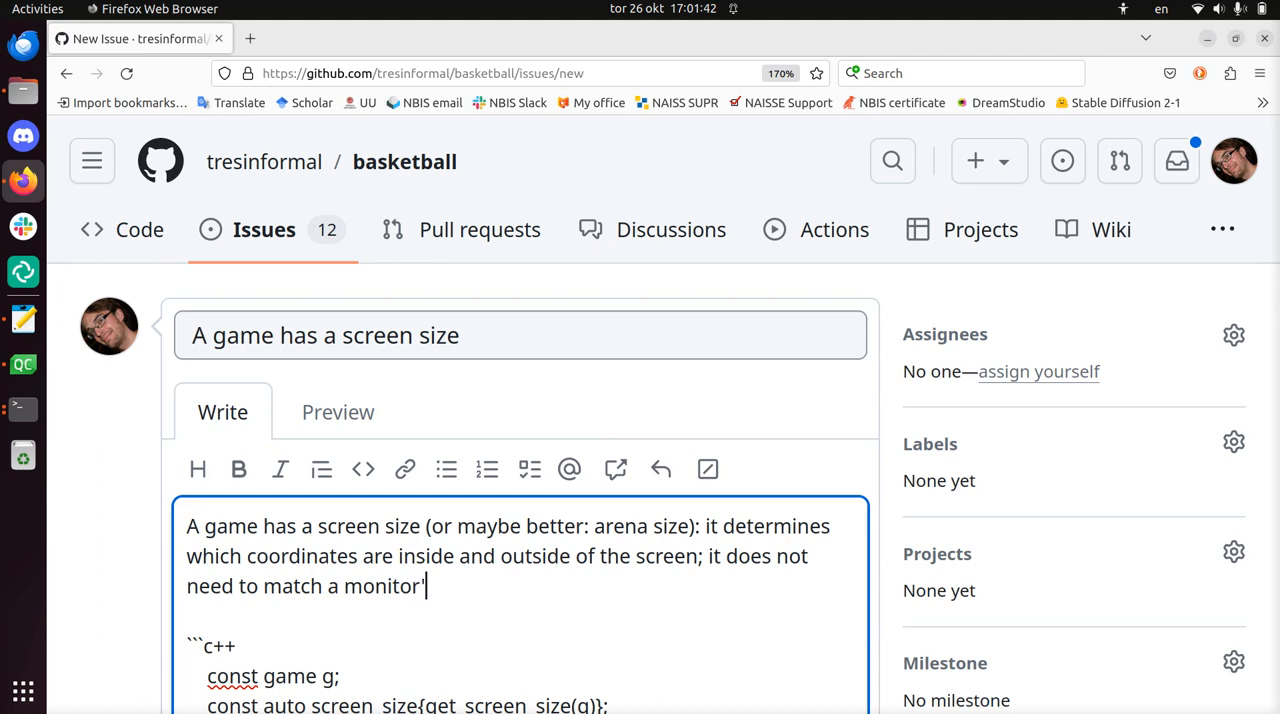
type("s resoluti")
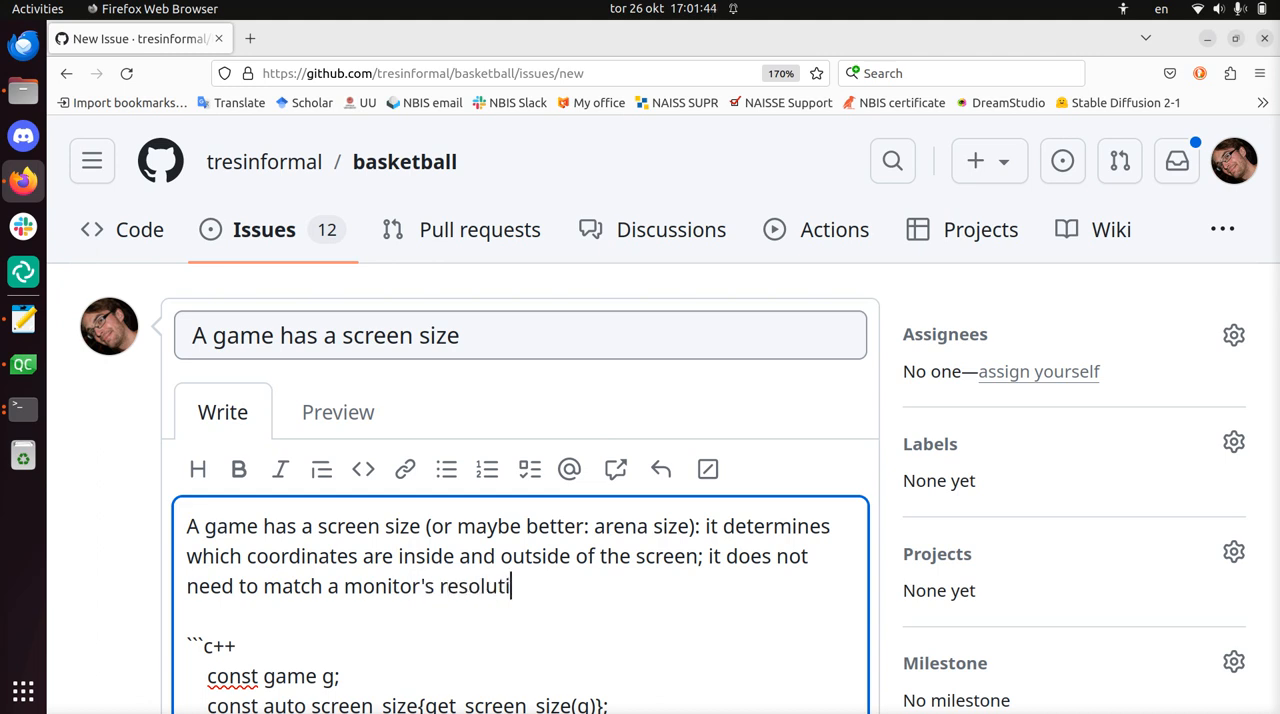
type("on at all.")
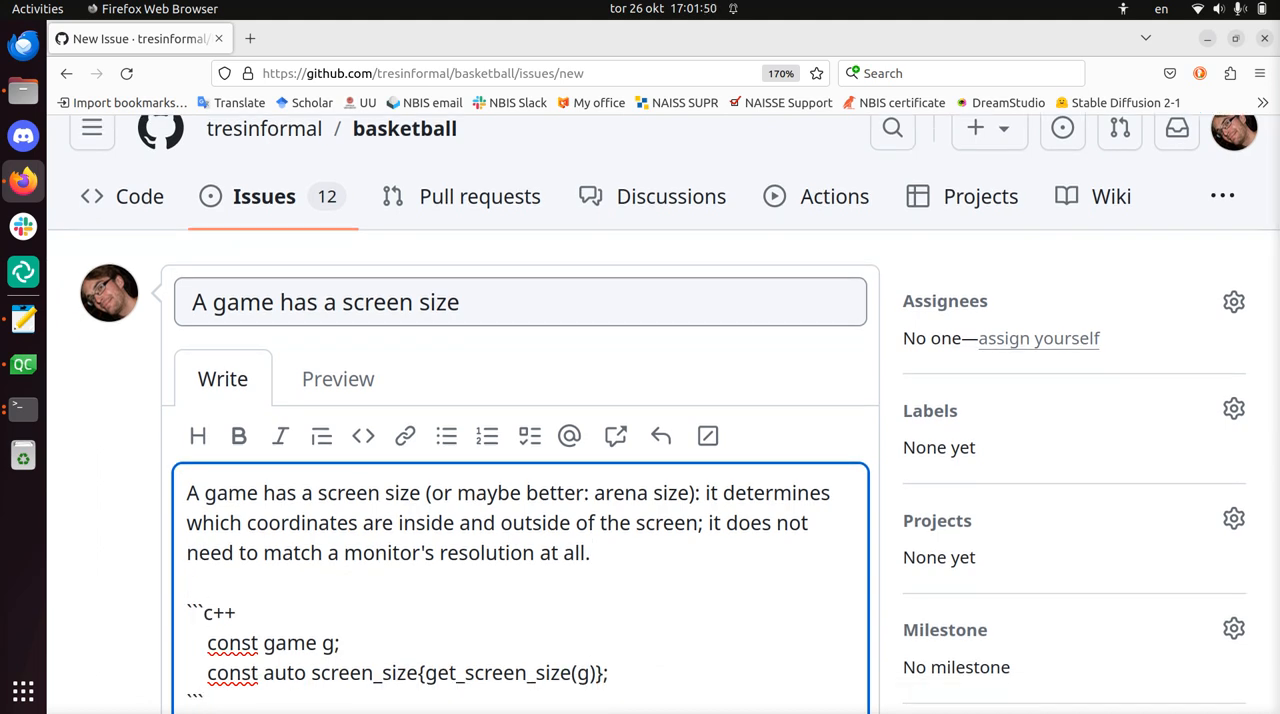
Add the line 'Allow for this test!' after the description paragraph.
left_click(197, 552)
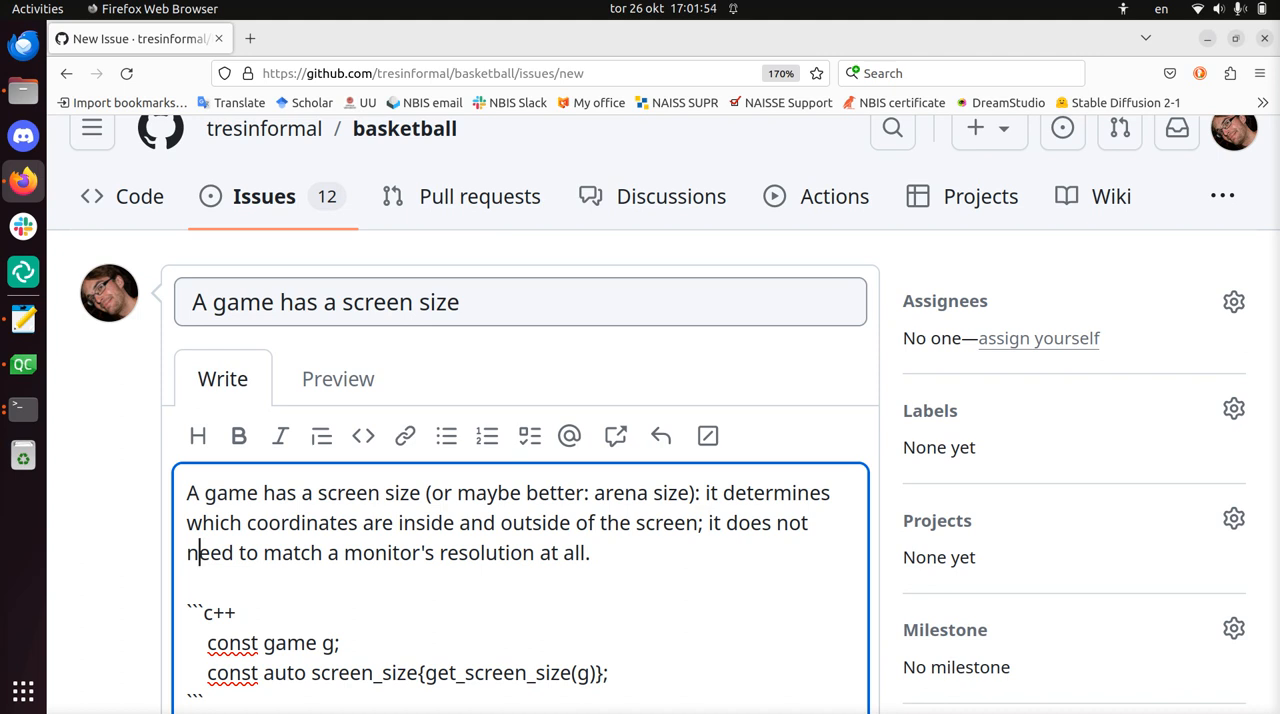
type("Allow")
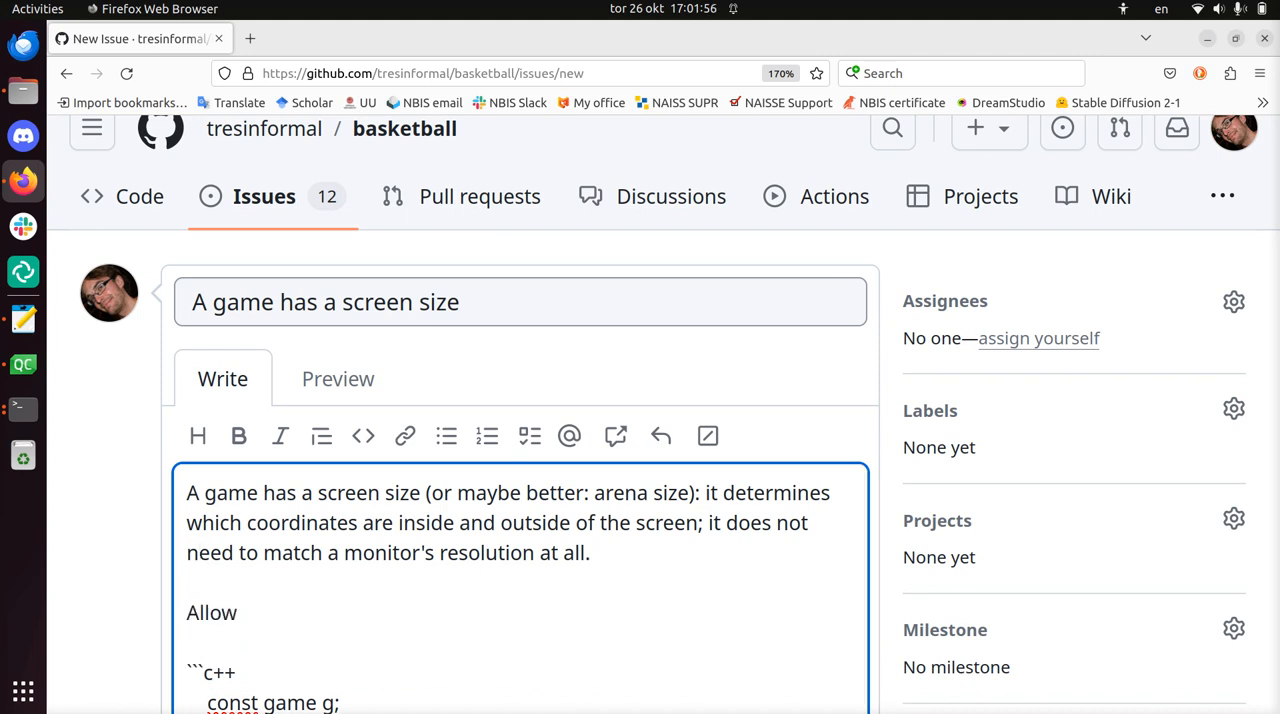
type("for this")
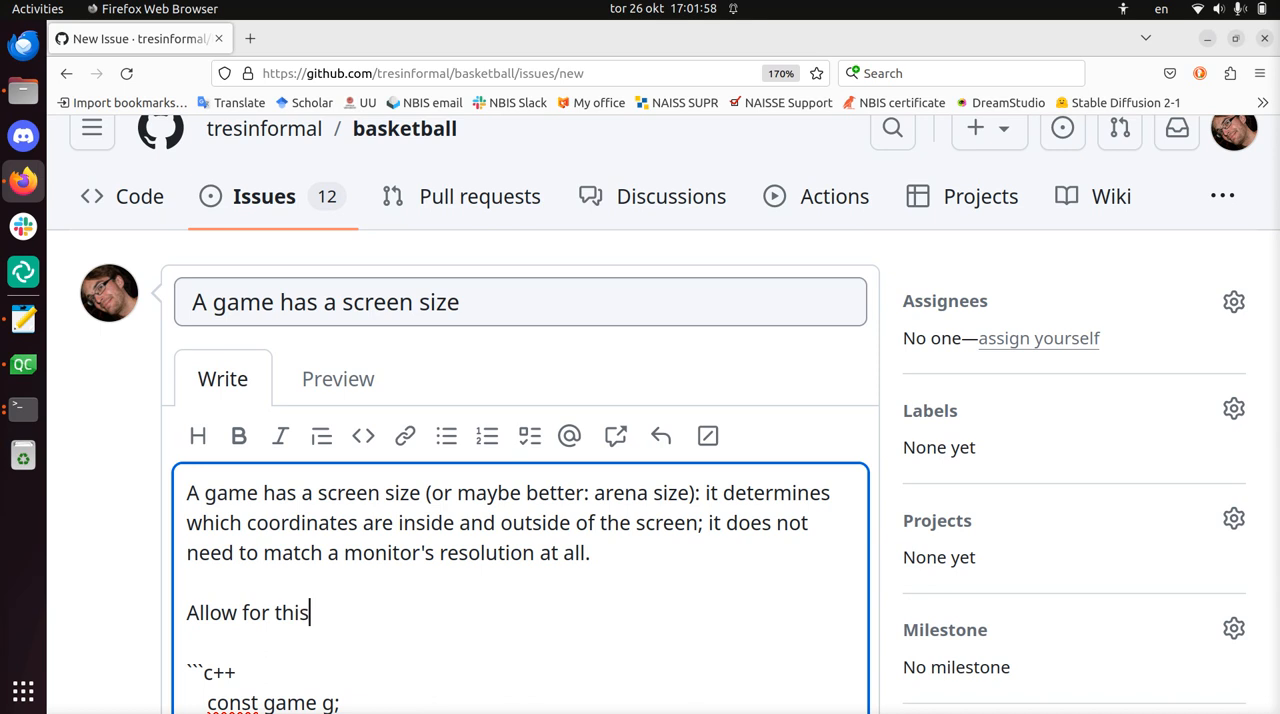
type("test!")
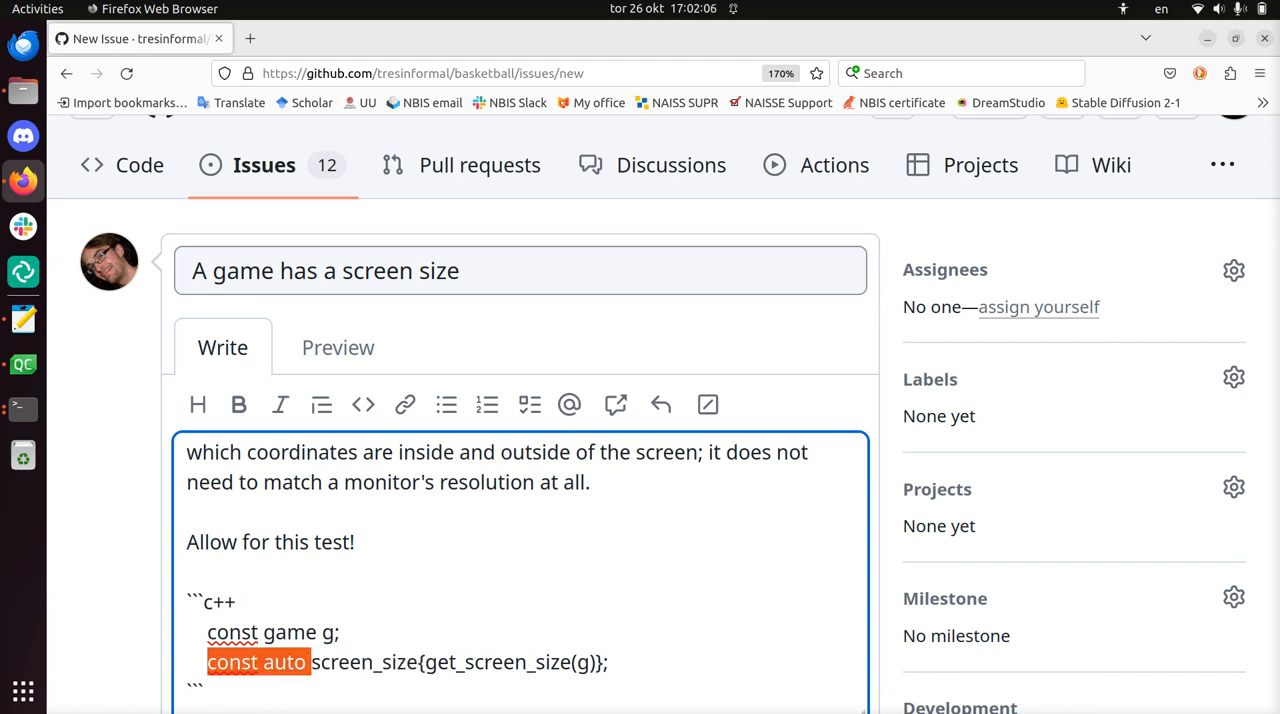
Change the snippet to 'get_screen_size(g); // This is all that needs to be accounted for'.
type("get_screen_size(g)}")
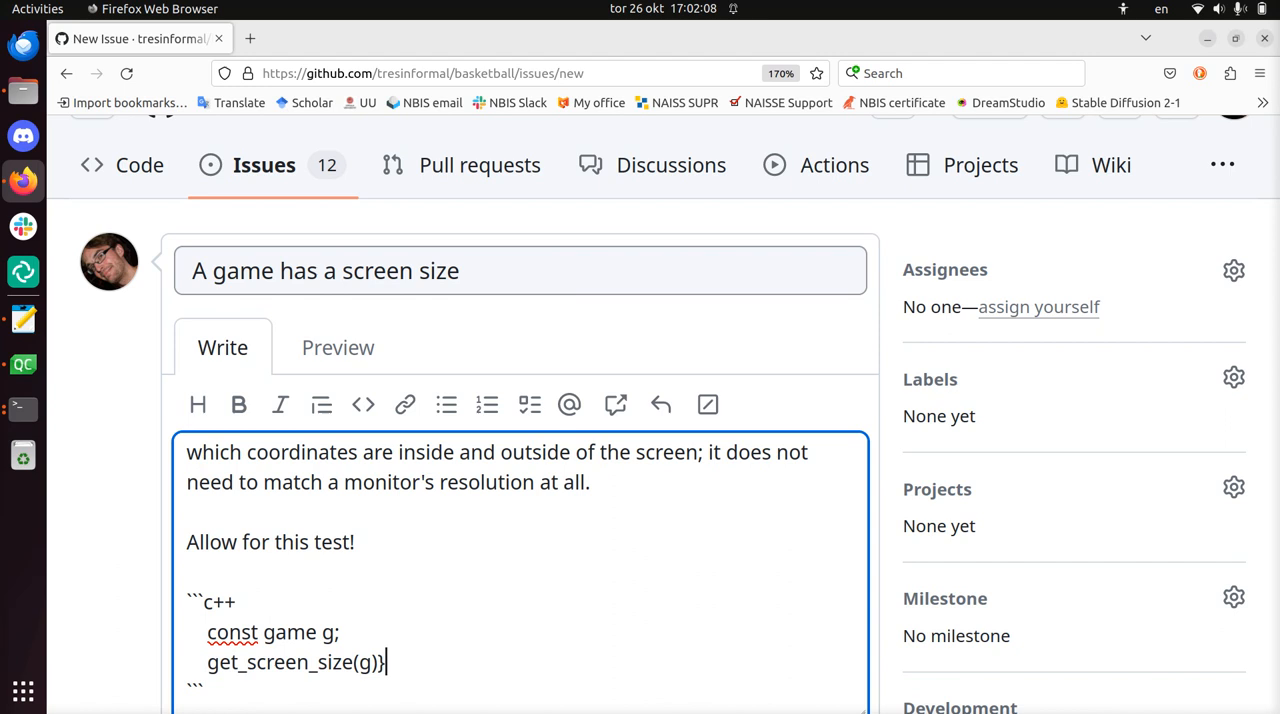
key("BackSpace")
type("; // T")
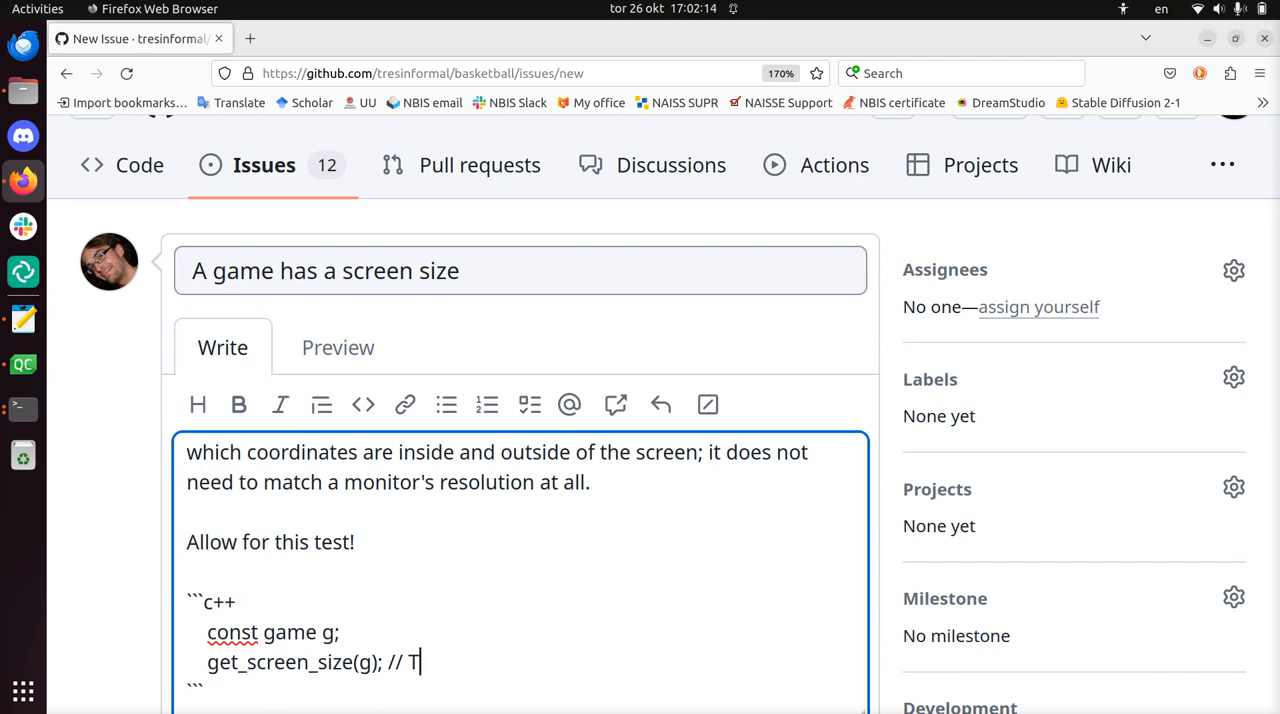
type("his is all that needs to be accounted")
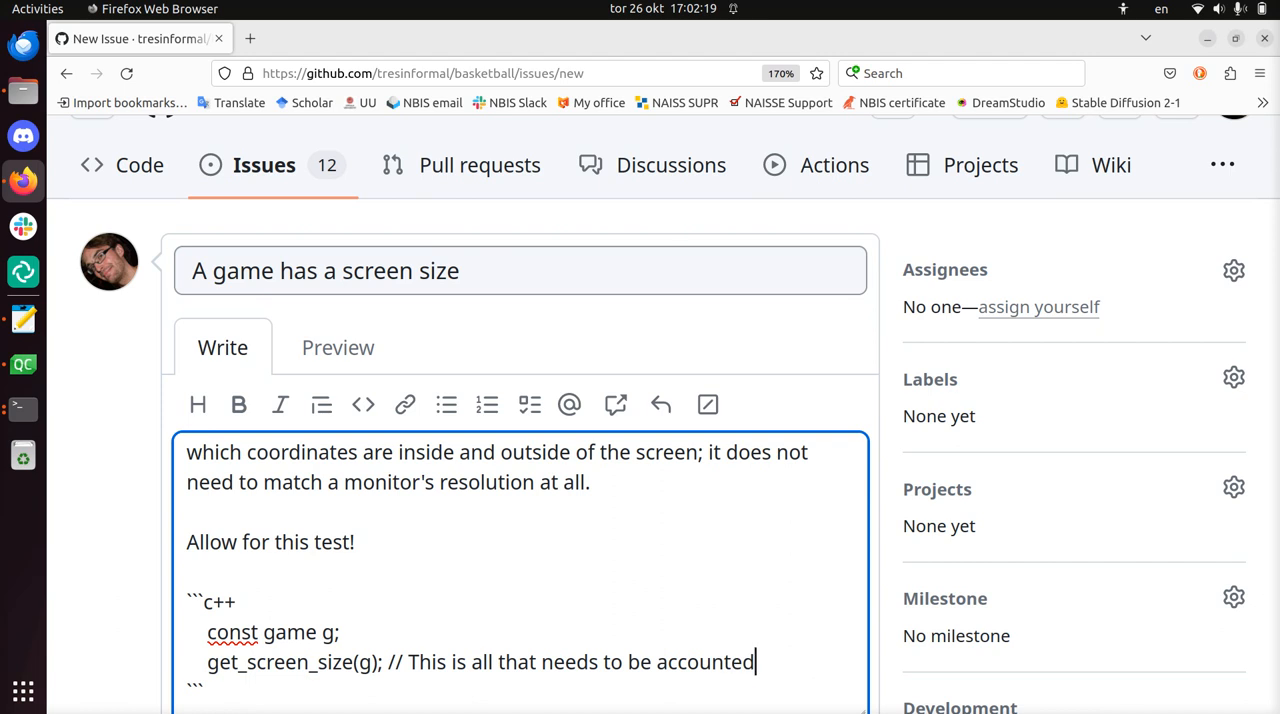
type("for")
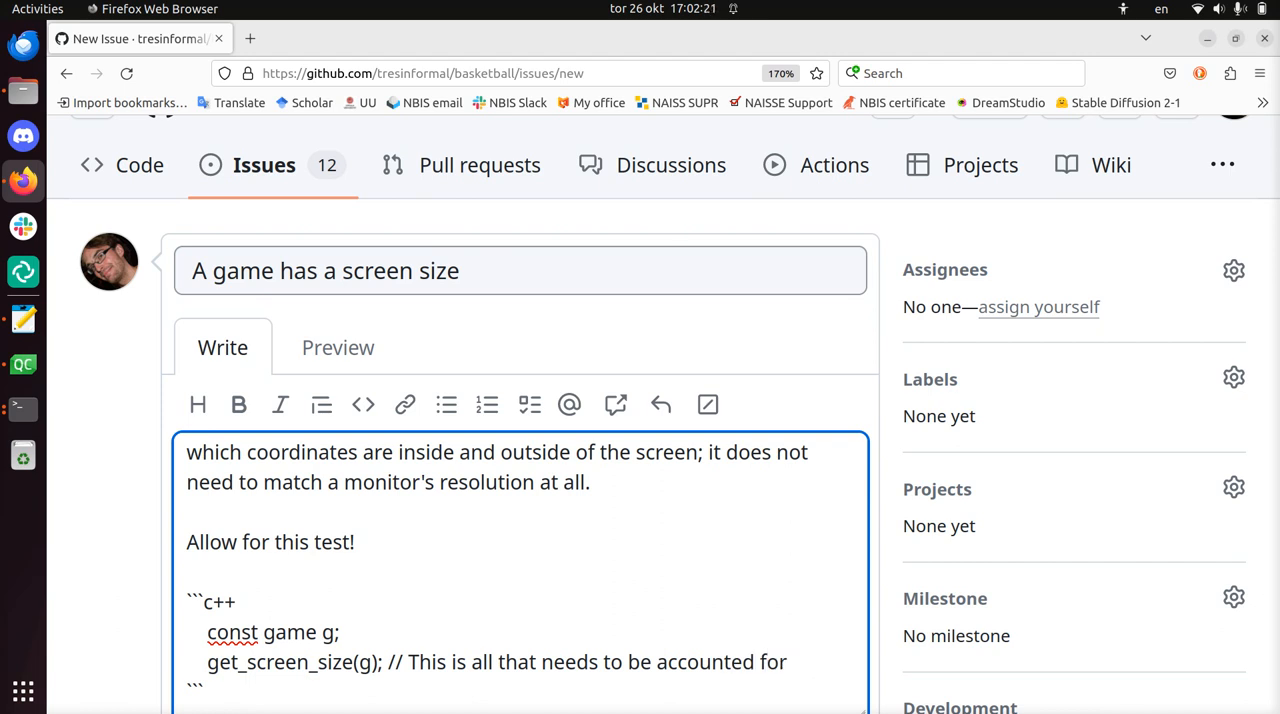
scroll("down", 3)
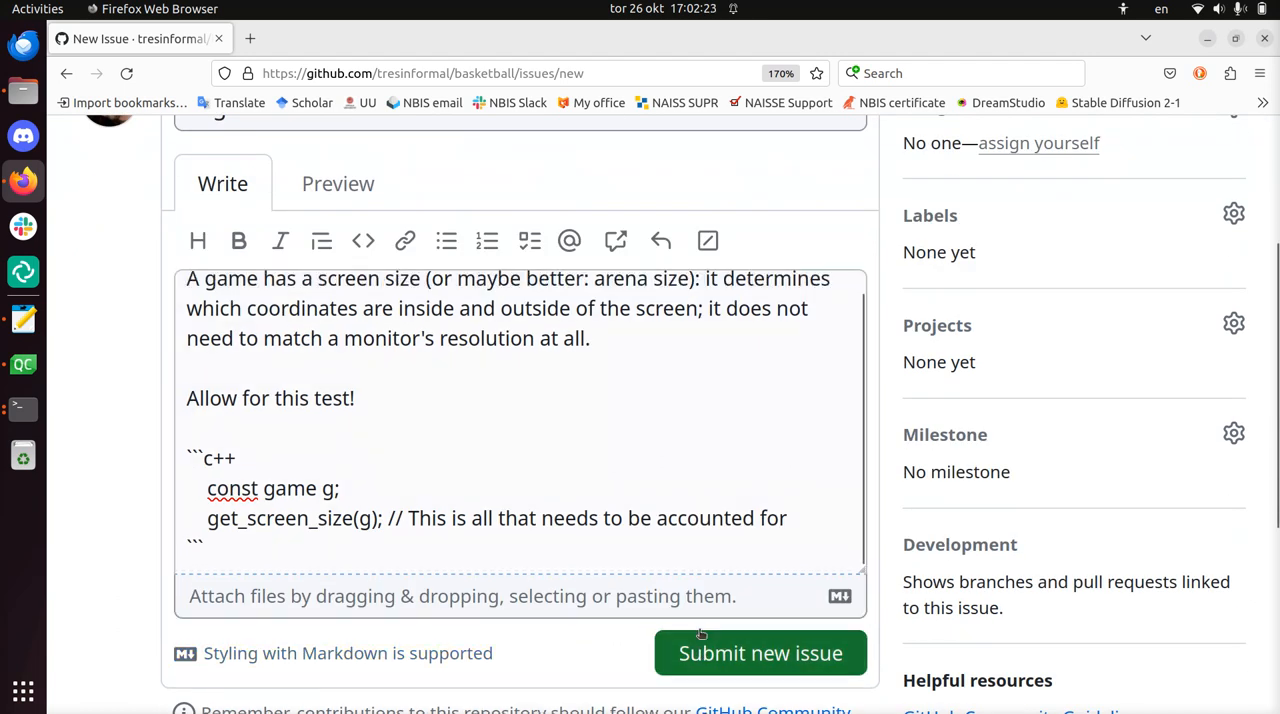
Submit the new issue, creating #26.
left_click(760, 653)
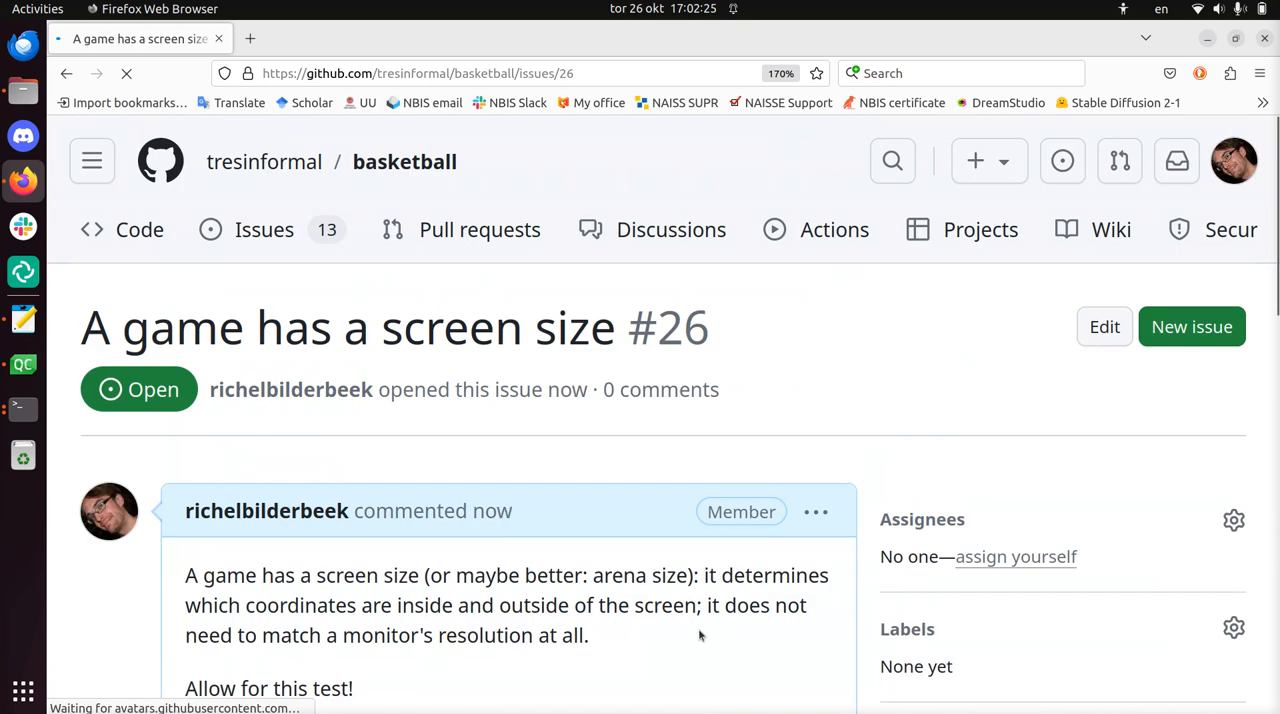
scroll("down", 3)
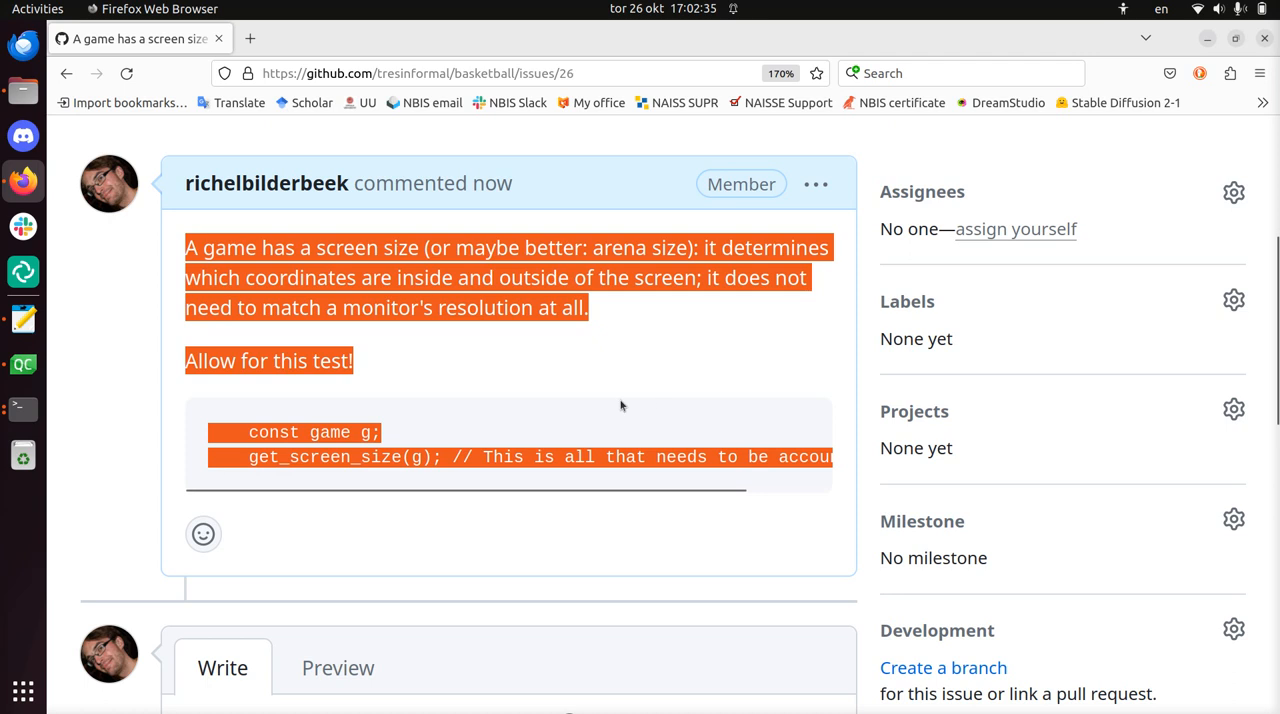
scroll("up", 3)
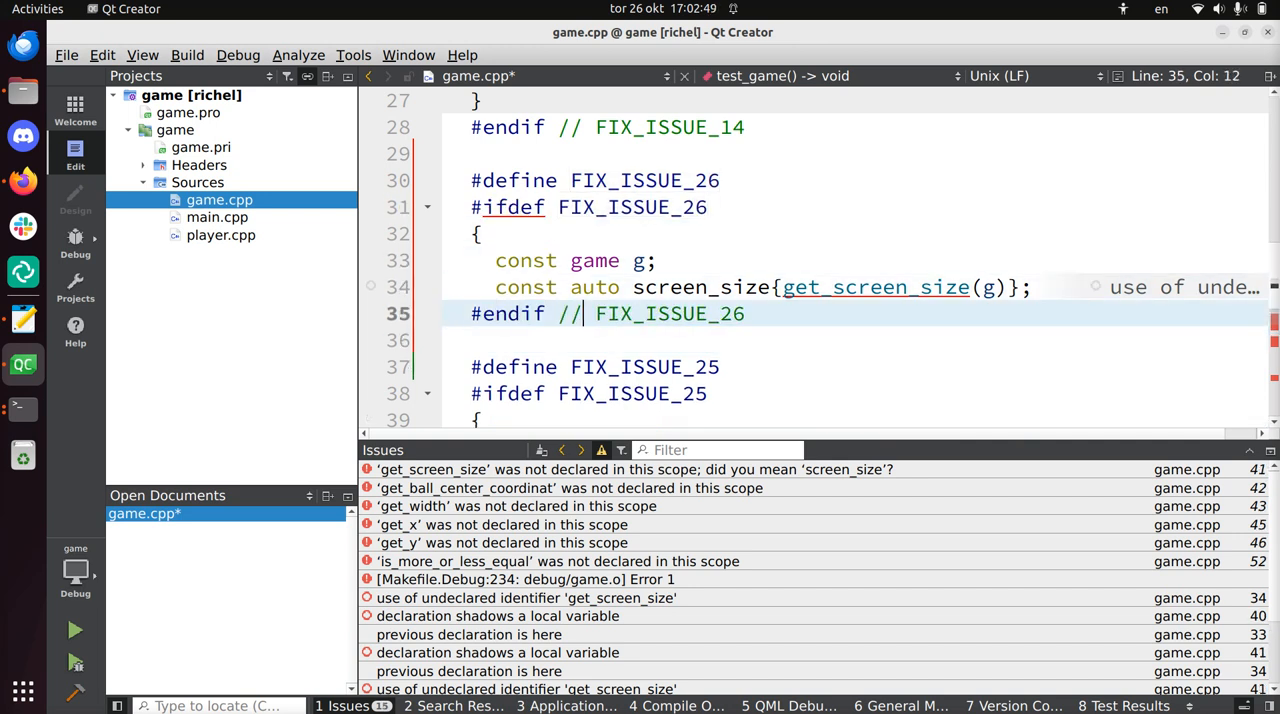
Make the FIX_ISSUE_26 test call get_screen_size(g) and comment out both #define lines.
key("Return")
type("}")
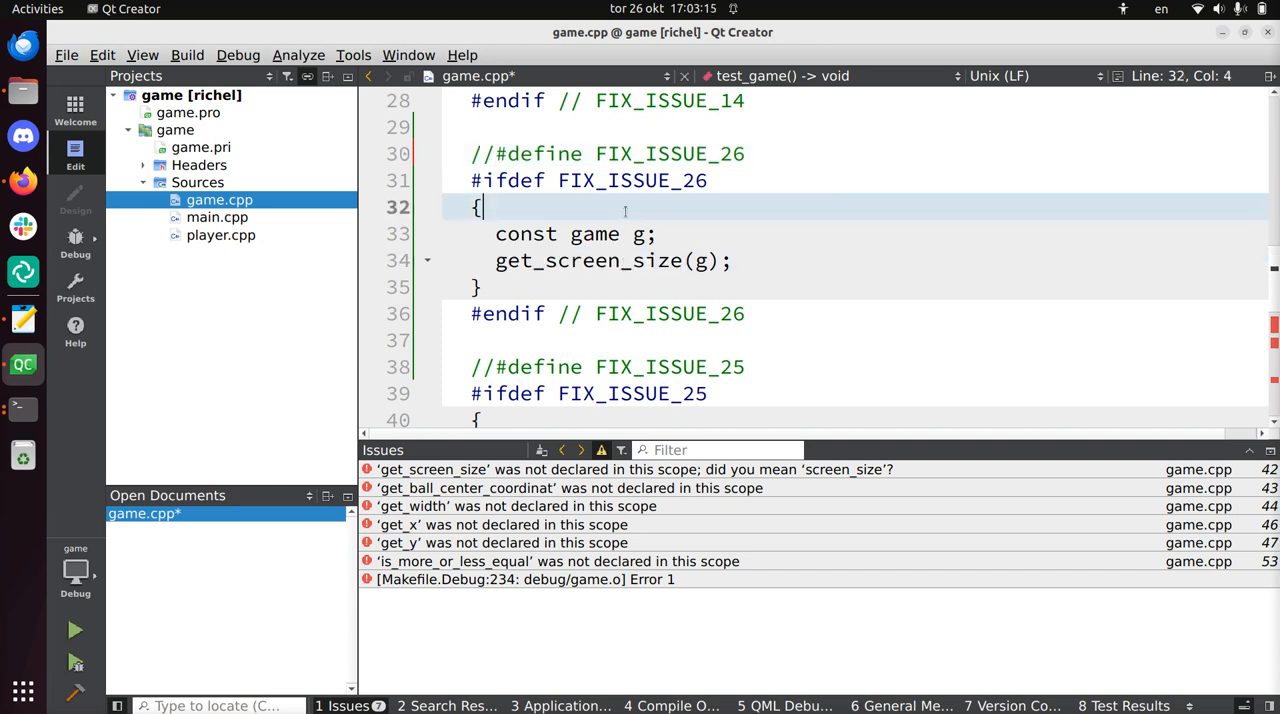
double_click(632, 393)
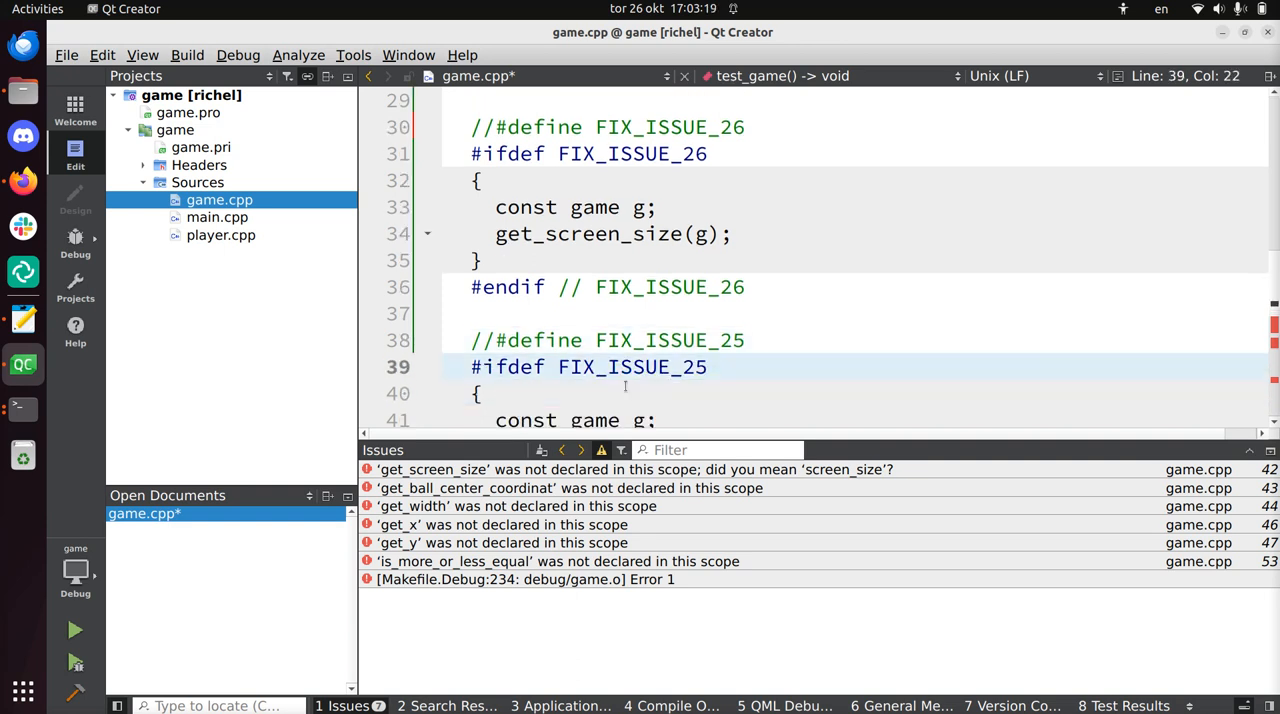
left_click(633, 153)
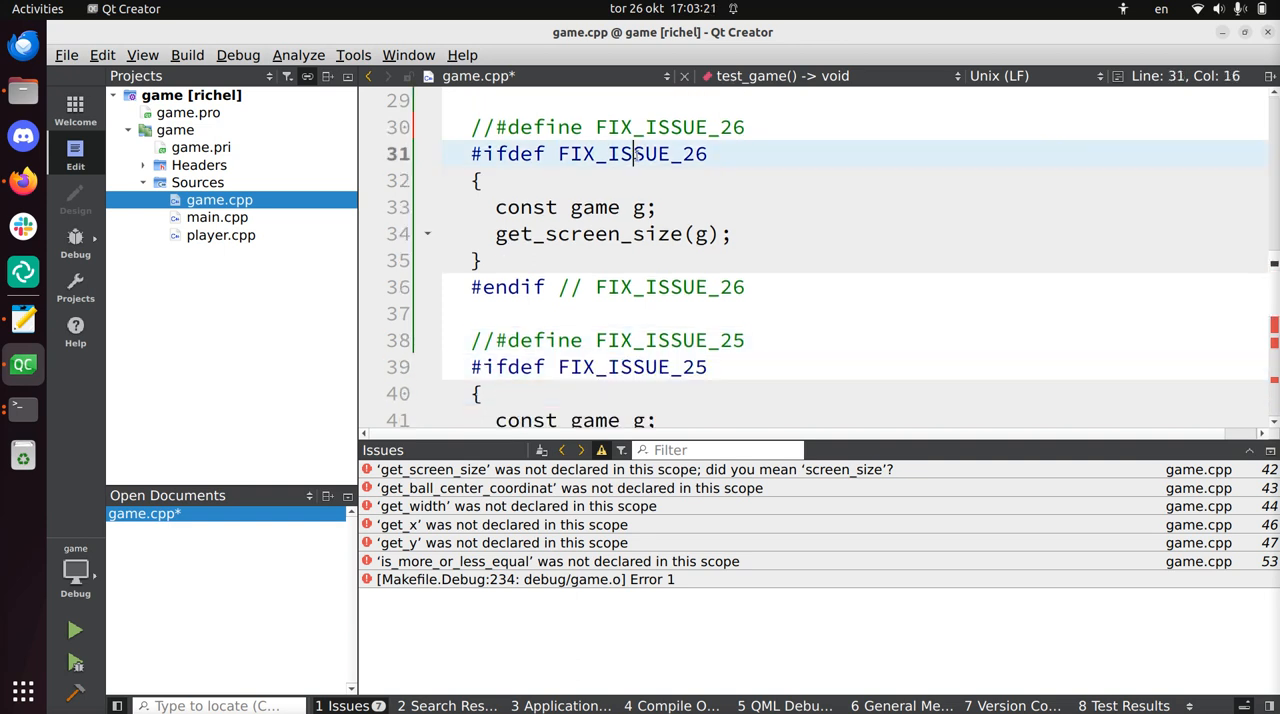
left_click(603, 207)
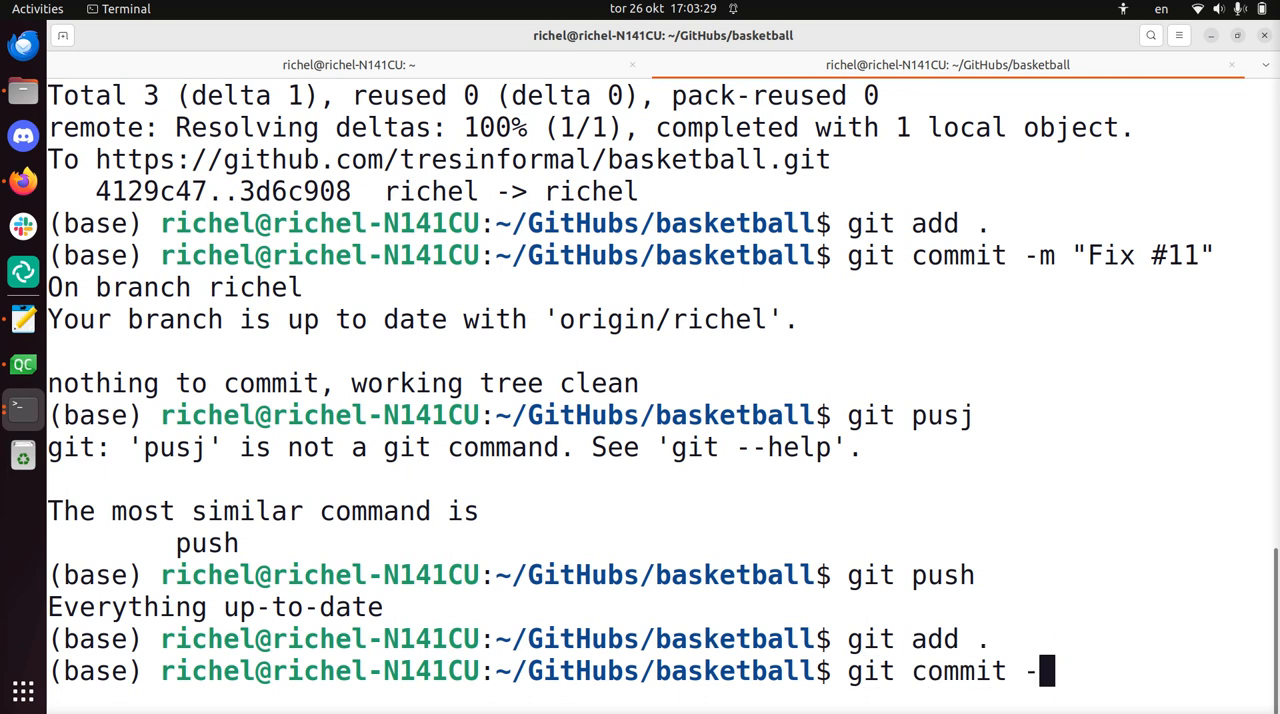
Commit with message 'Add test for a screen size, progress #26' and push.
type("m \"Add test fo")
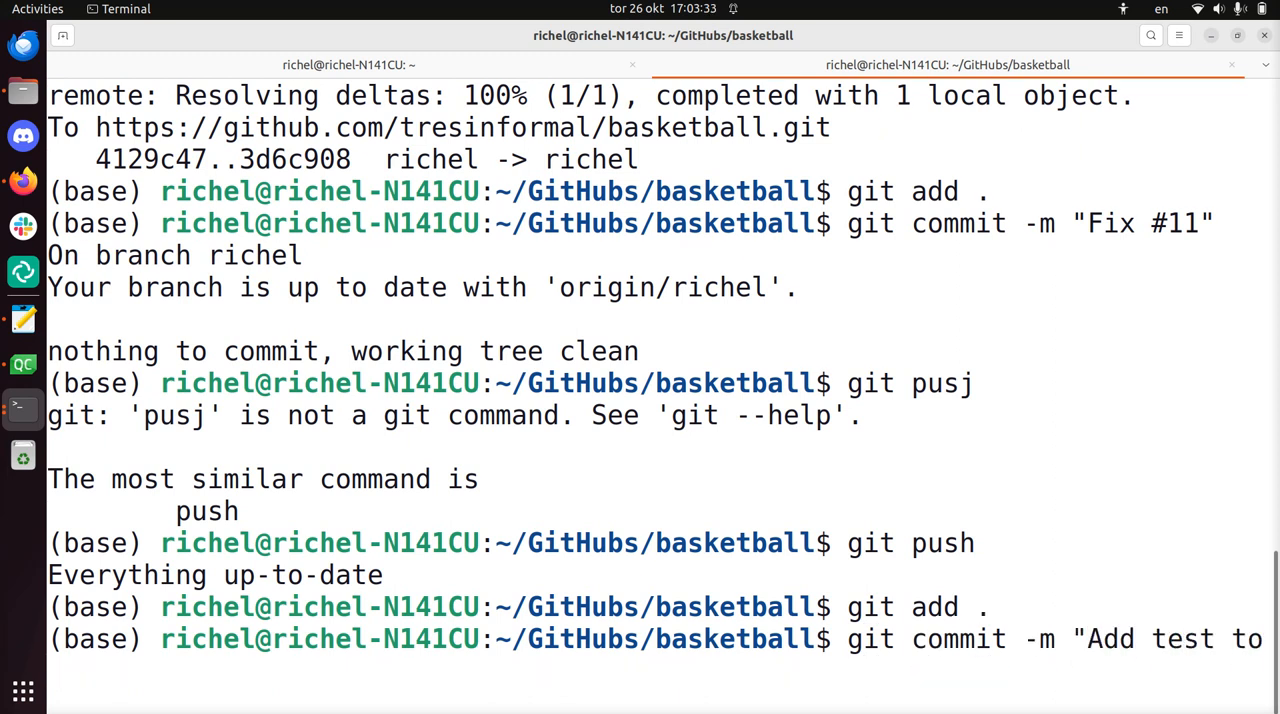
type("r a screen size, progre")
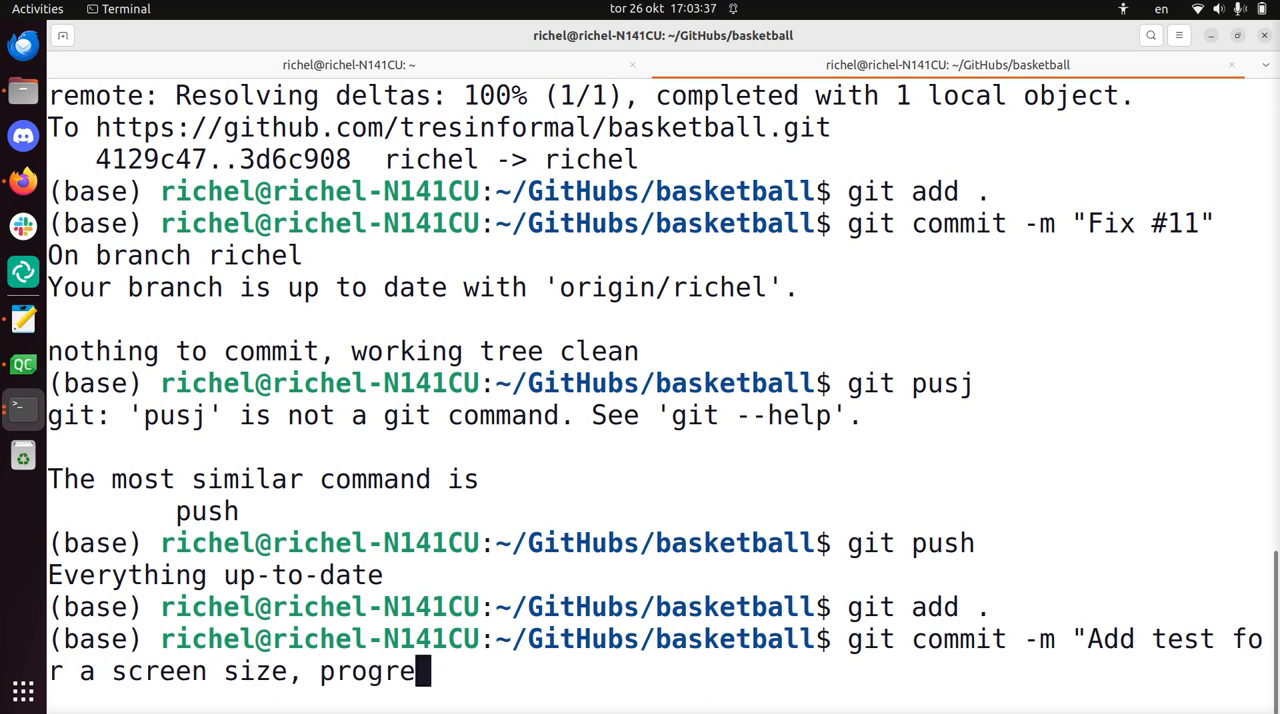
type("ss")
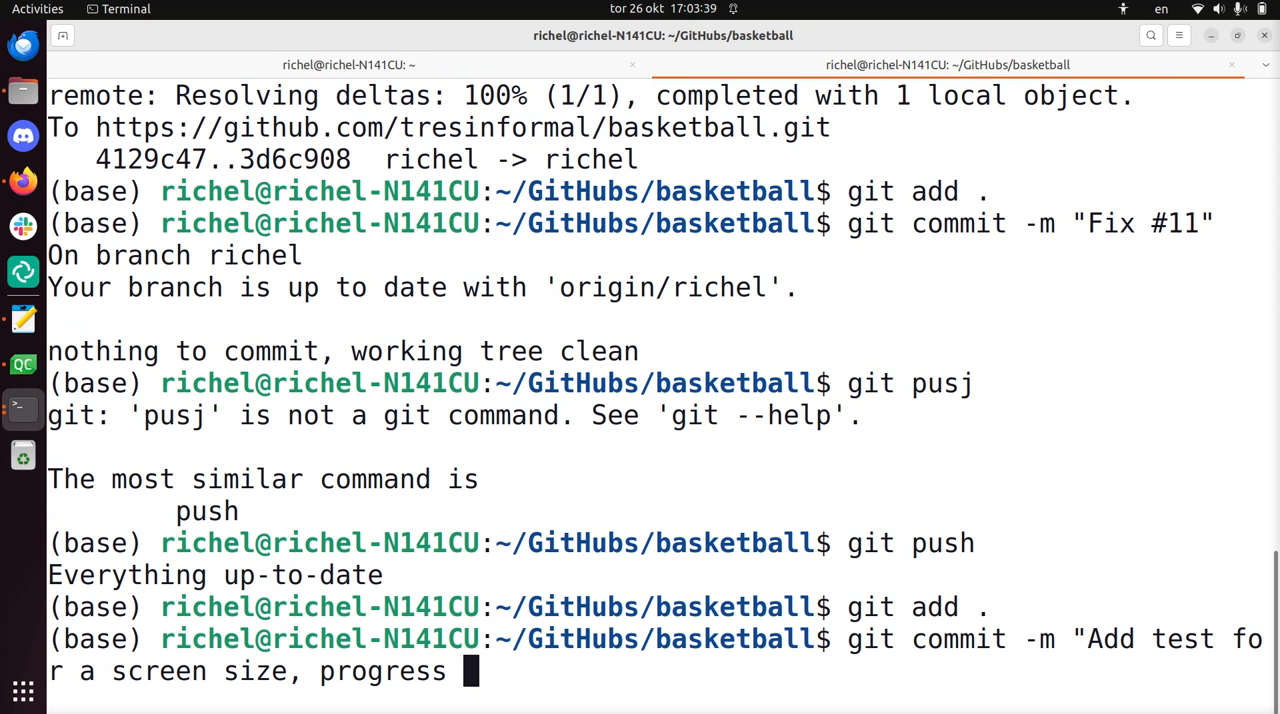
key("Return")
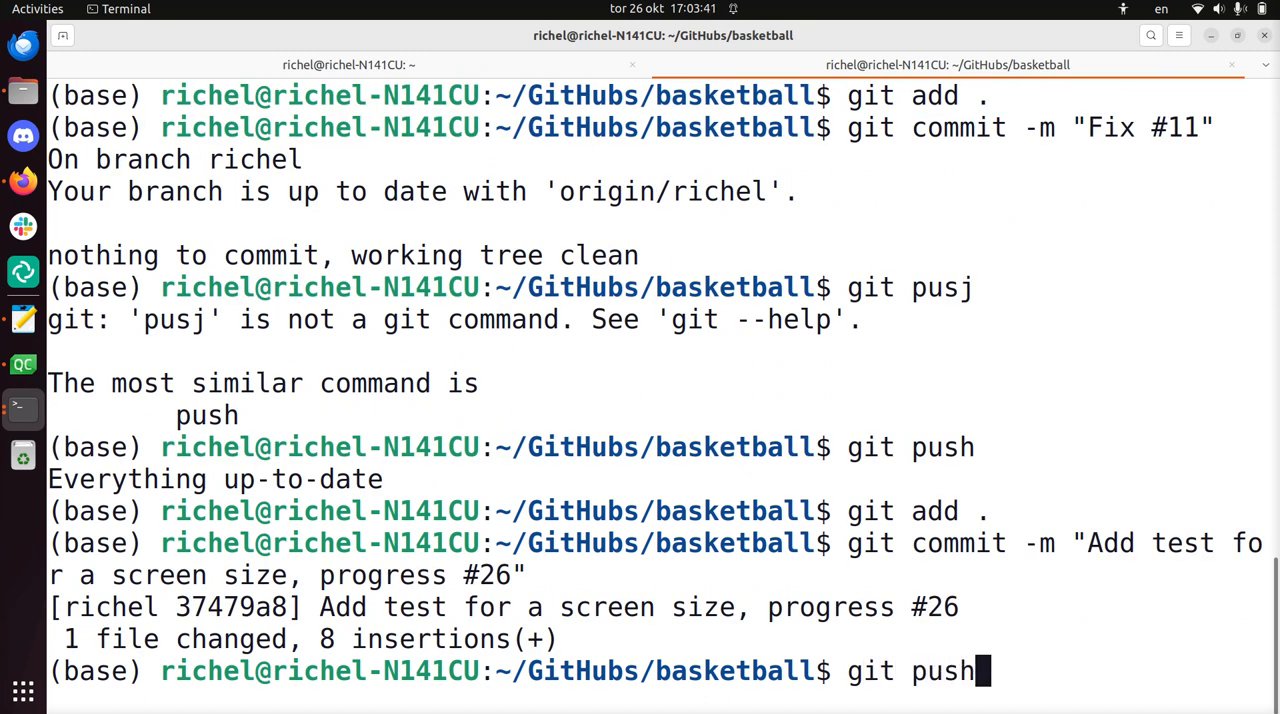
key("Return")
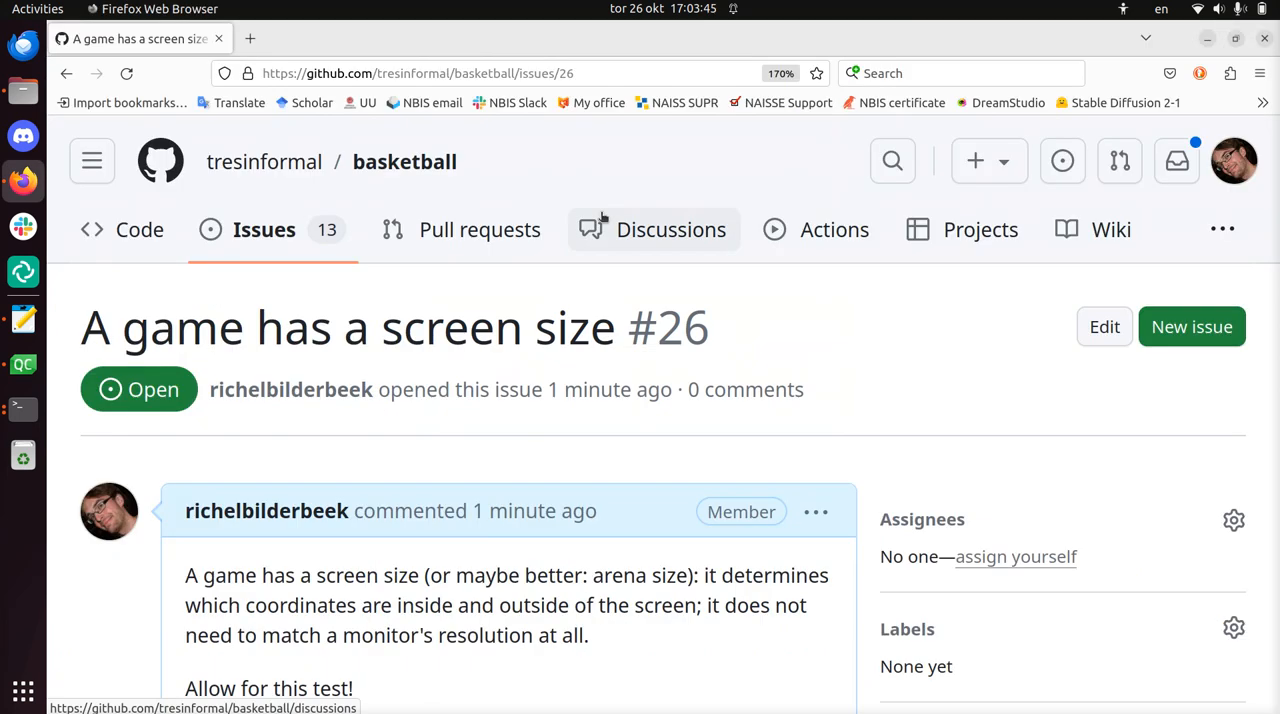
Reload issue #26 and scroll to the referenced 'Add test for a screen size' commit.
scroll("down", 3)
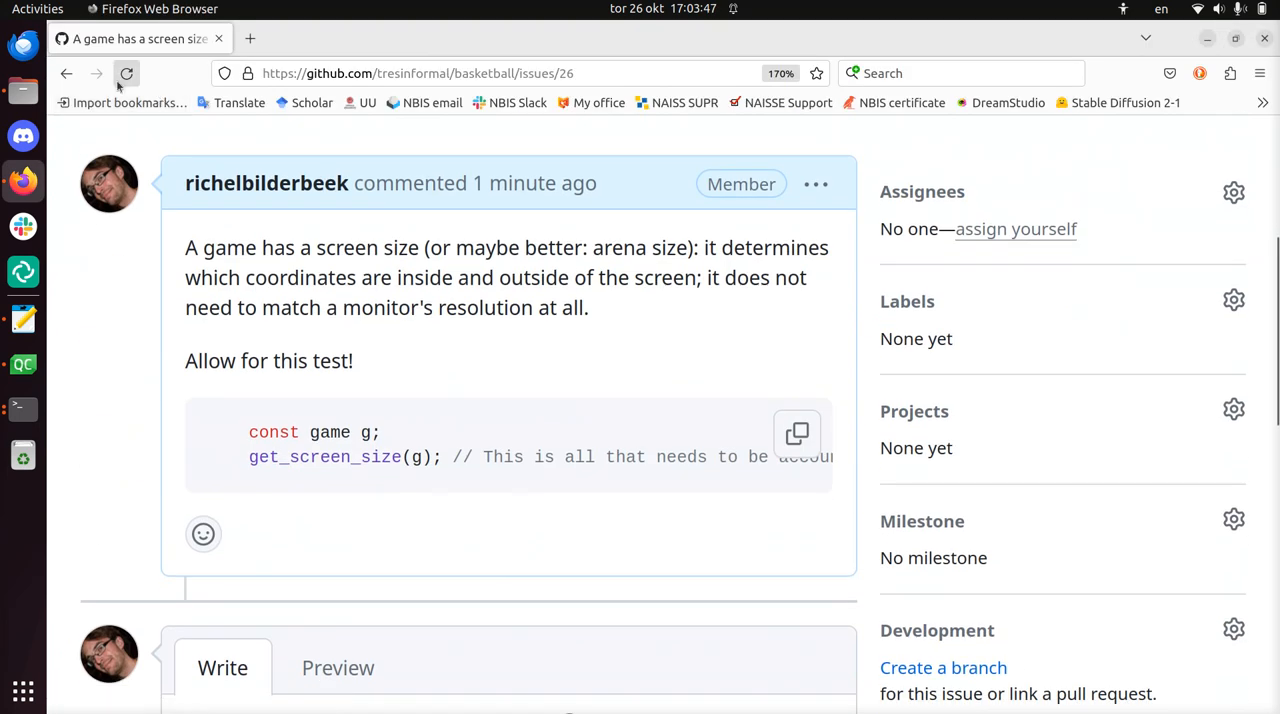
left_click(127, 73)
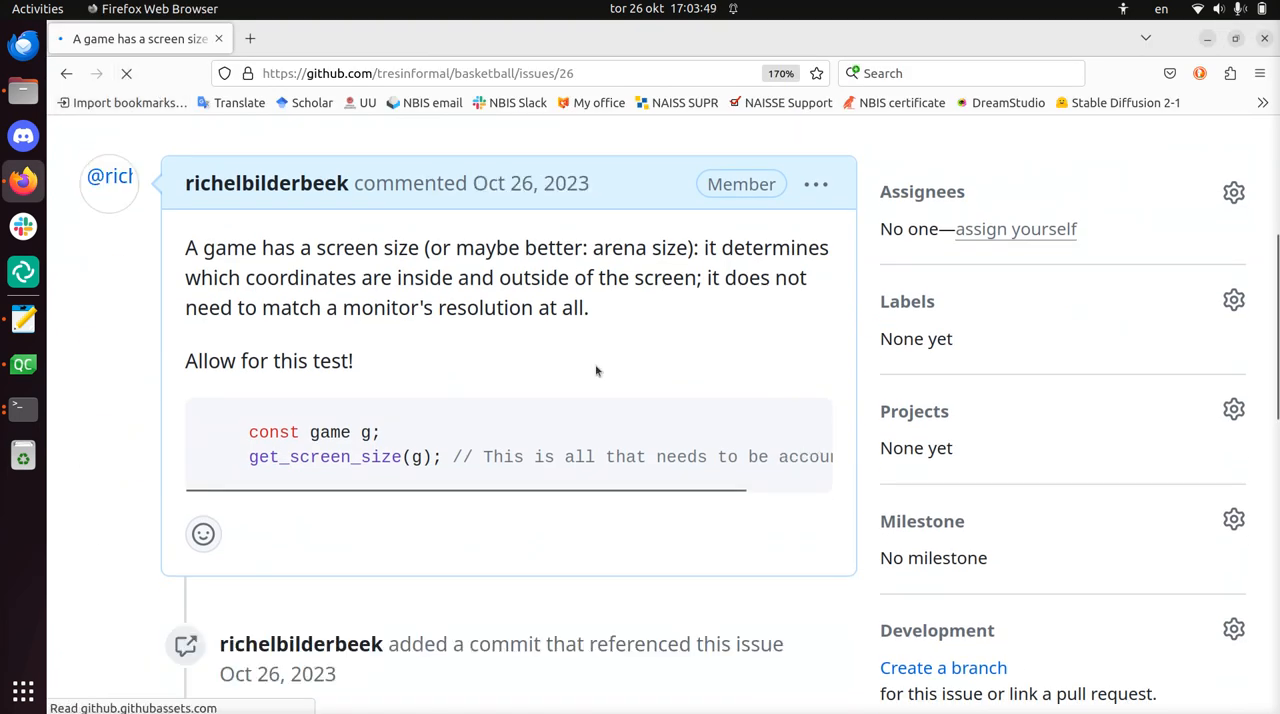
scroll("down", 3)
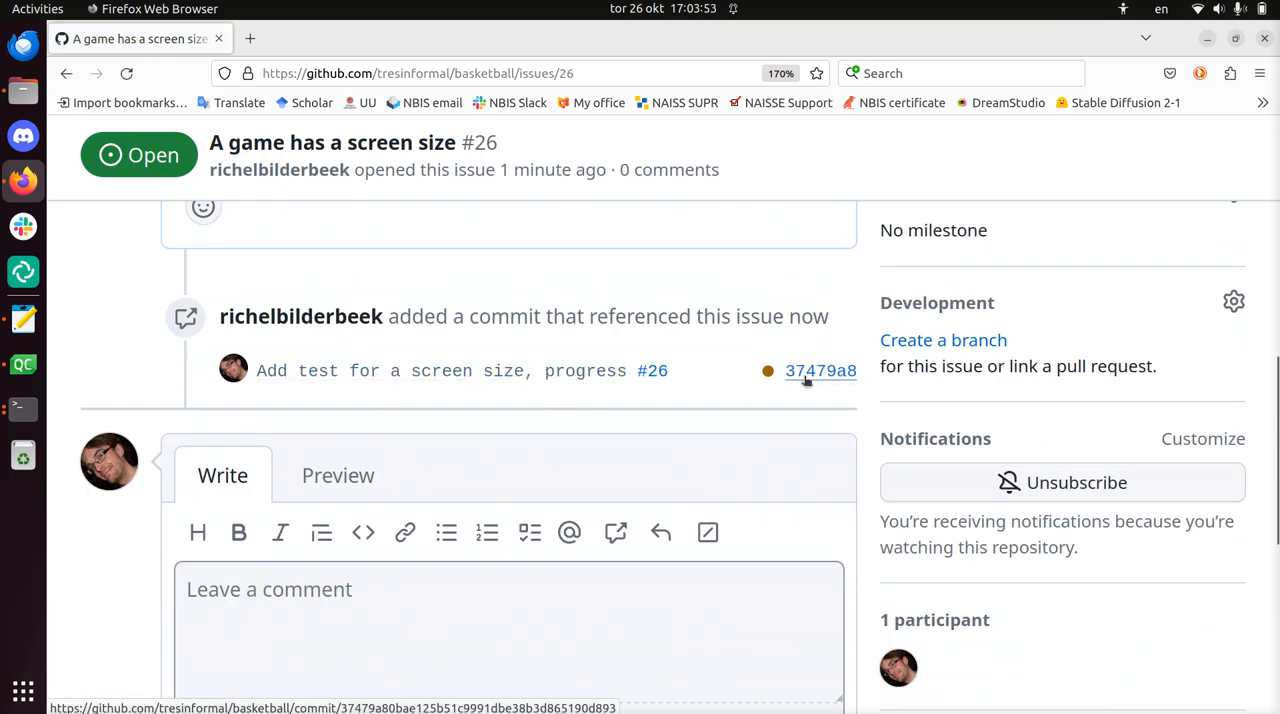
mouse_move(570, 371)
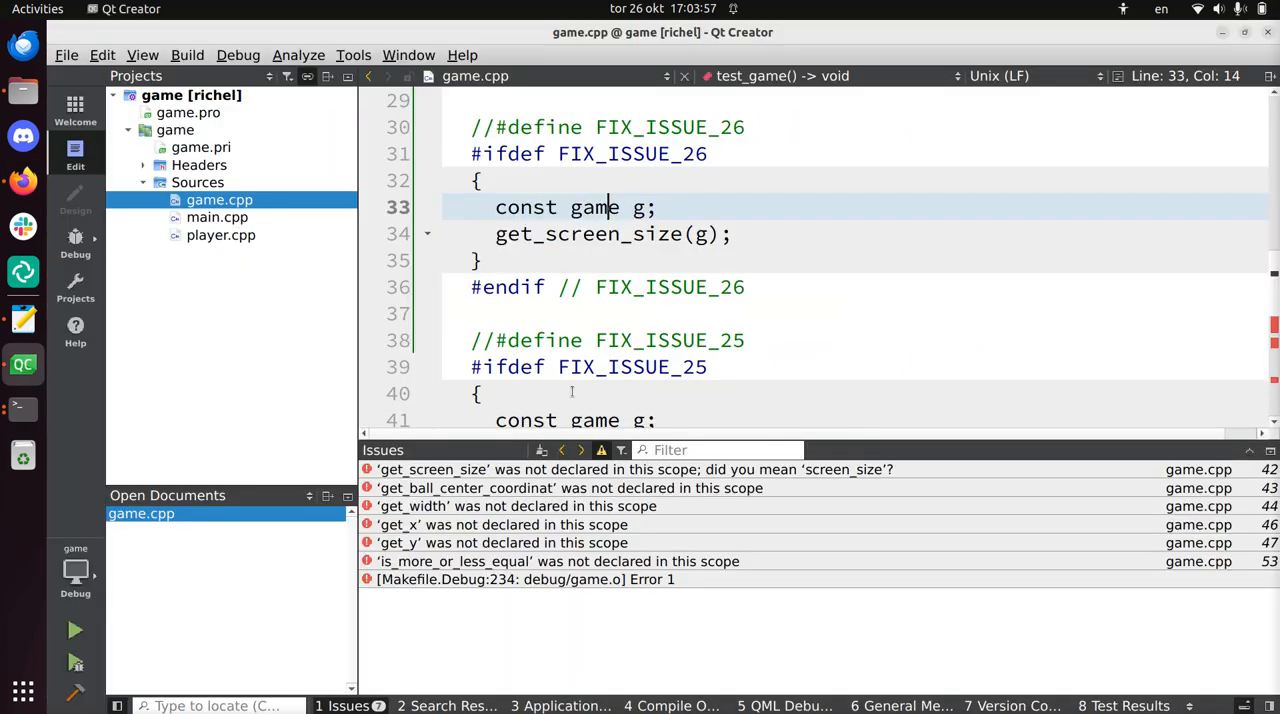
double_click(669, 127)
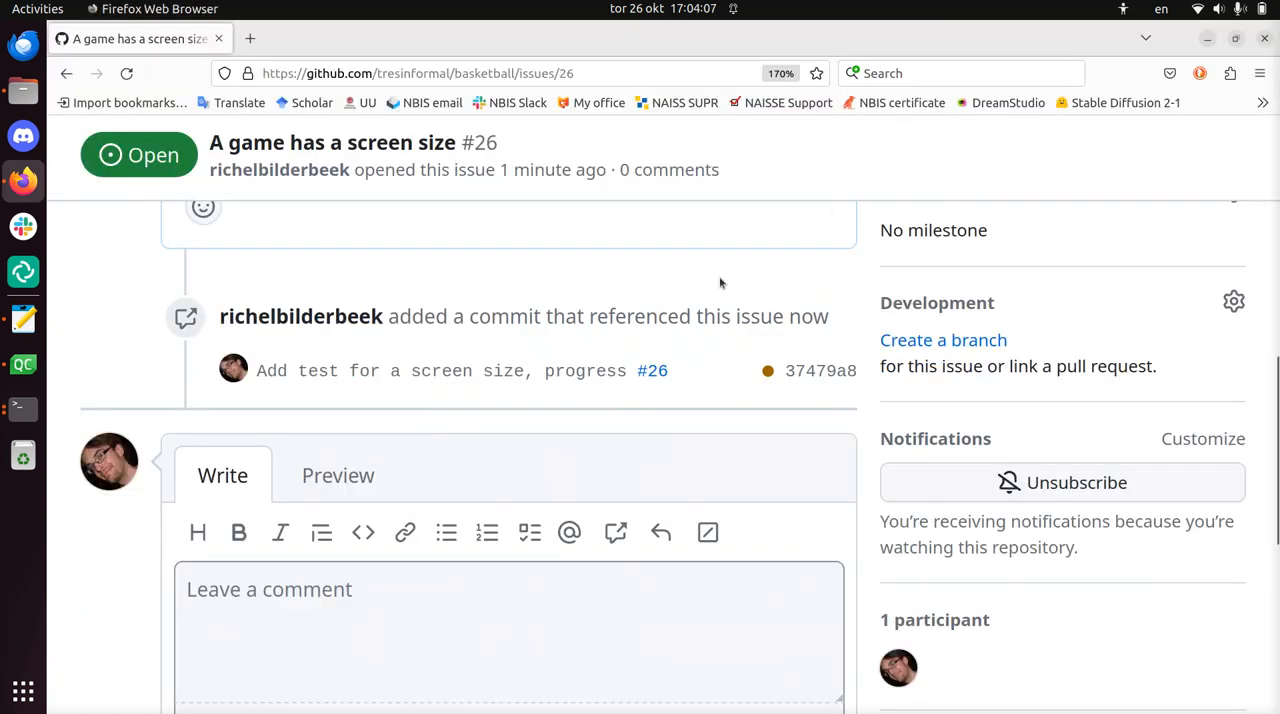
Apply the 'good first issue' label to issue #26 from the Labels sidebar menu.
scroll("up", 3)
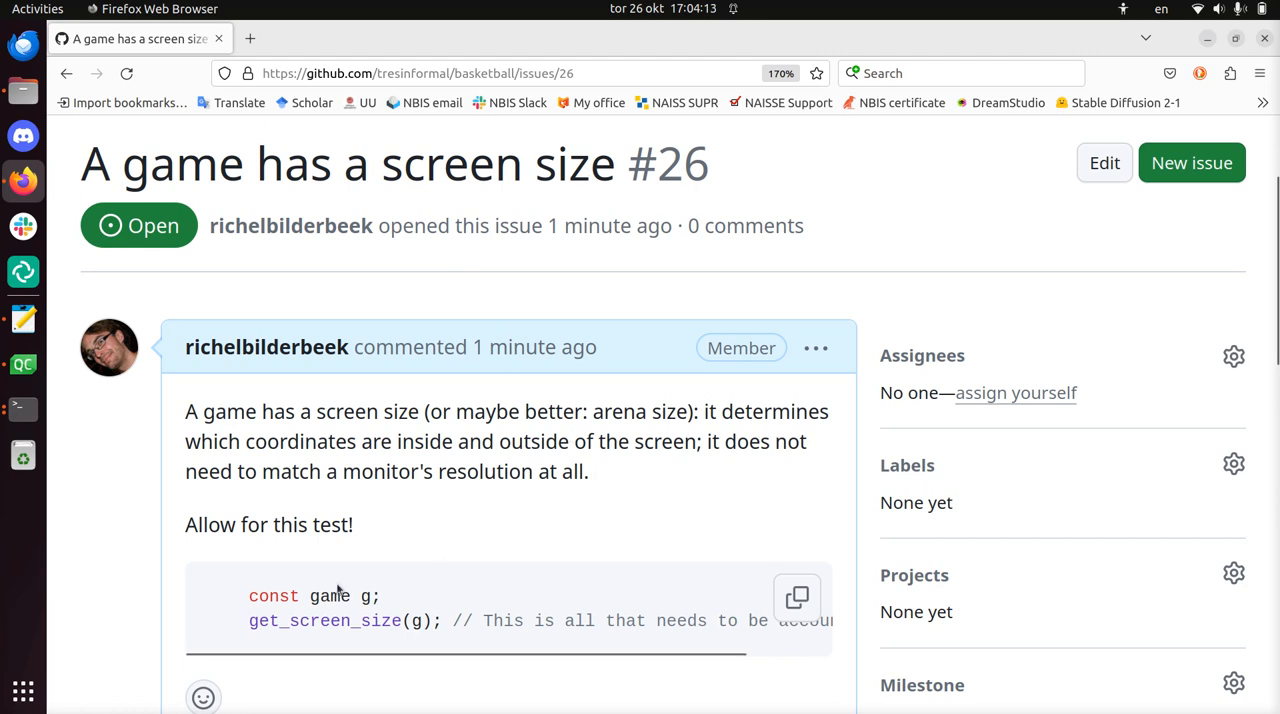
scroll("down", 3)
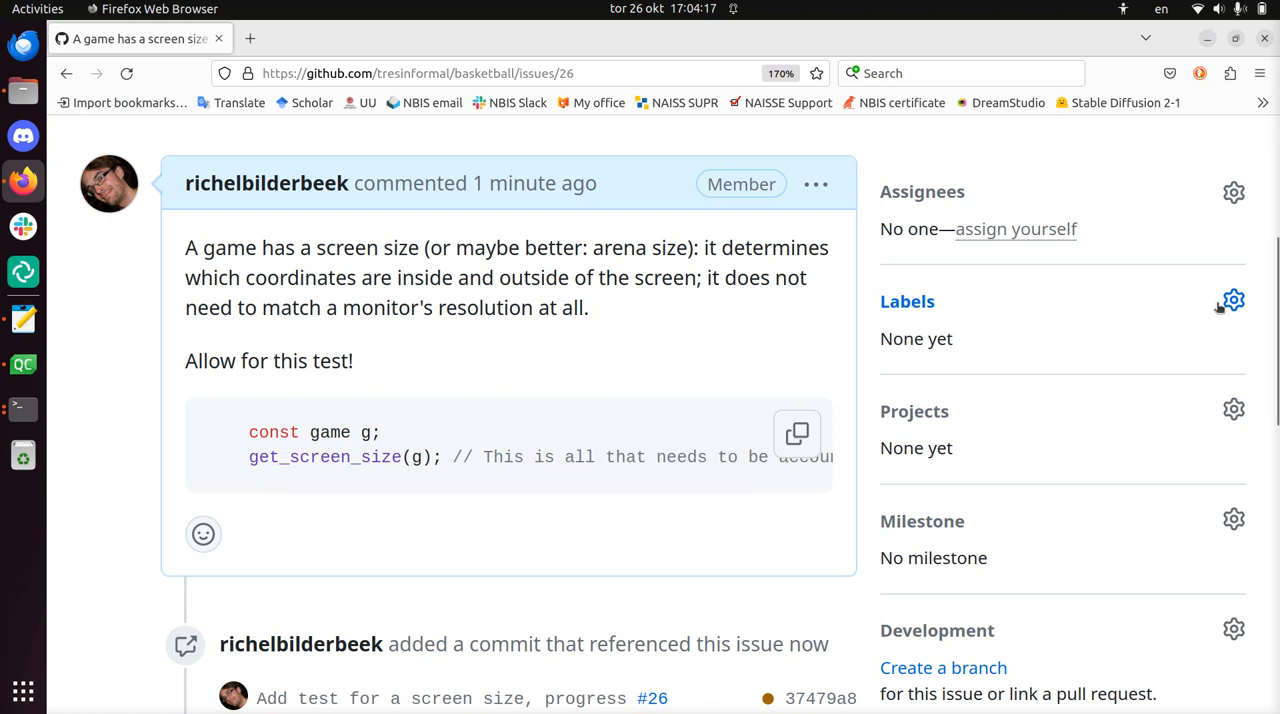
left_click(1233, 300)
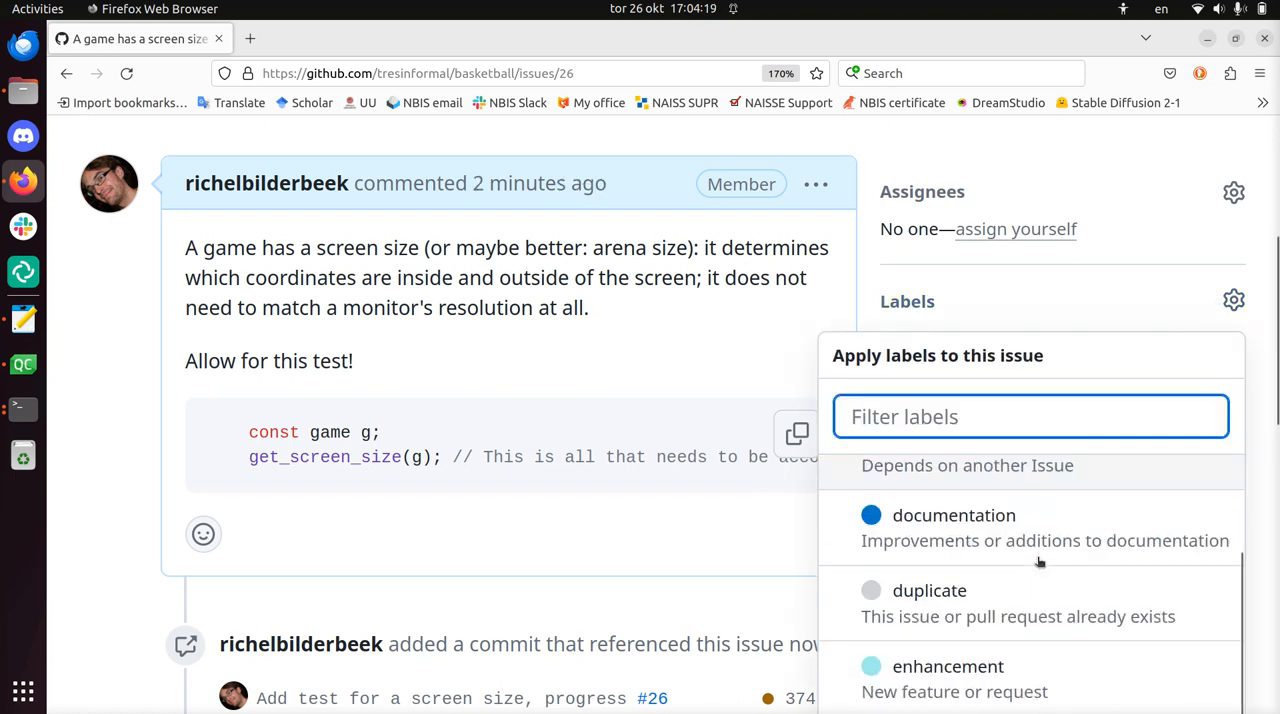
scroll("down", 3)
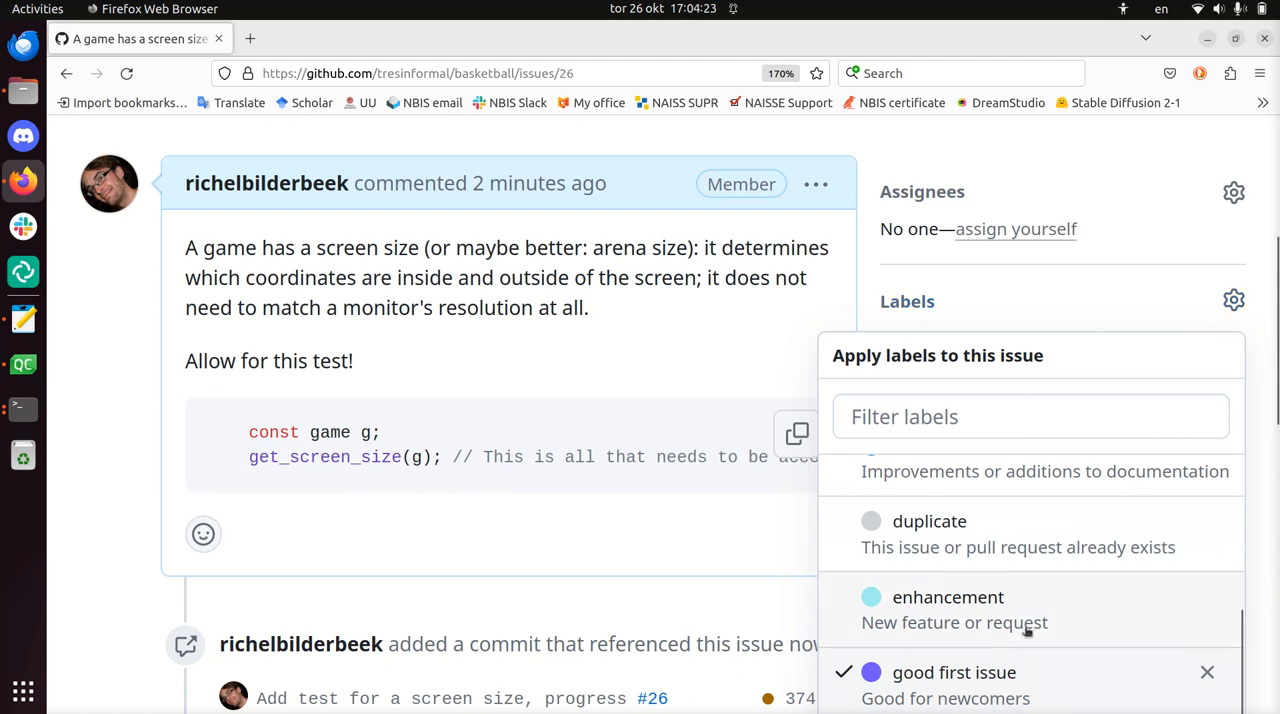
scroll("down", 3)
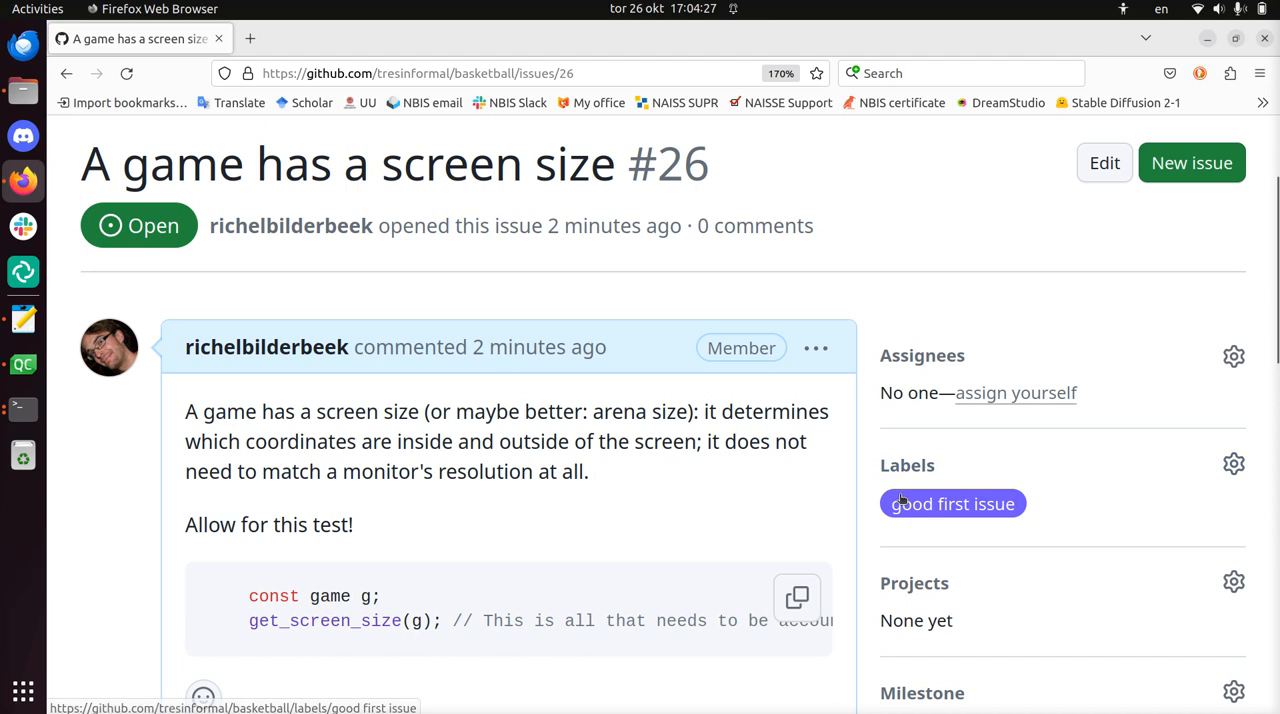
mouse_move(663, 343)
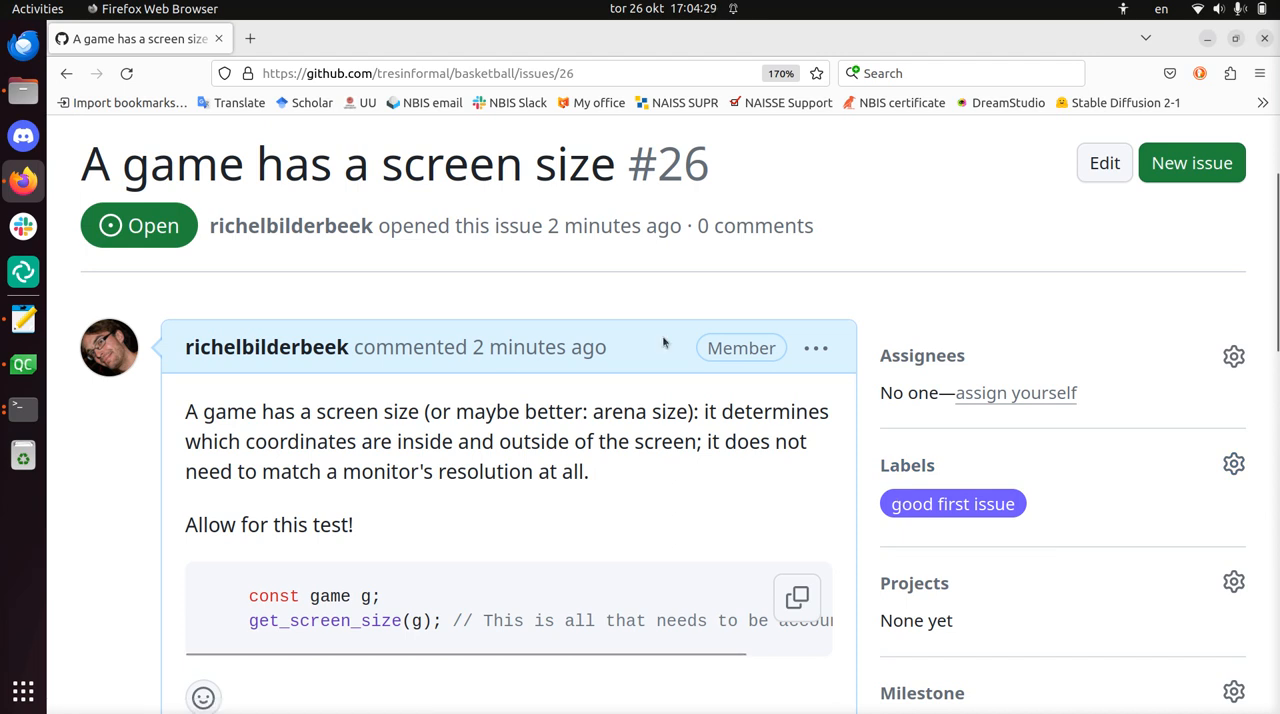
left_click(450, 73)
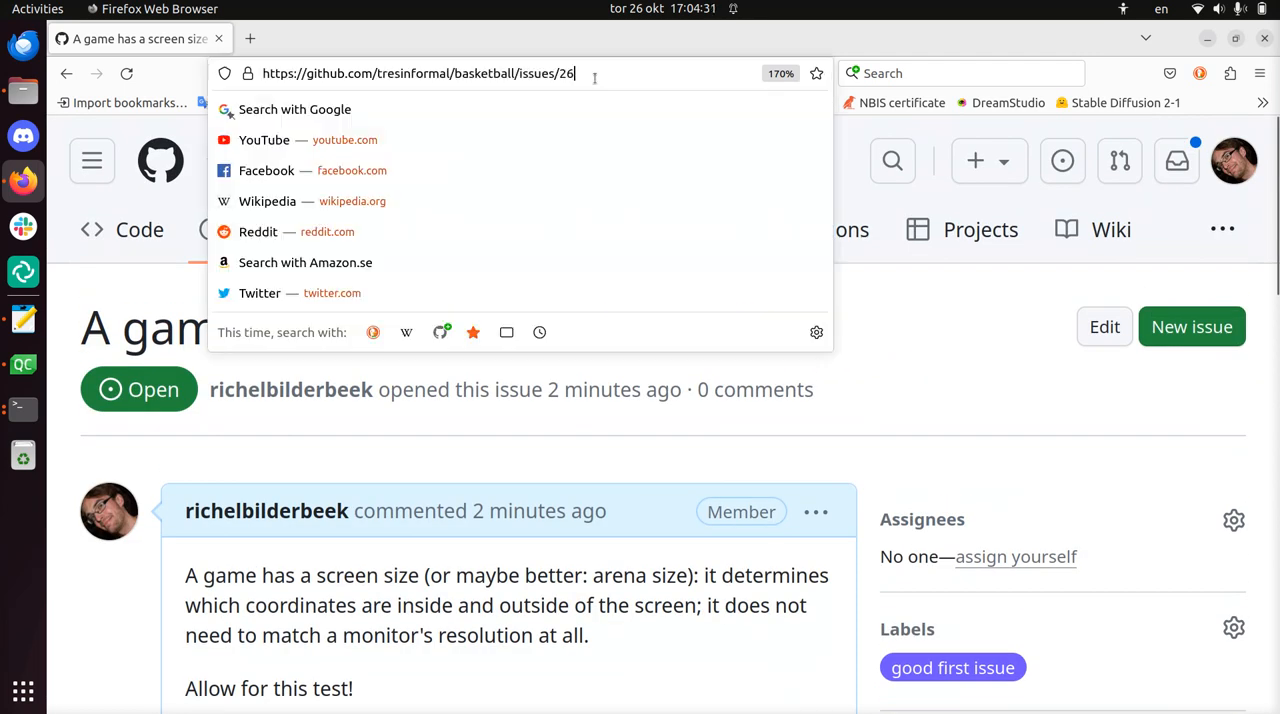
Edit issue #25's first comment to begin with 'Depends on:' and a '#26' task item.
type("5")
key("Return")
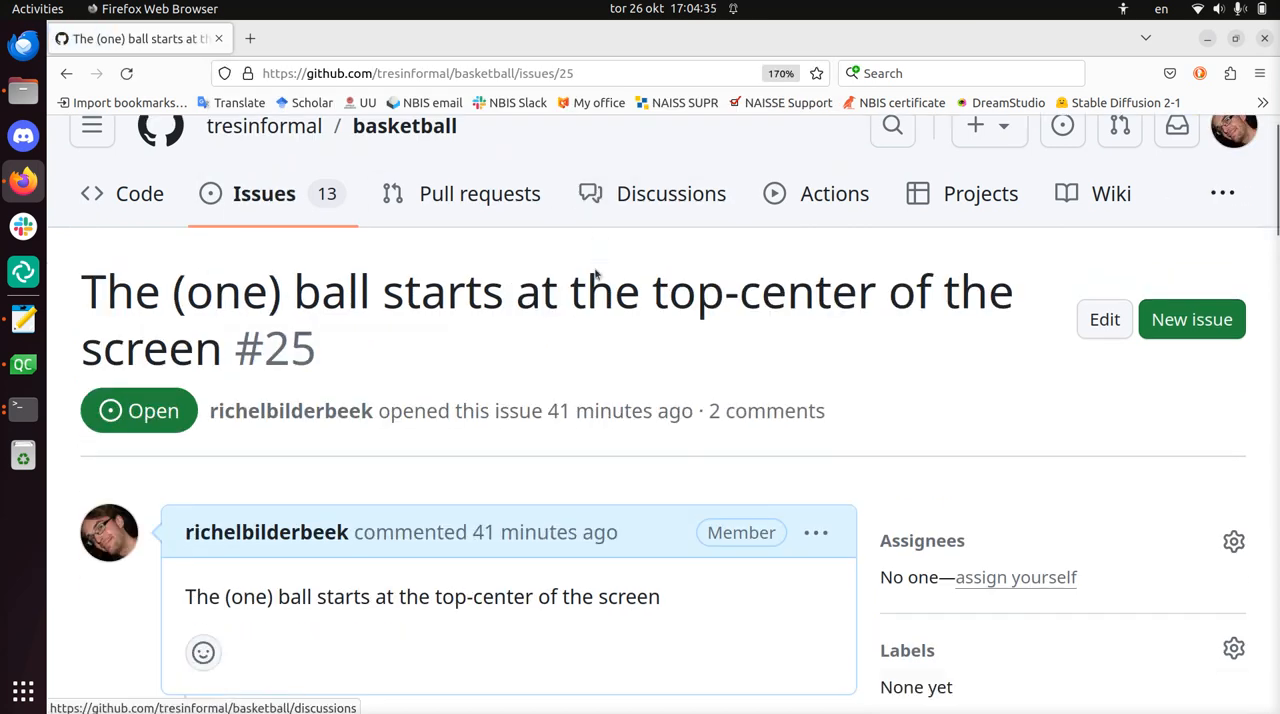
left_click(815, 240)
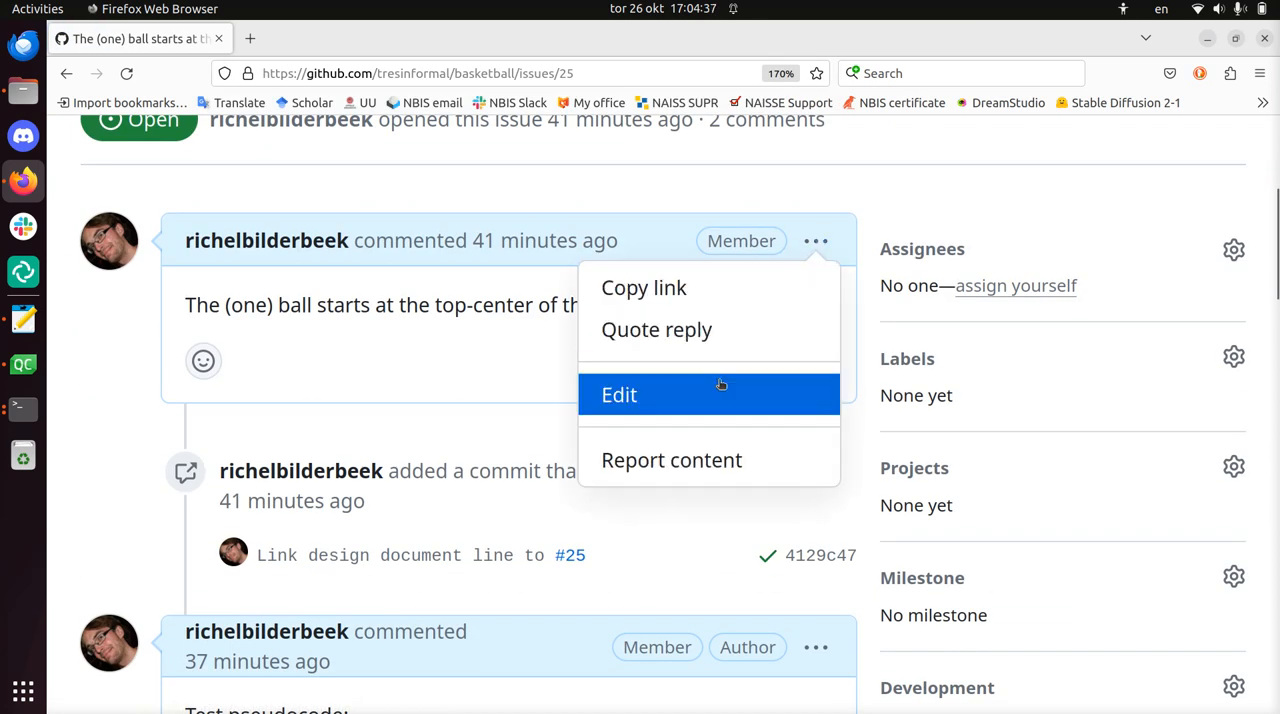
left_click(618, 394)
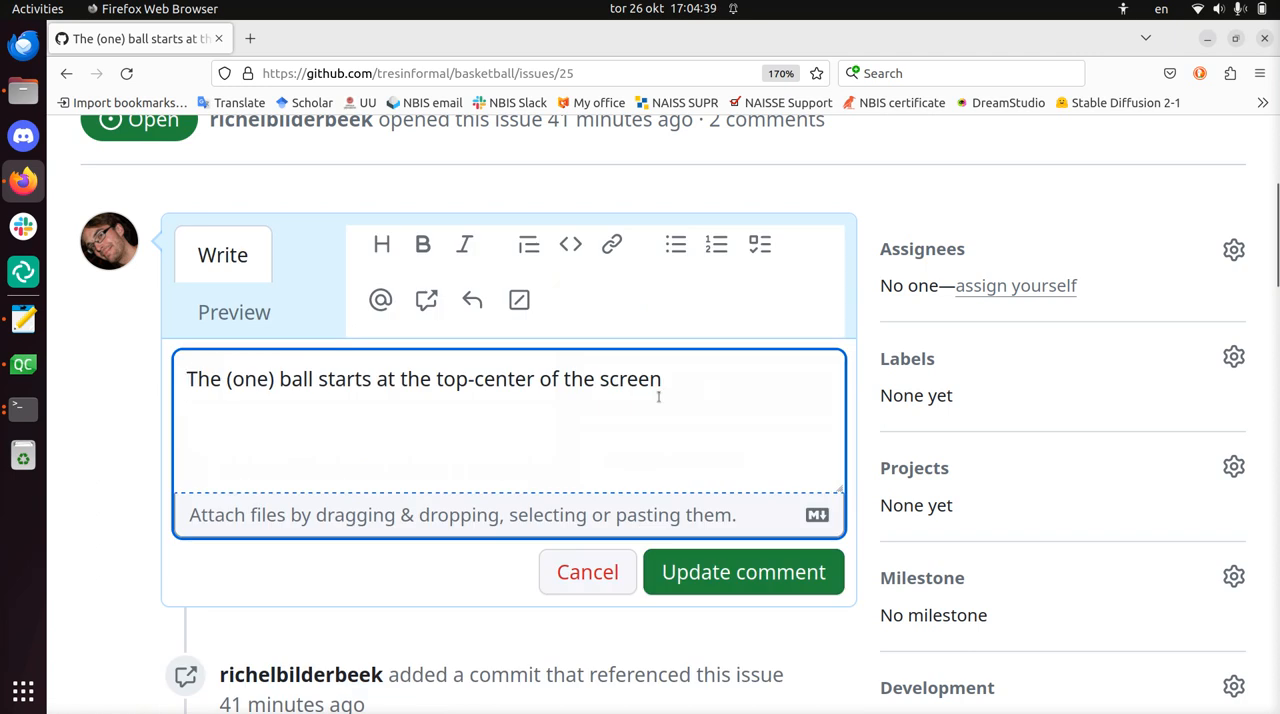
type("D")
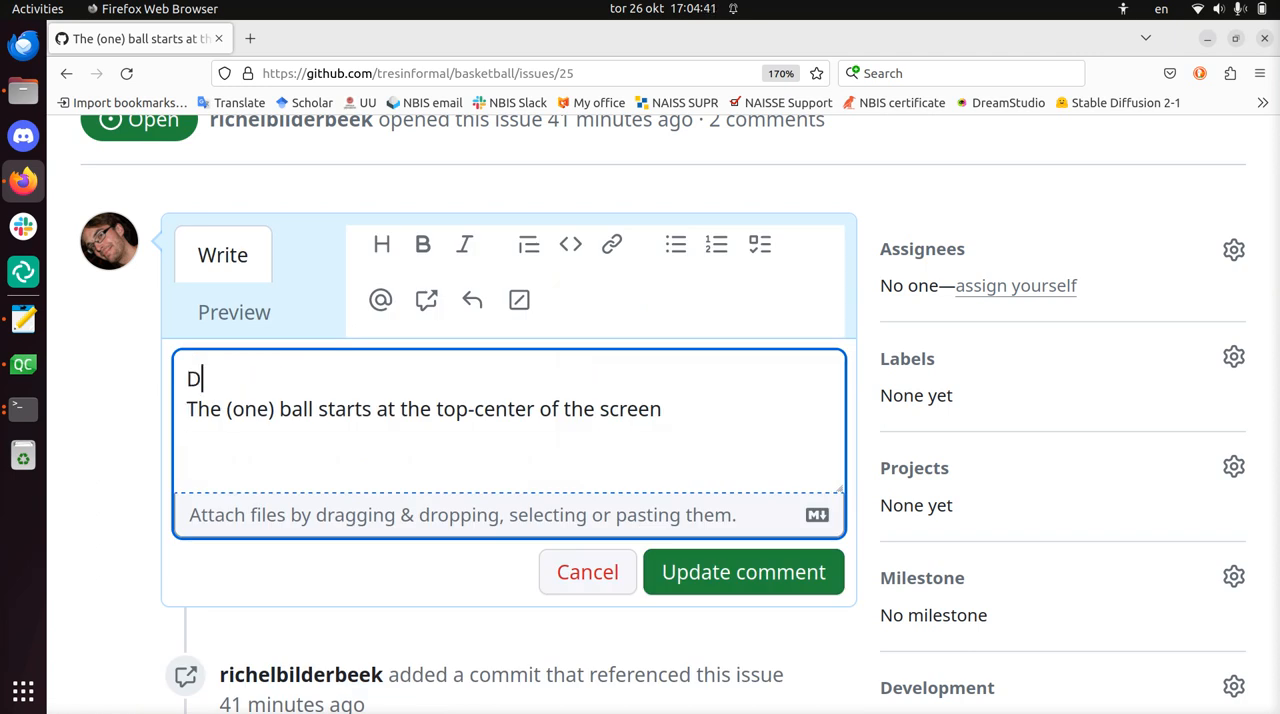
type("epends on:")
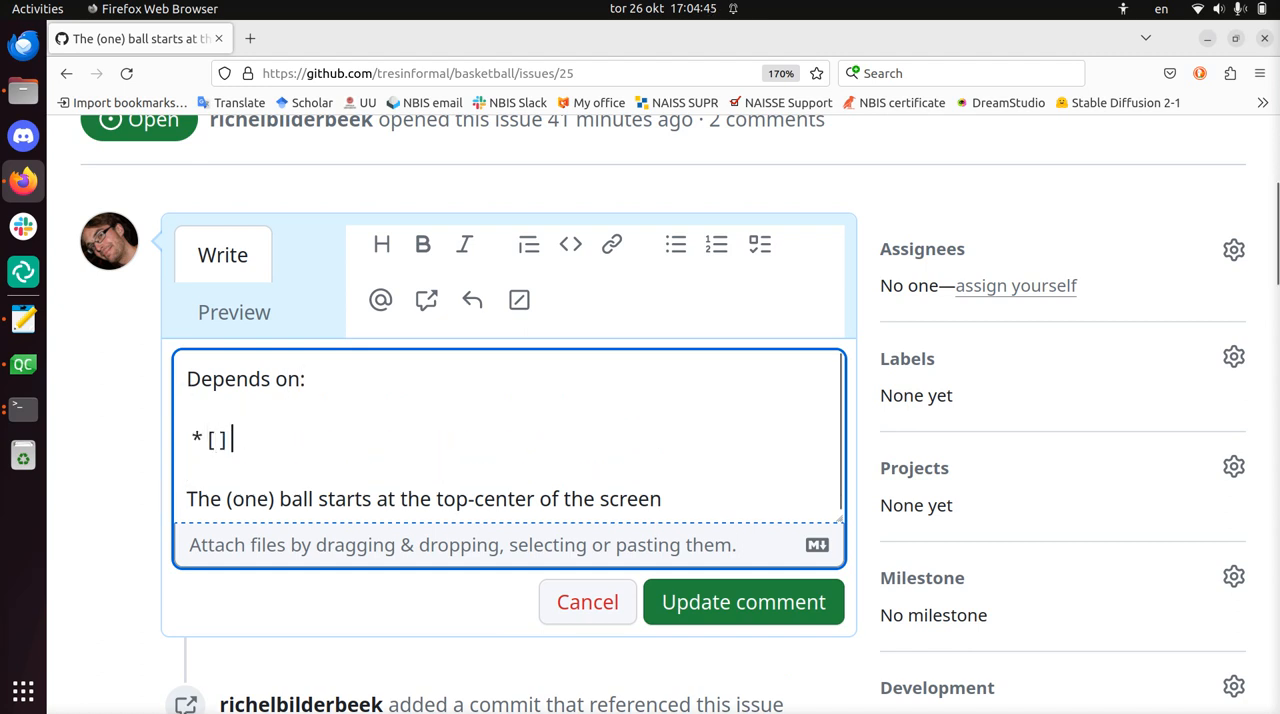
type("#26")
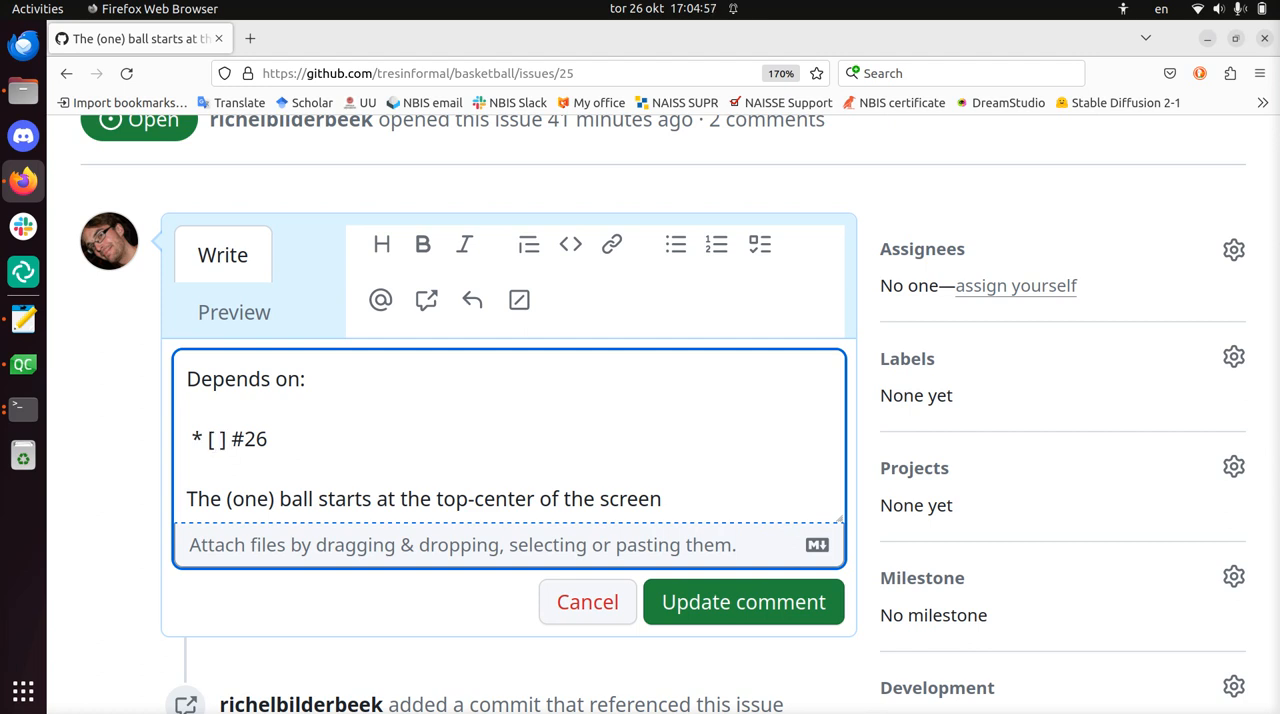
left_click(232, 438)
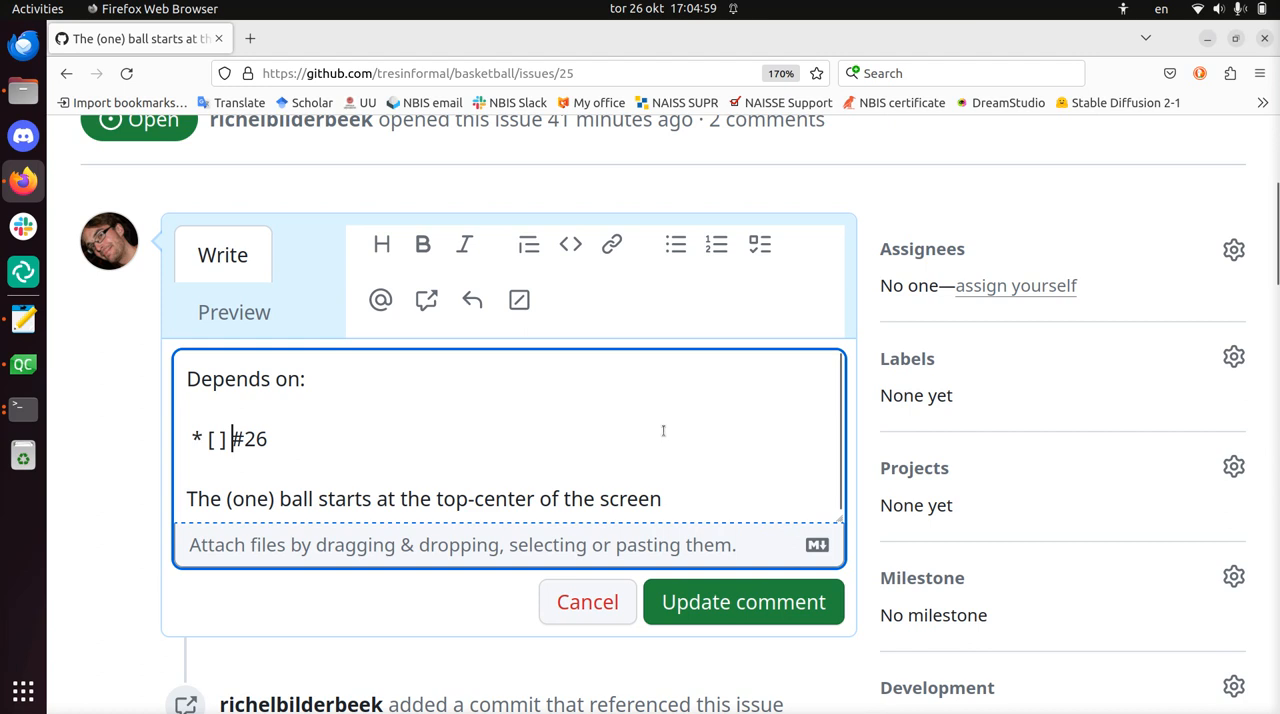
left_click(743, 601)
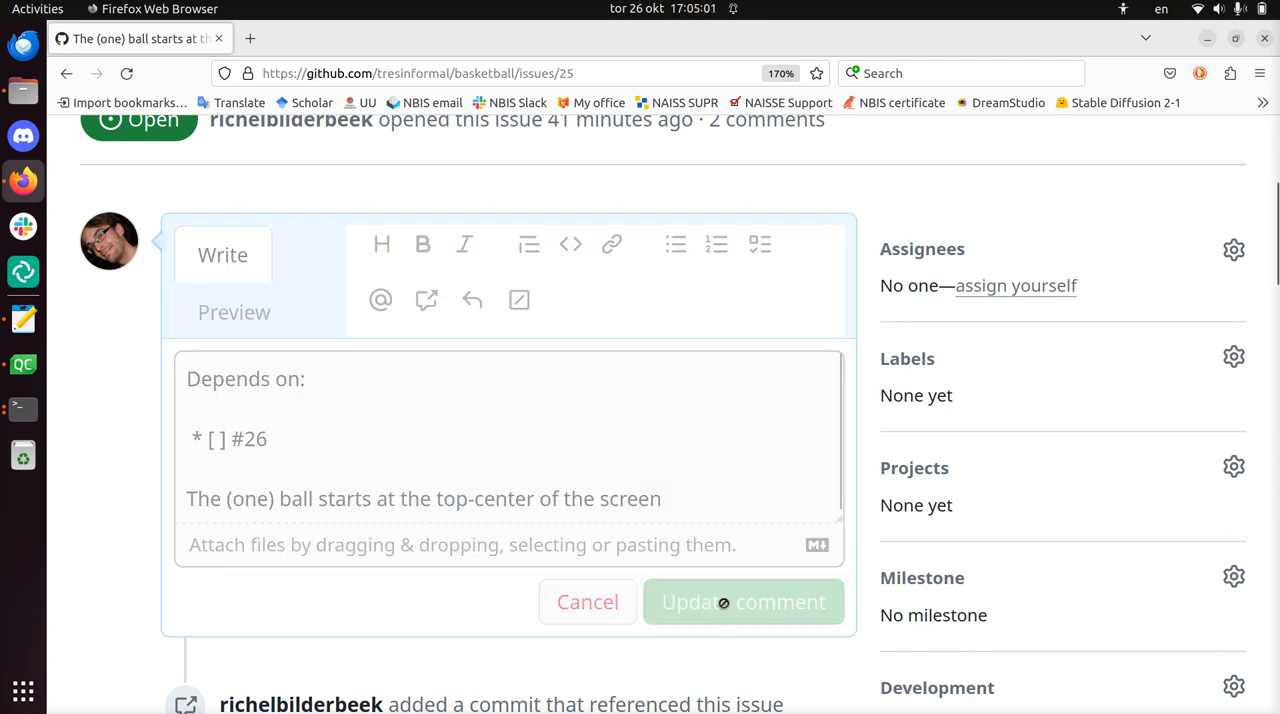
left_click(743, 601)
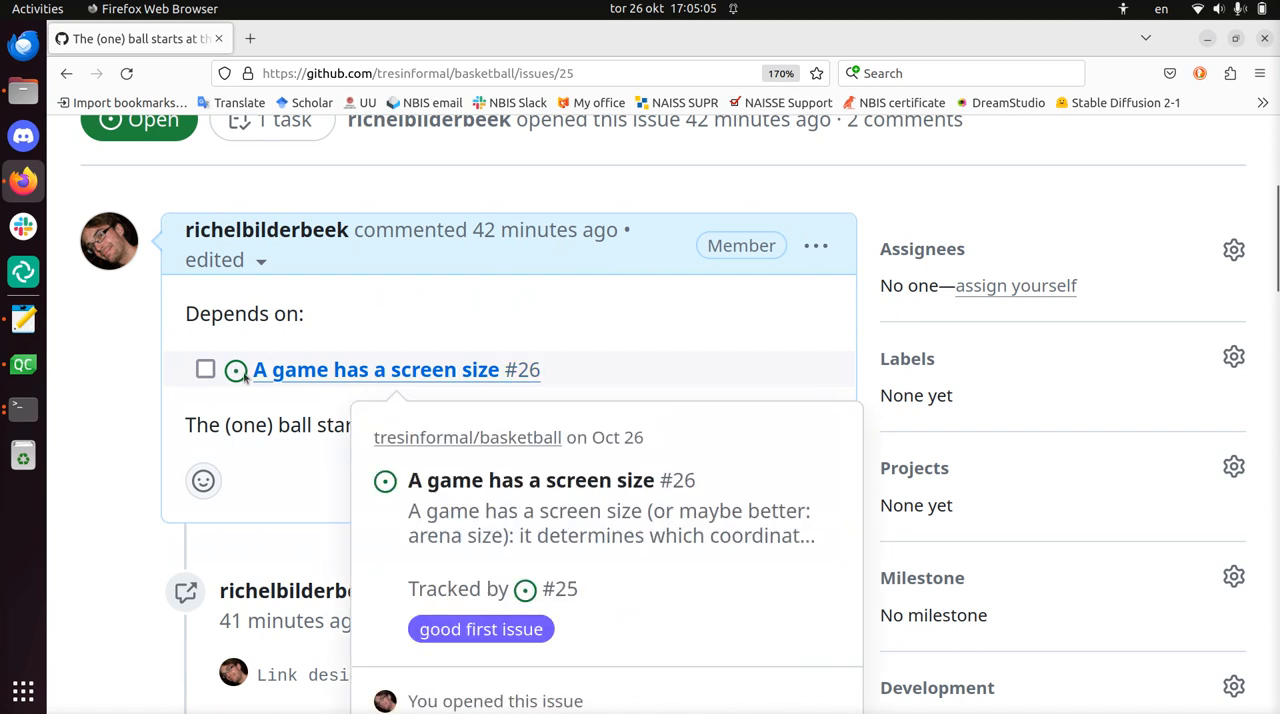
Toggle the #26 task checkbox on and off, then apply the 'depends' label.
left_click(205, 369)
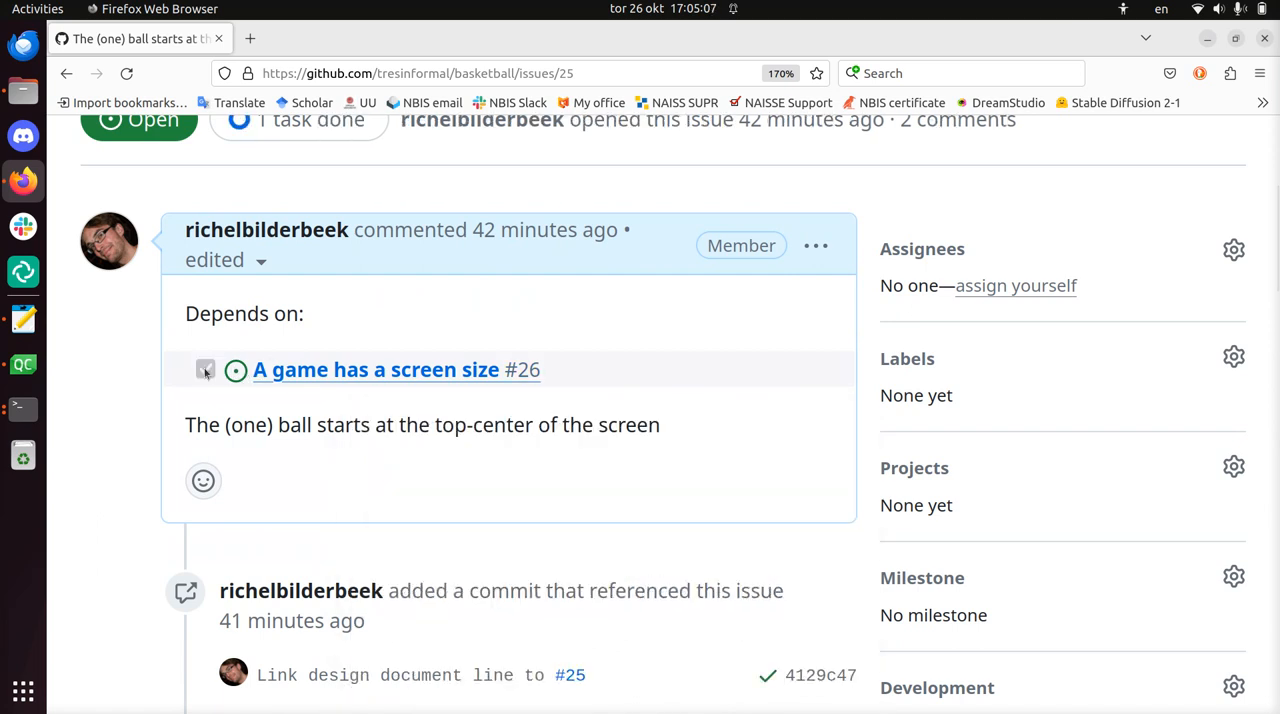
left_click(205, 369)
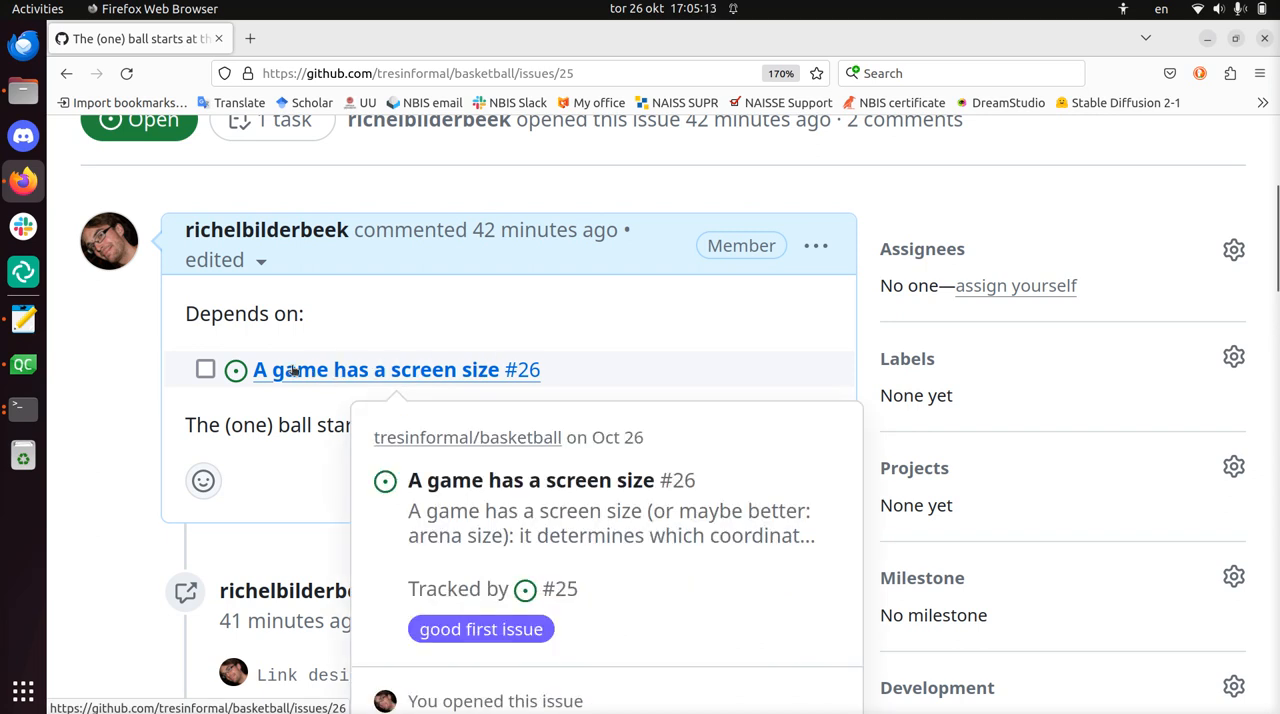
mouse_move(205, 370)
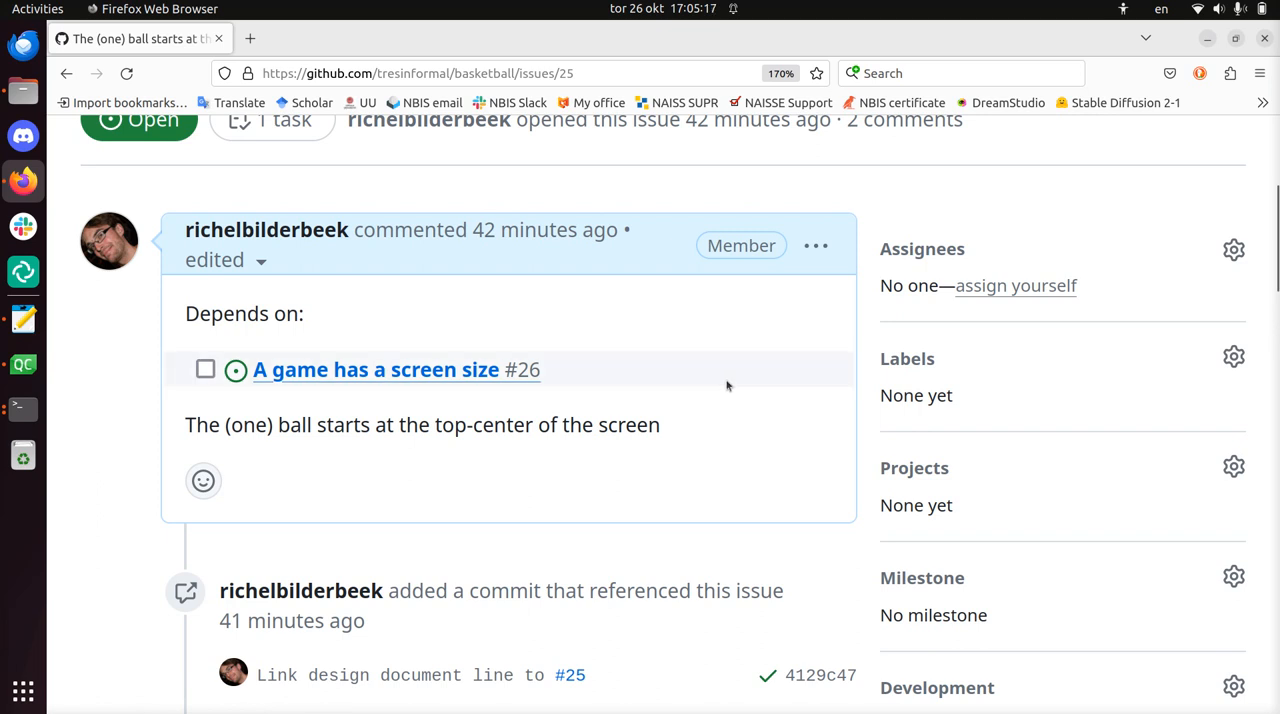
left_click(1234, 357)
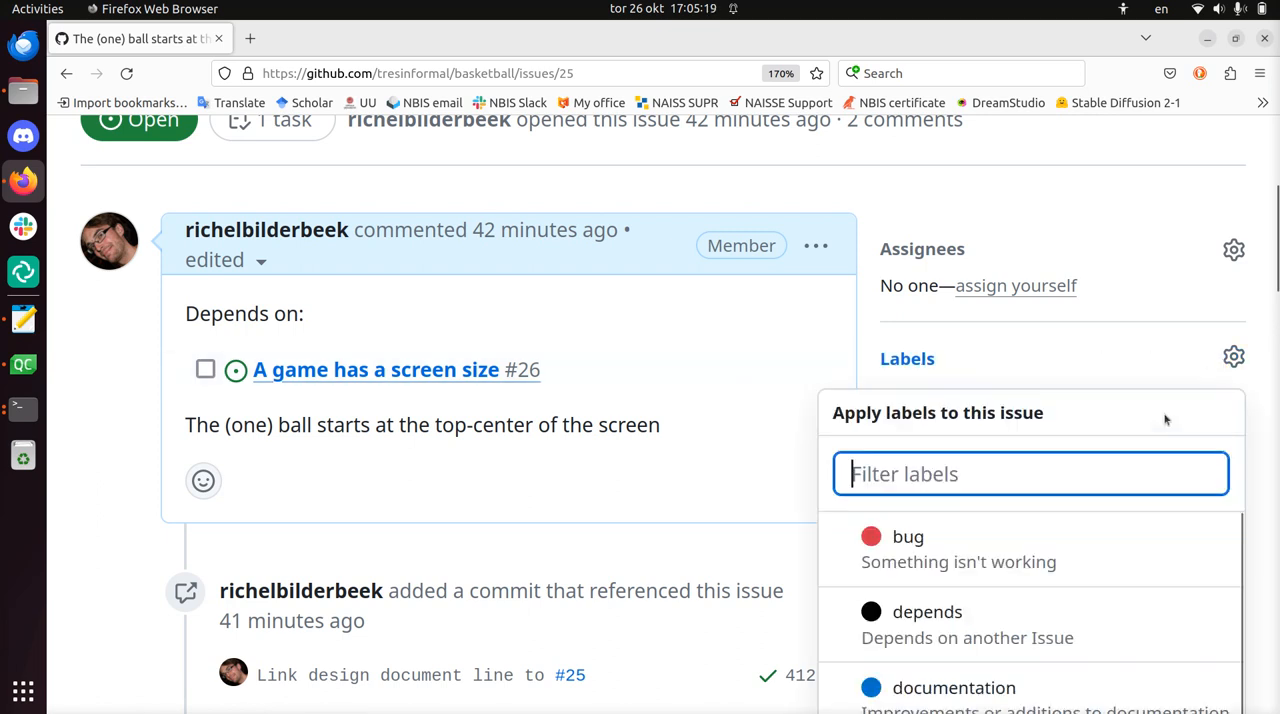
left_click(927, 611)
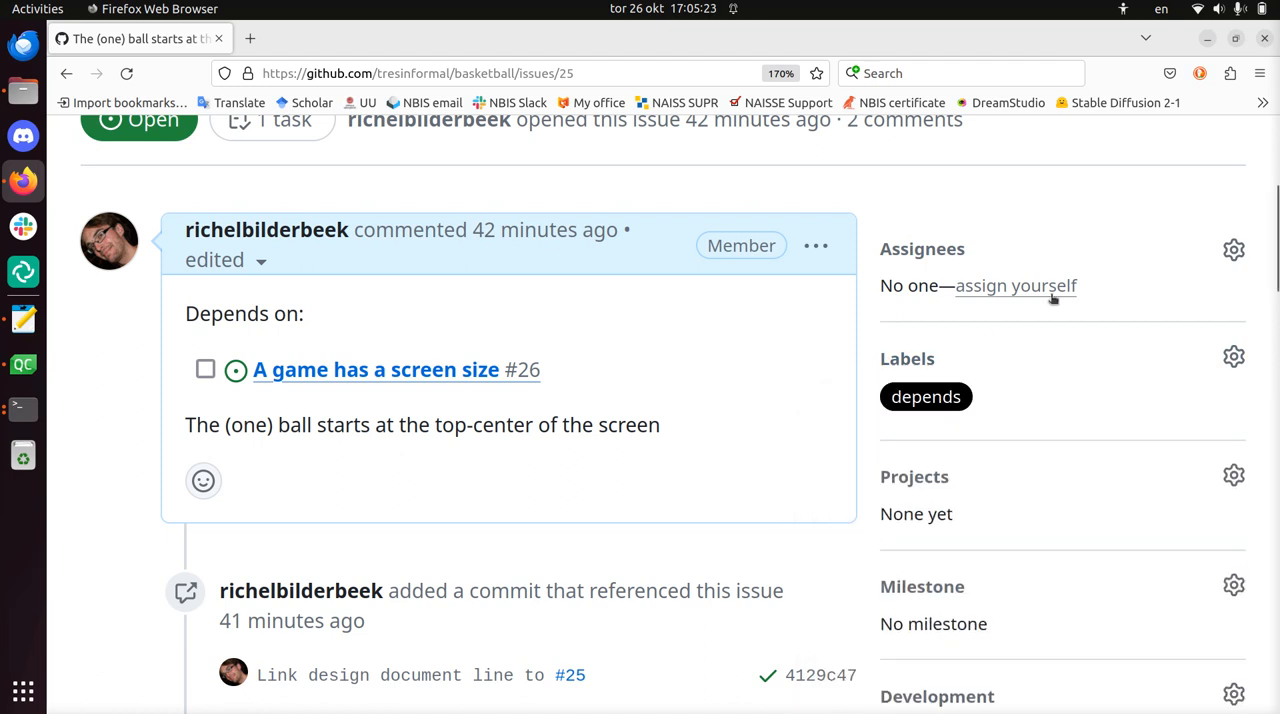
mouse_move(925, 396)
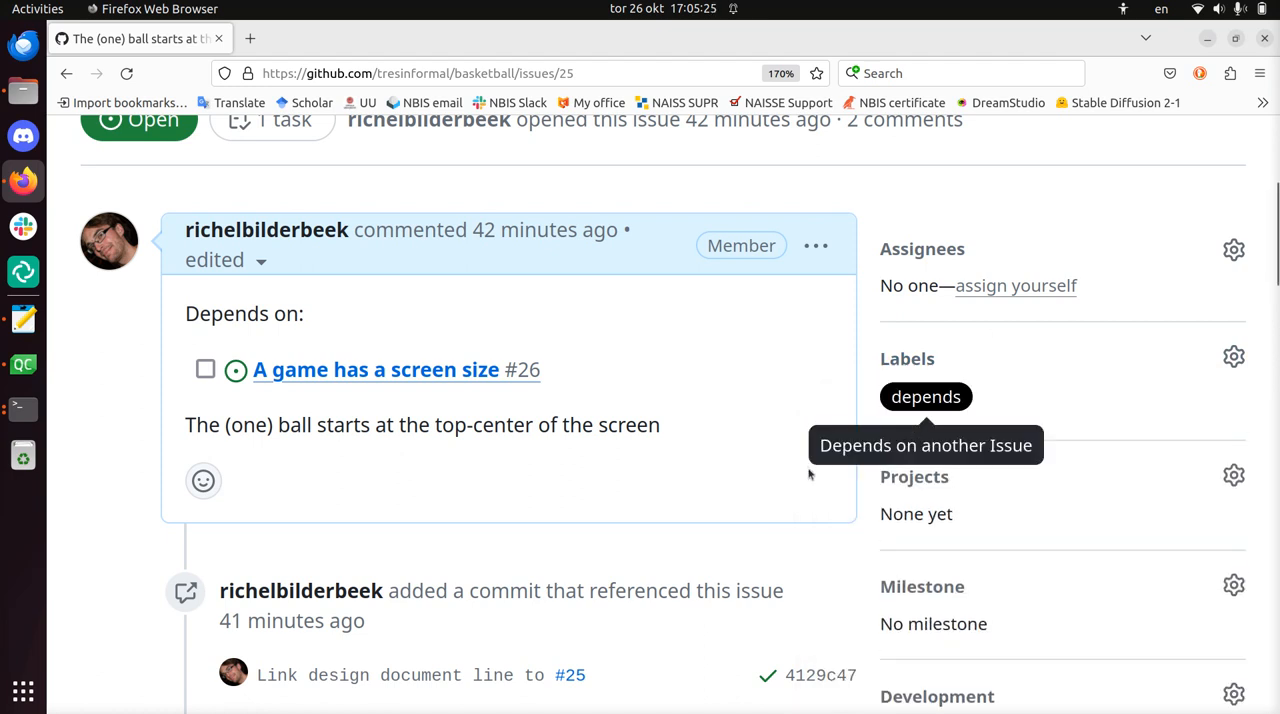
mouse_move(716, 418)
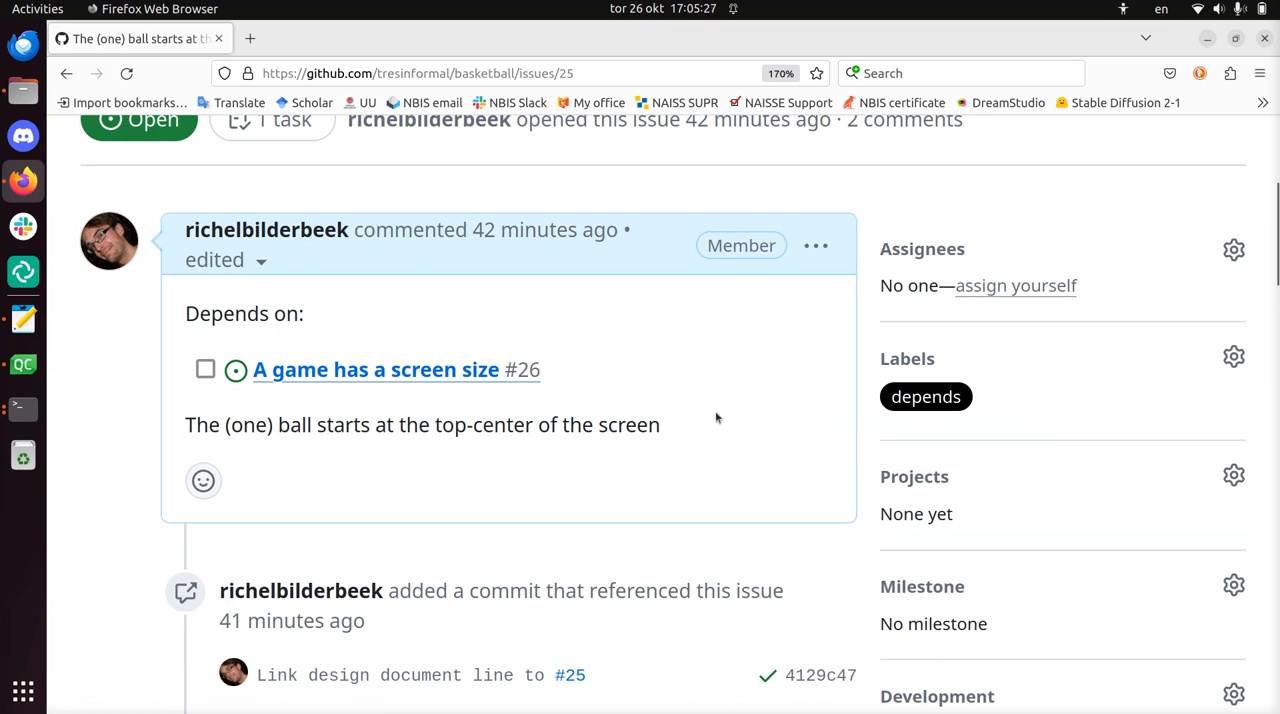
scroll("up", 3)
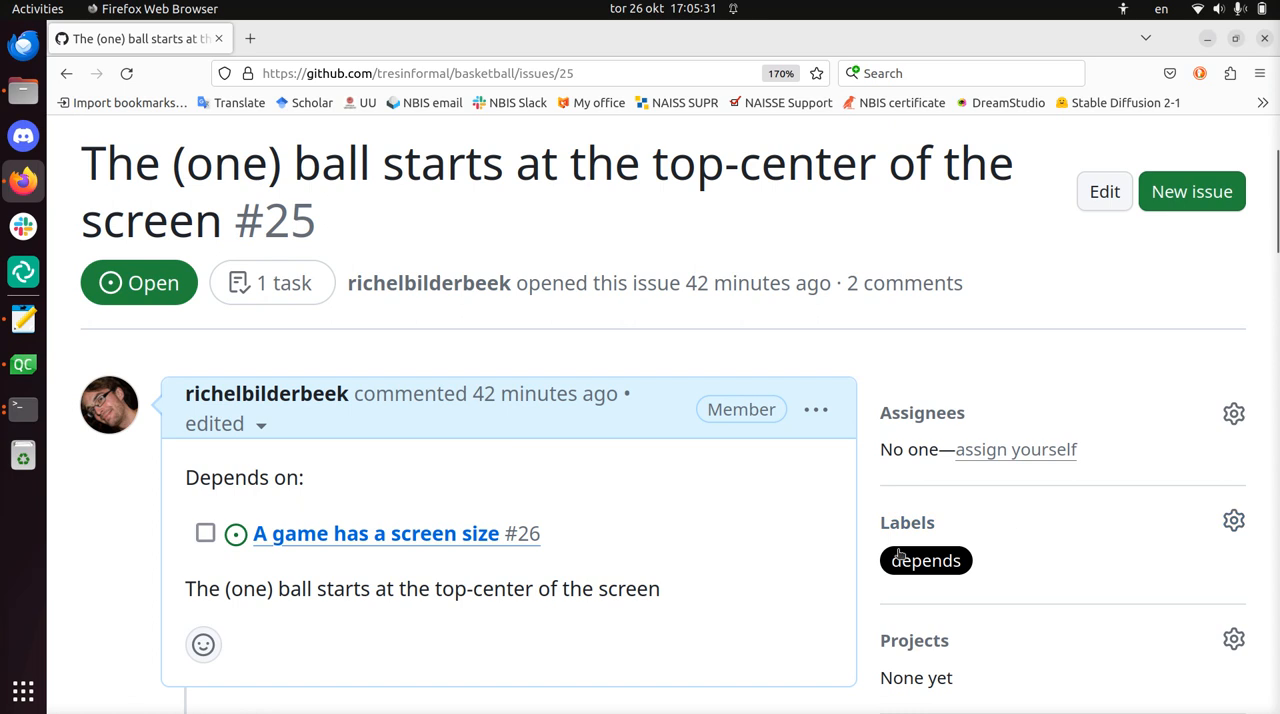
mouse_move(781, 487)
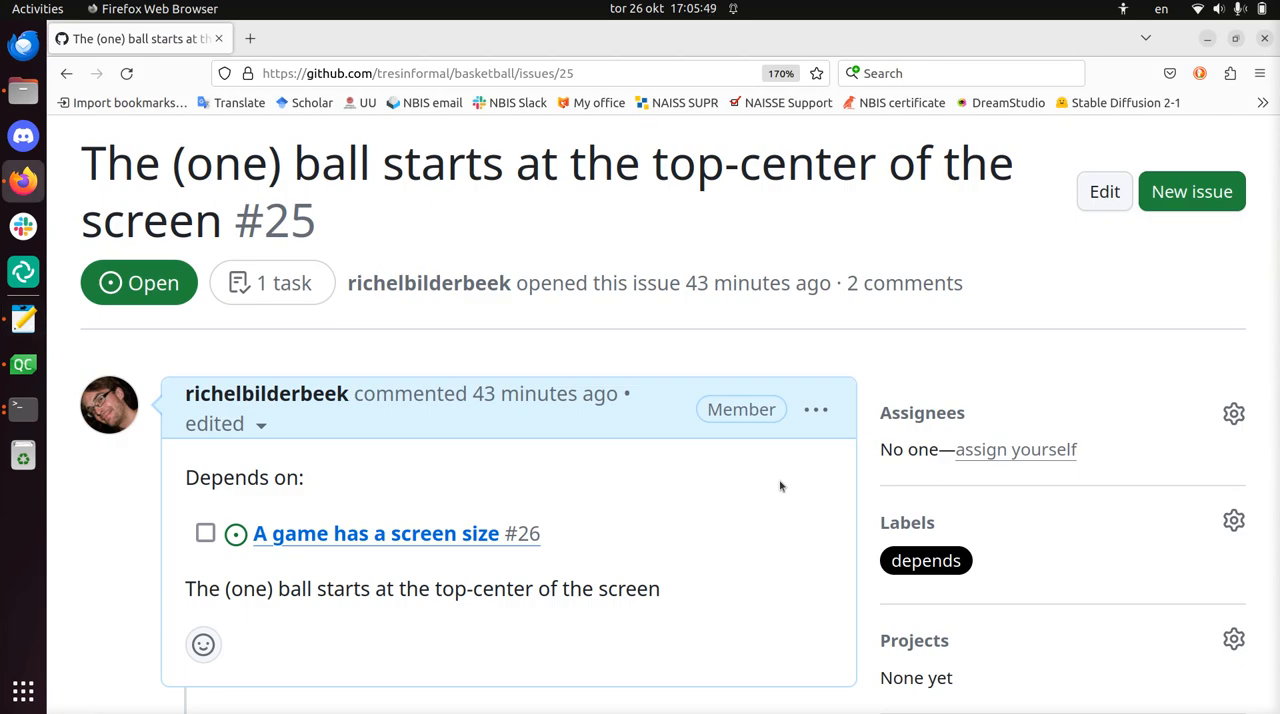
scroll("up", 3)
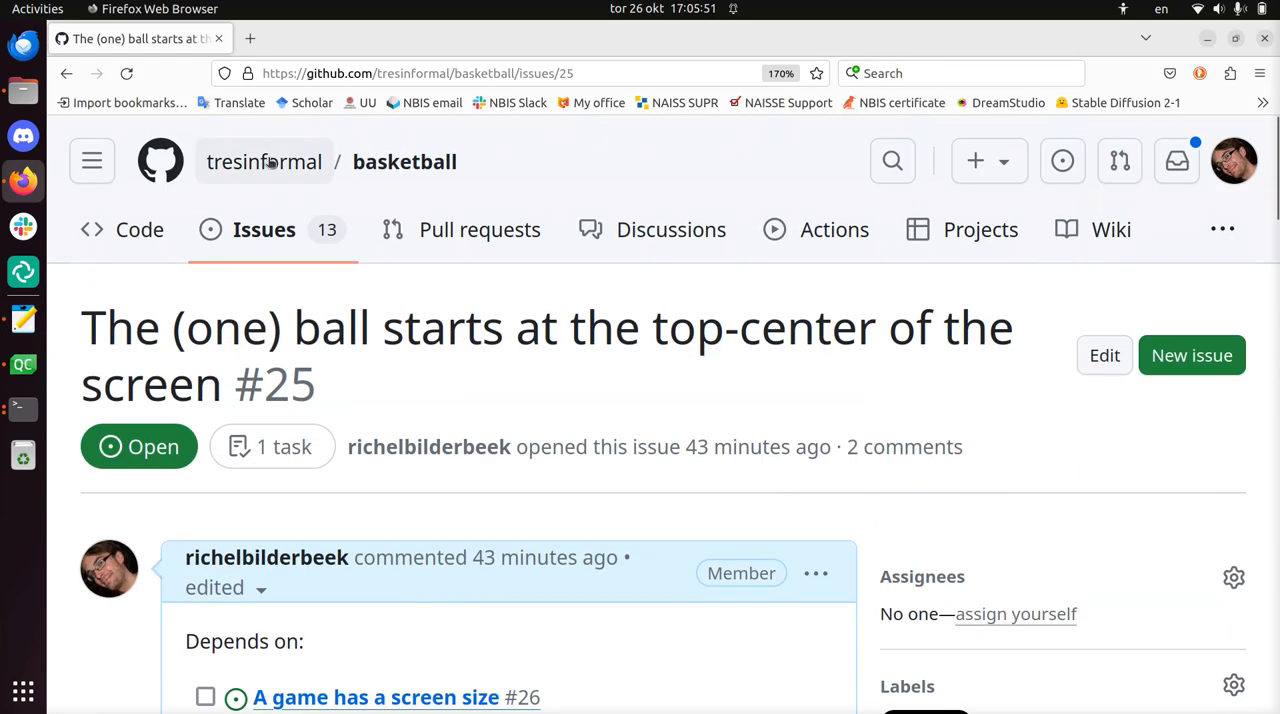